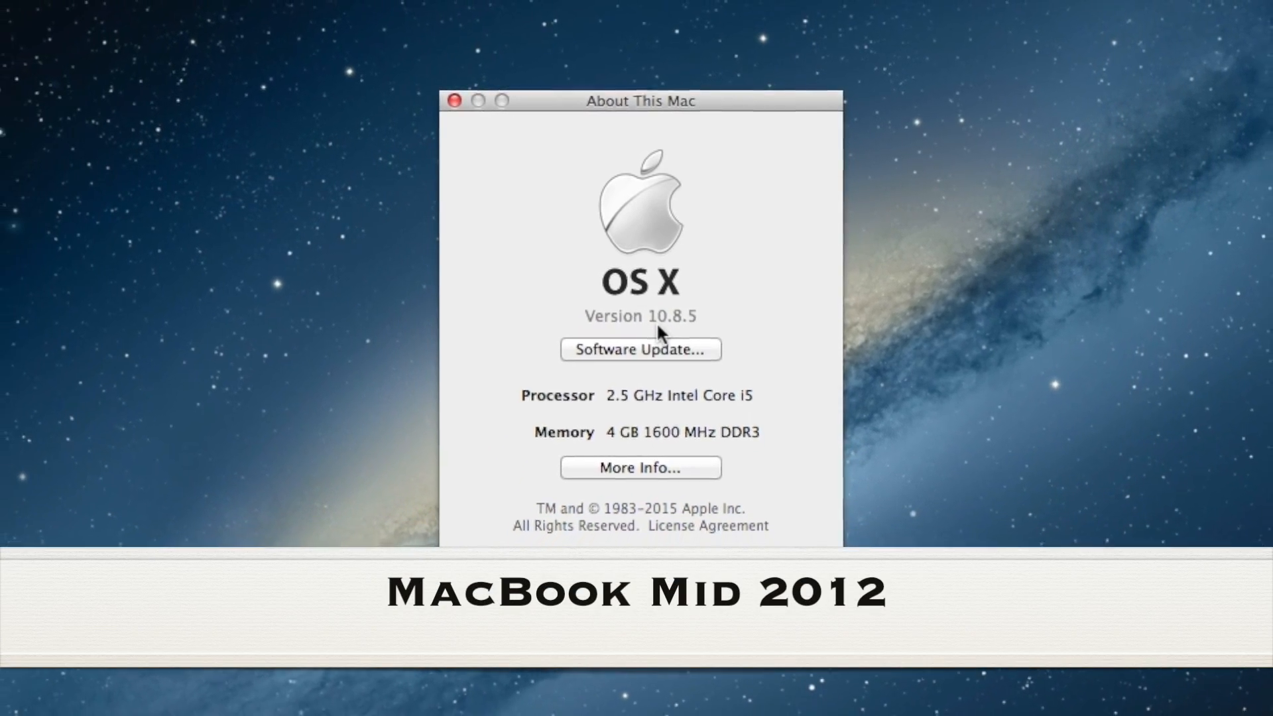
Step: Move the About This Mac window aside, read OS X 10.8.5, then close it
left_click_drag(639, 100, 650, 106)
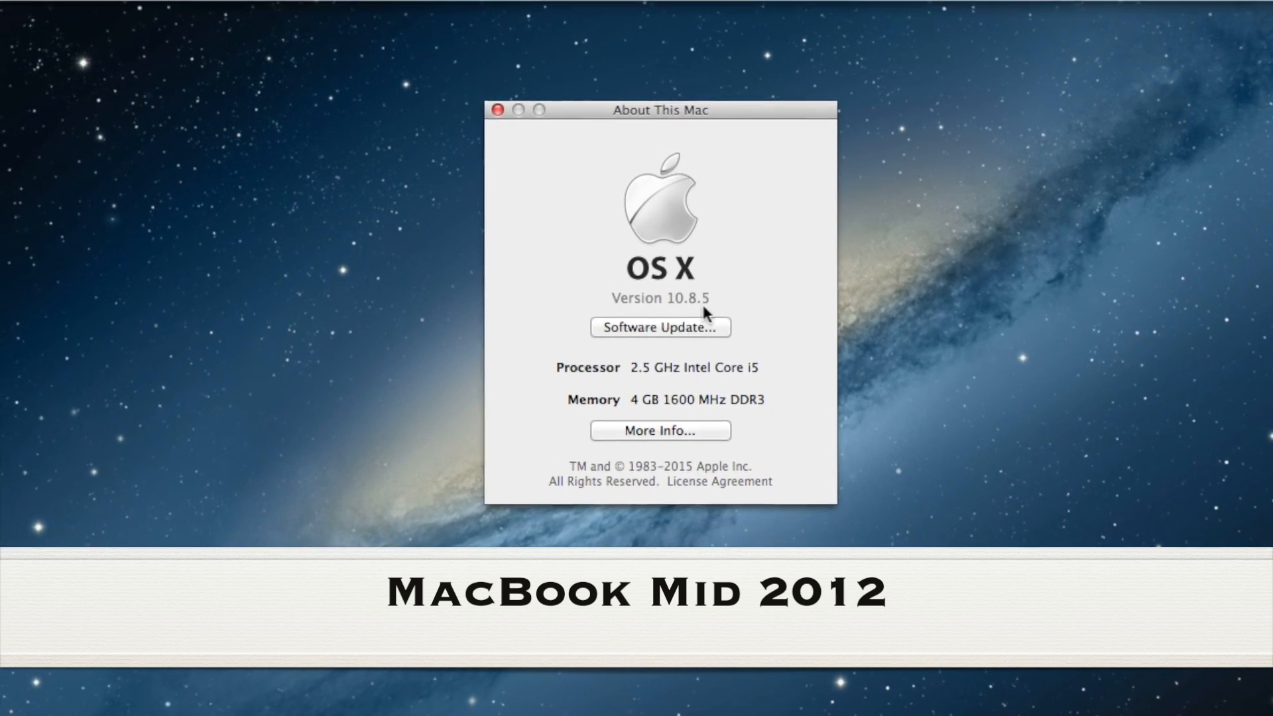
left_click(494, 110)
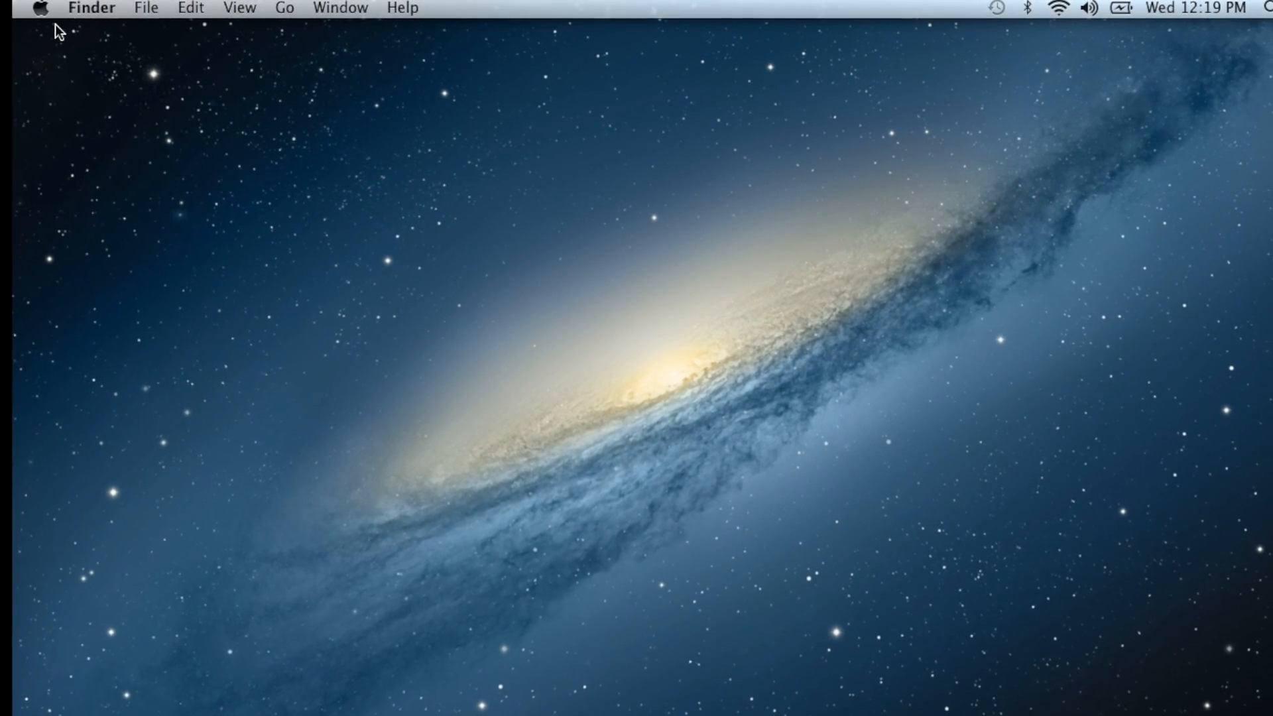
left_click(40, 9)
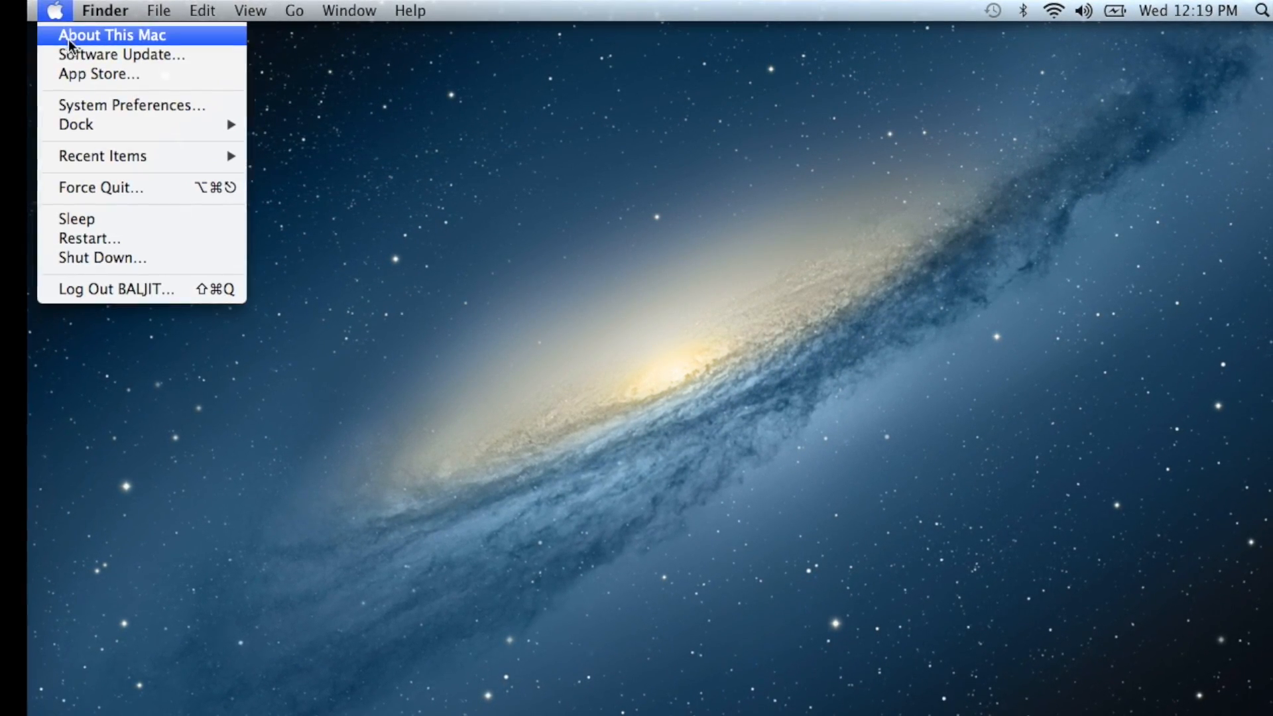
mouse_move(101, 53)
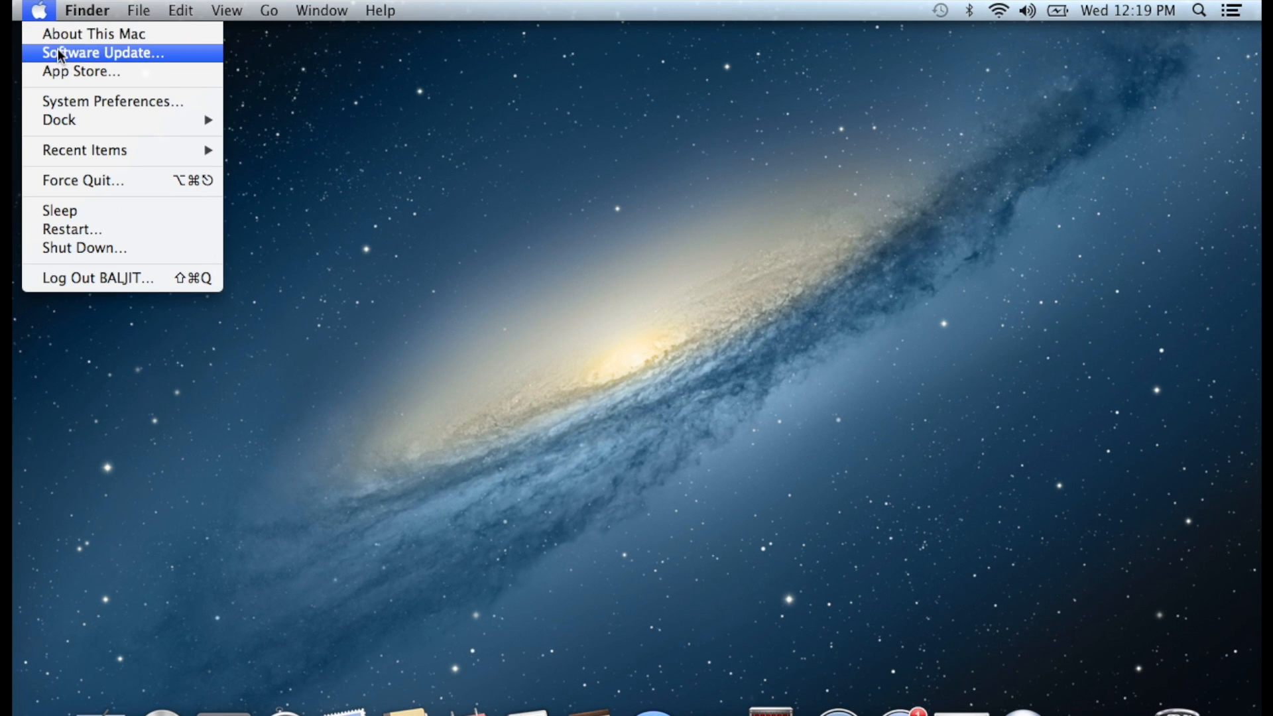
left_click(80, 71)
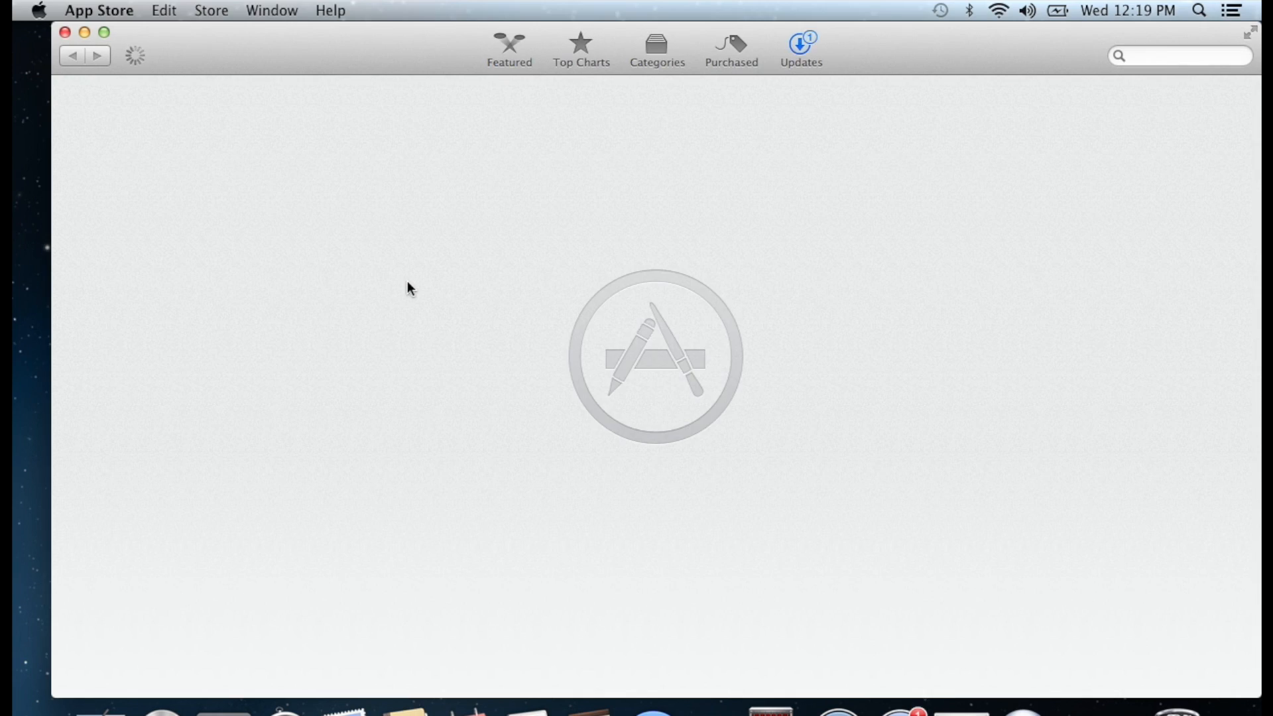
left_click(800, 49)
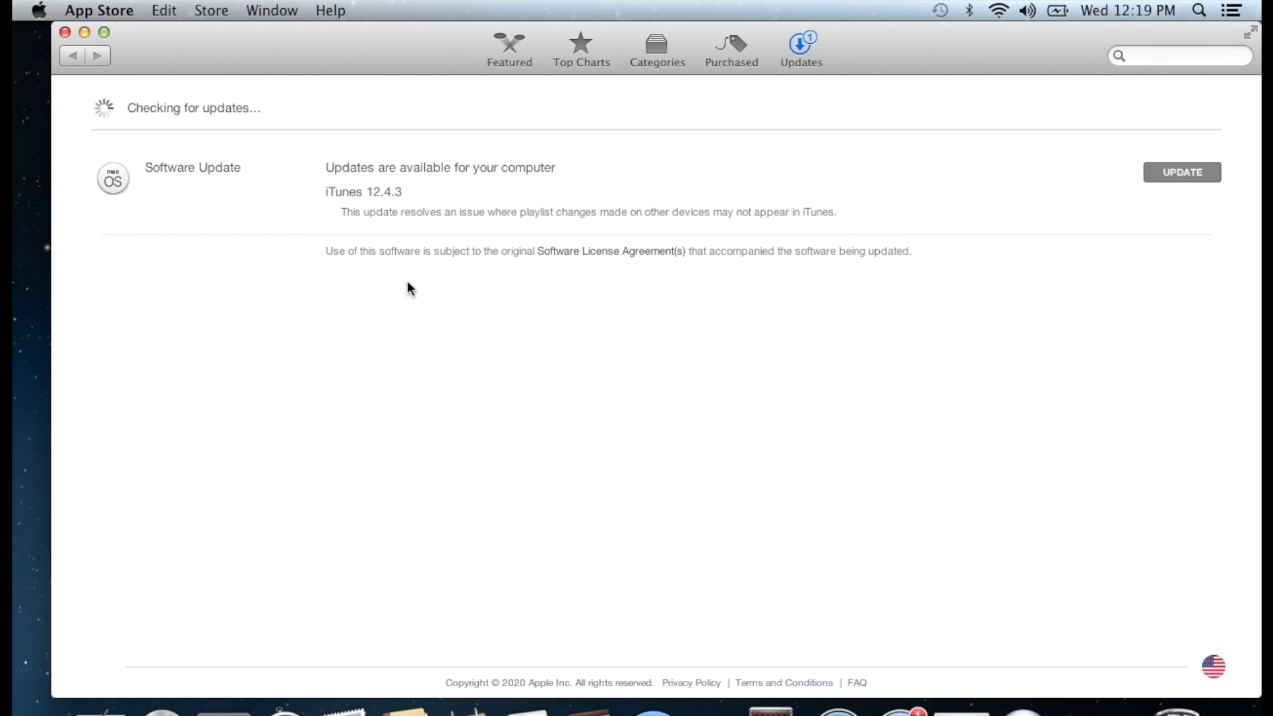
mouse_move(64, 56)
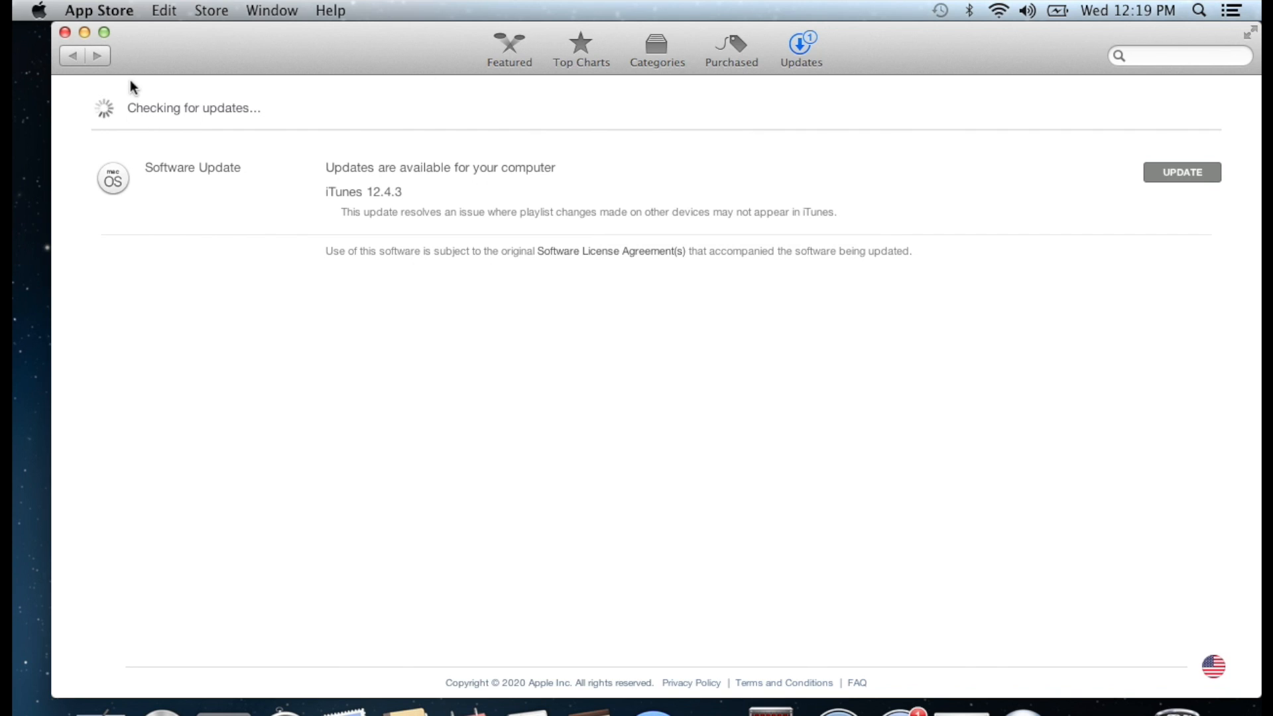
mouse_move(67, 42)
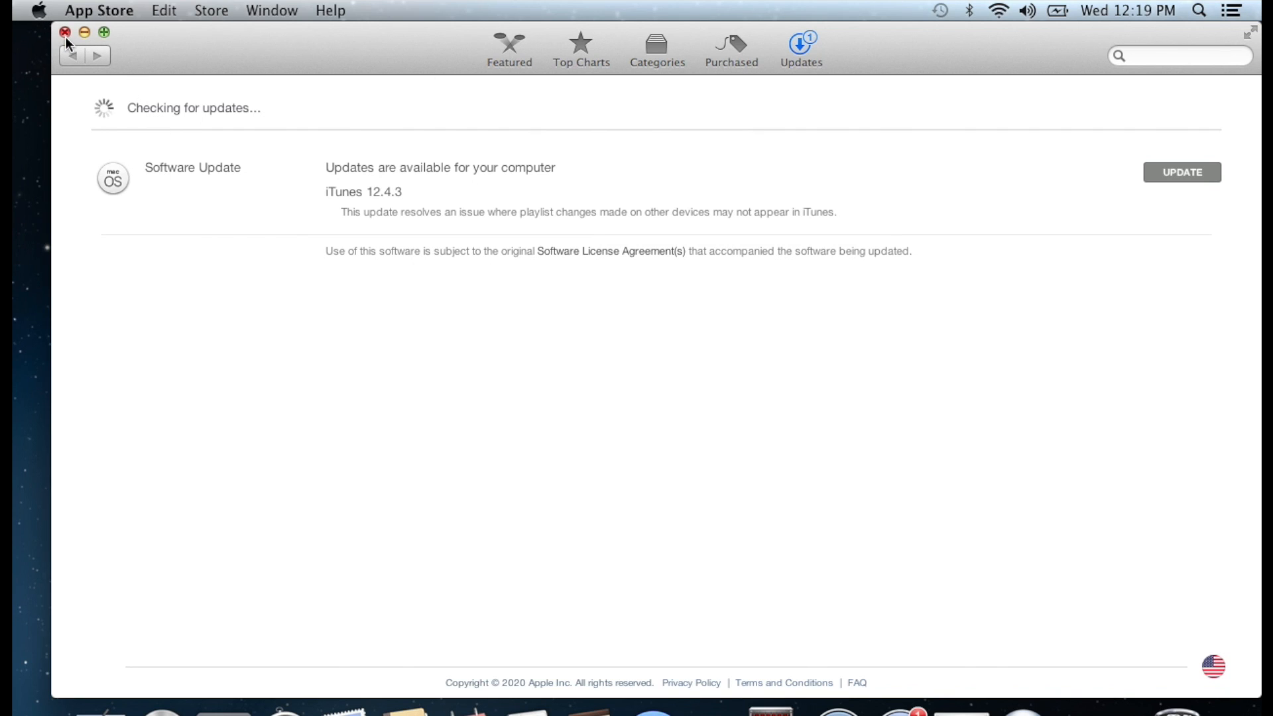
left_click(62, 32)
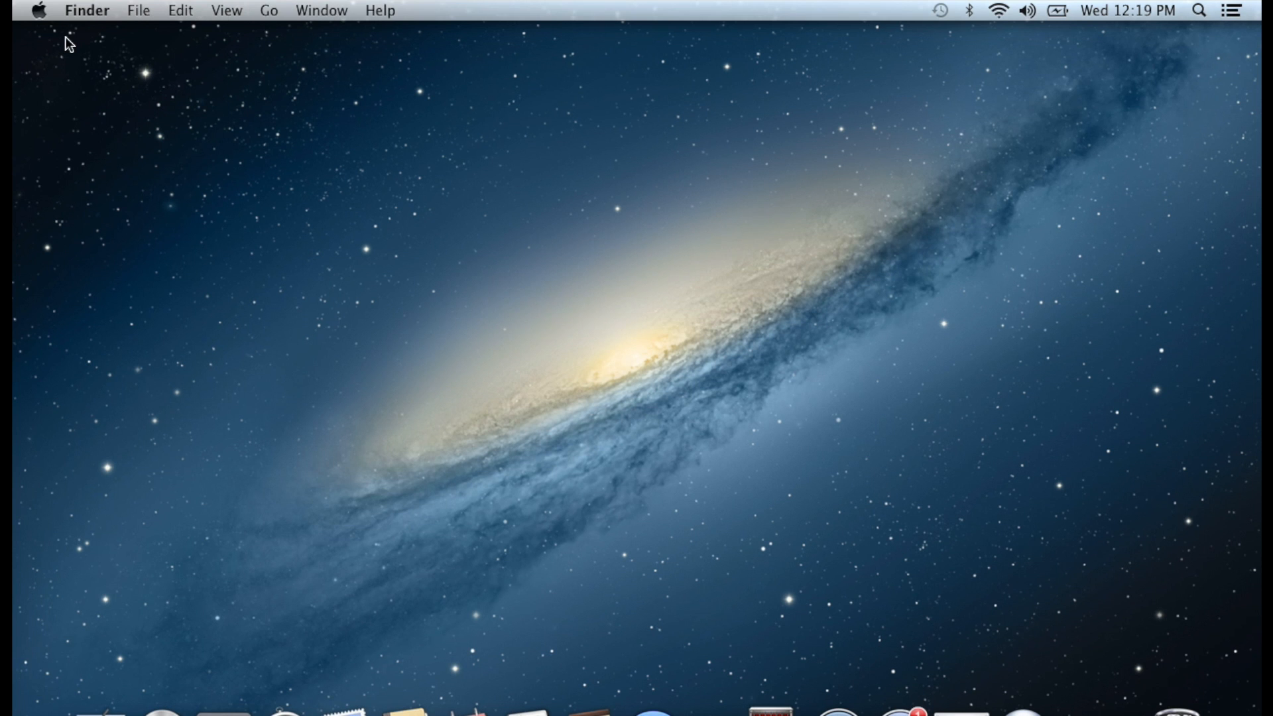
mouse_move(207, 191)
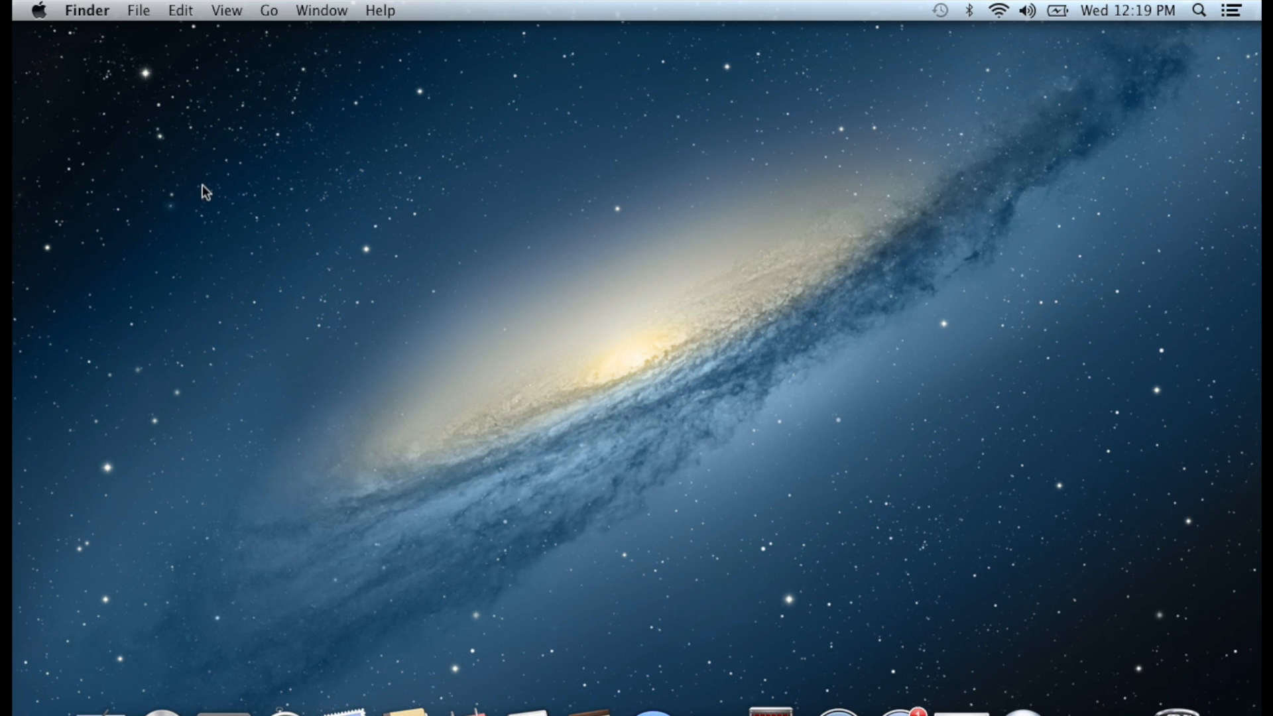
mouse_move(419, 645)
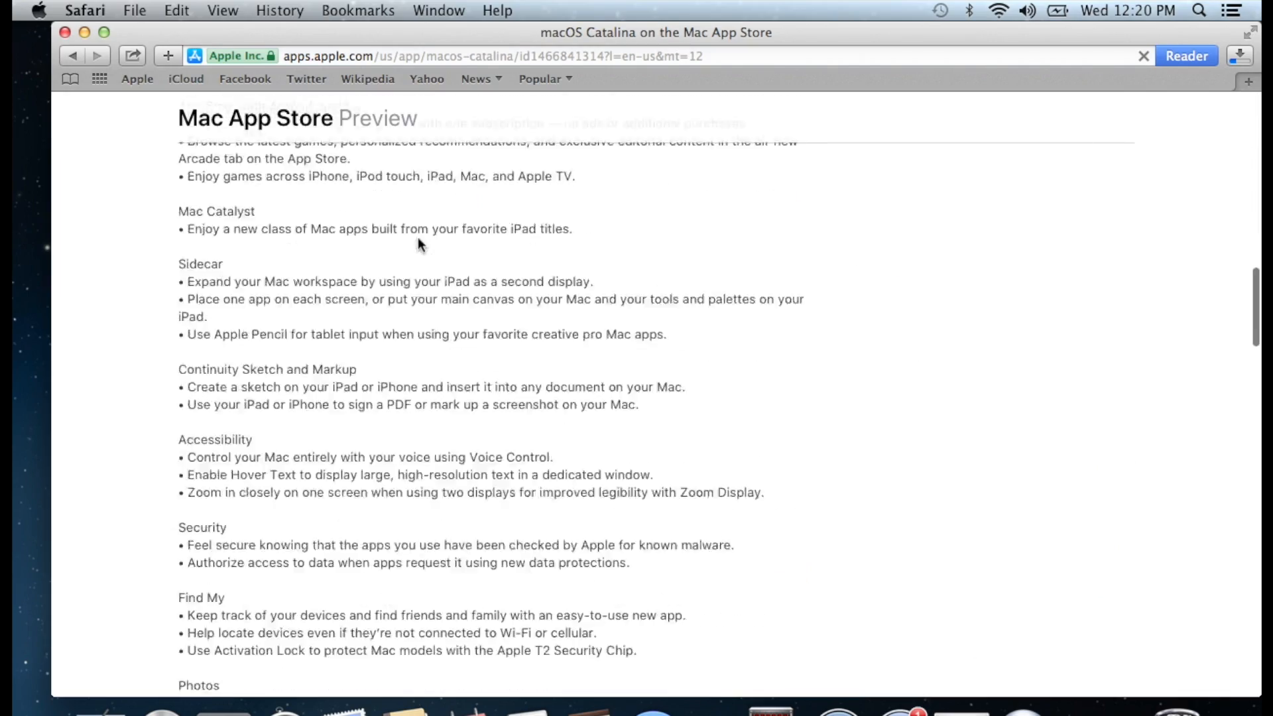
Step: Highlight the Catalina Compatibility line 'OS X 10.9 or later' under Information
scroll("down", 3)
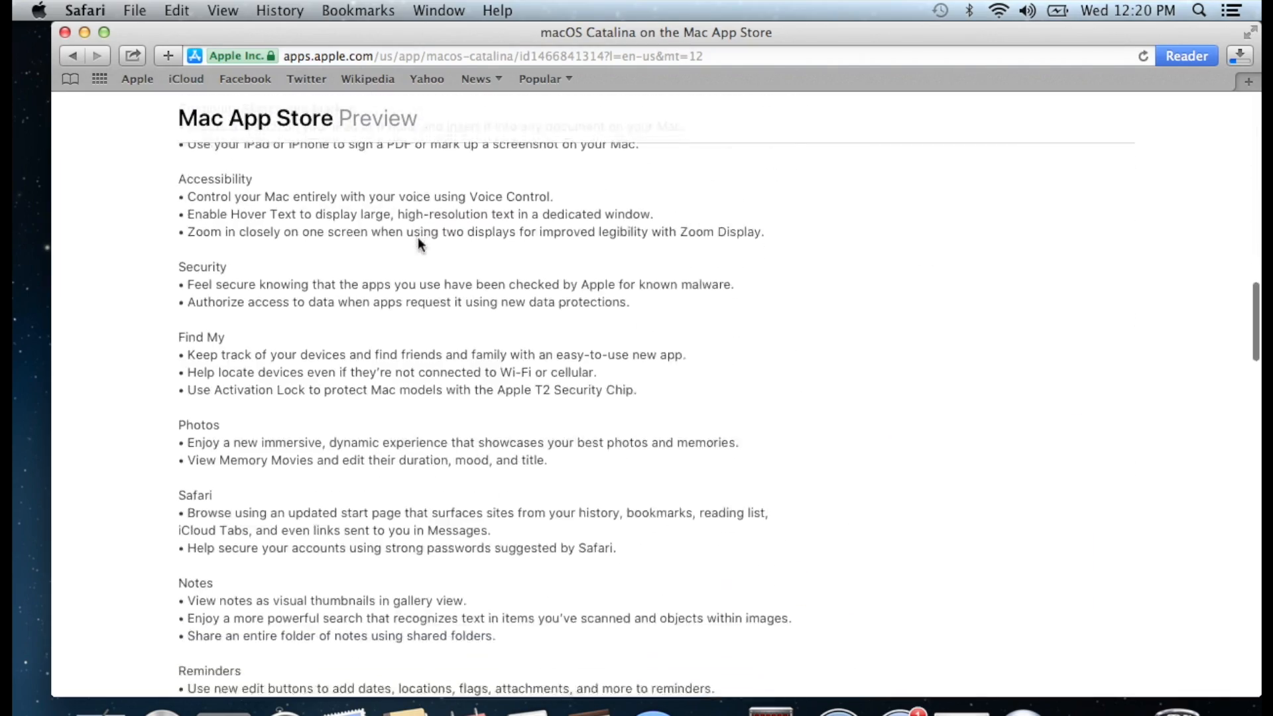
scroll("down", 3)
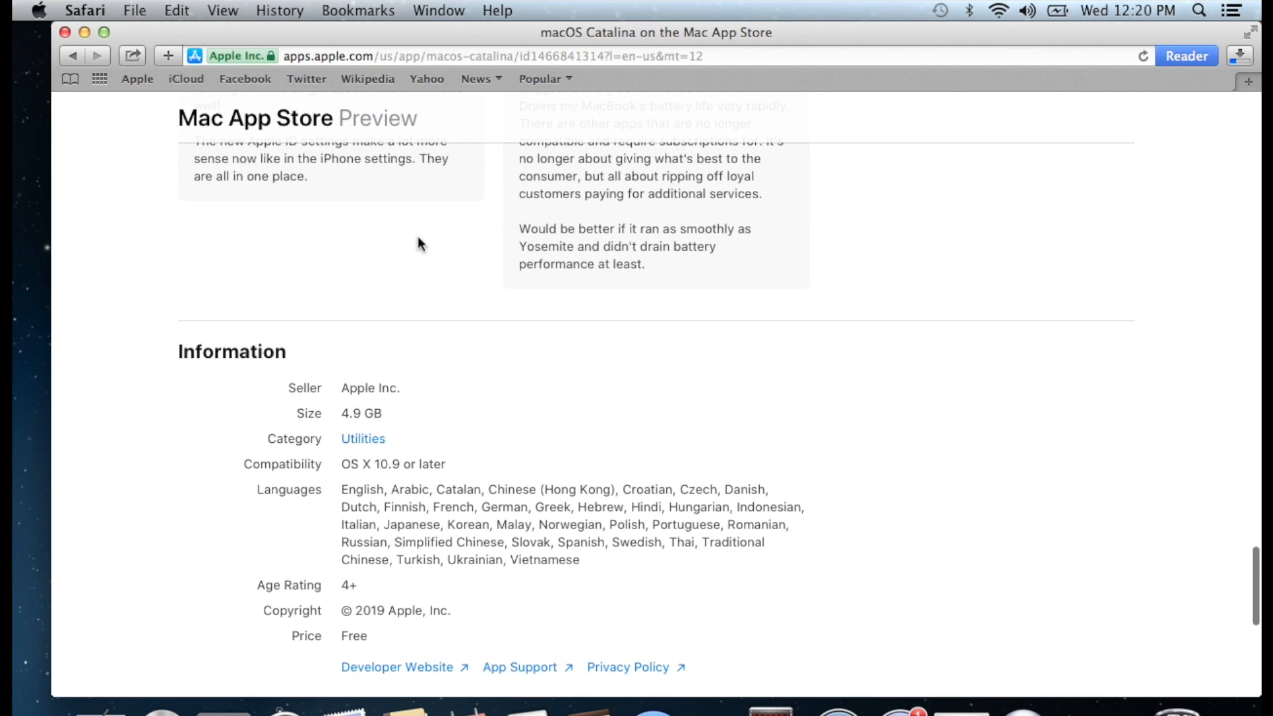
triple_click(370, 464)
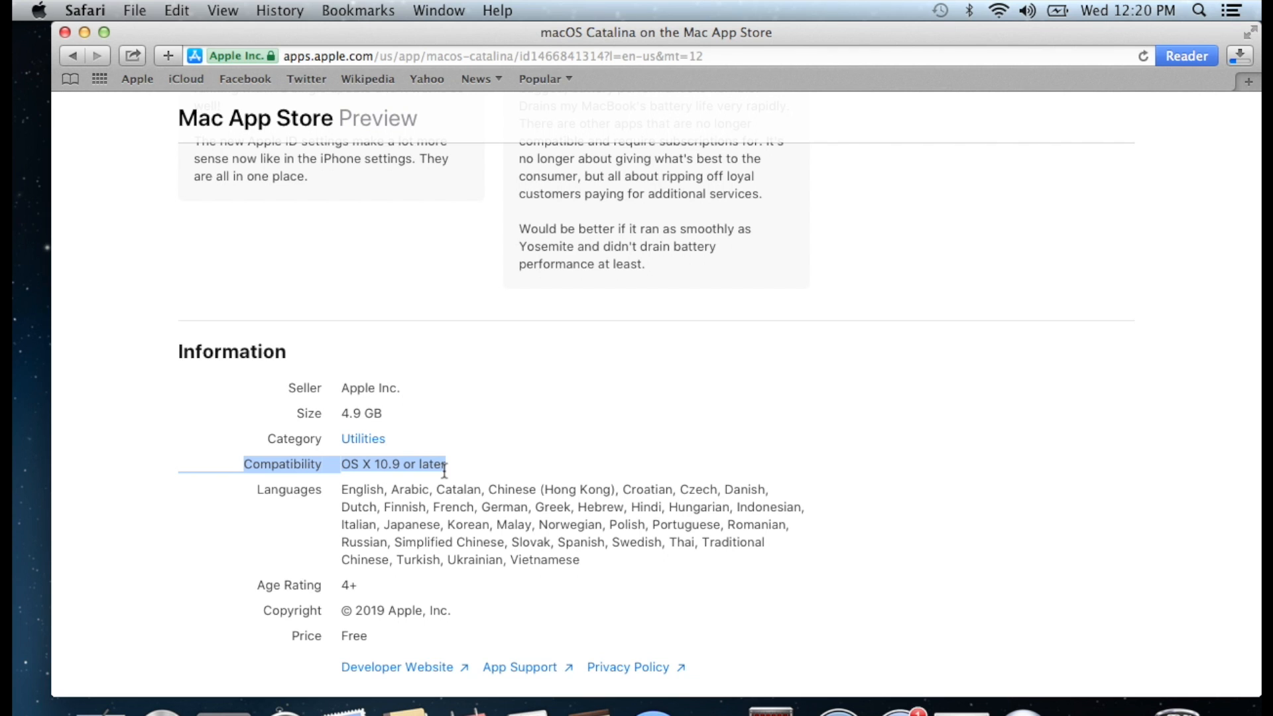
mouse_move(450, 474)
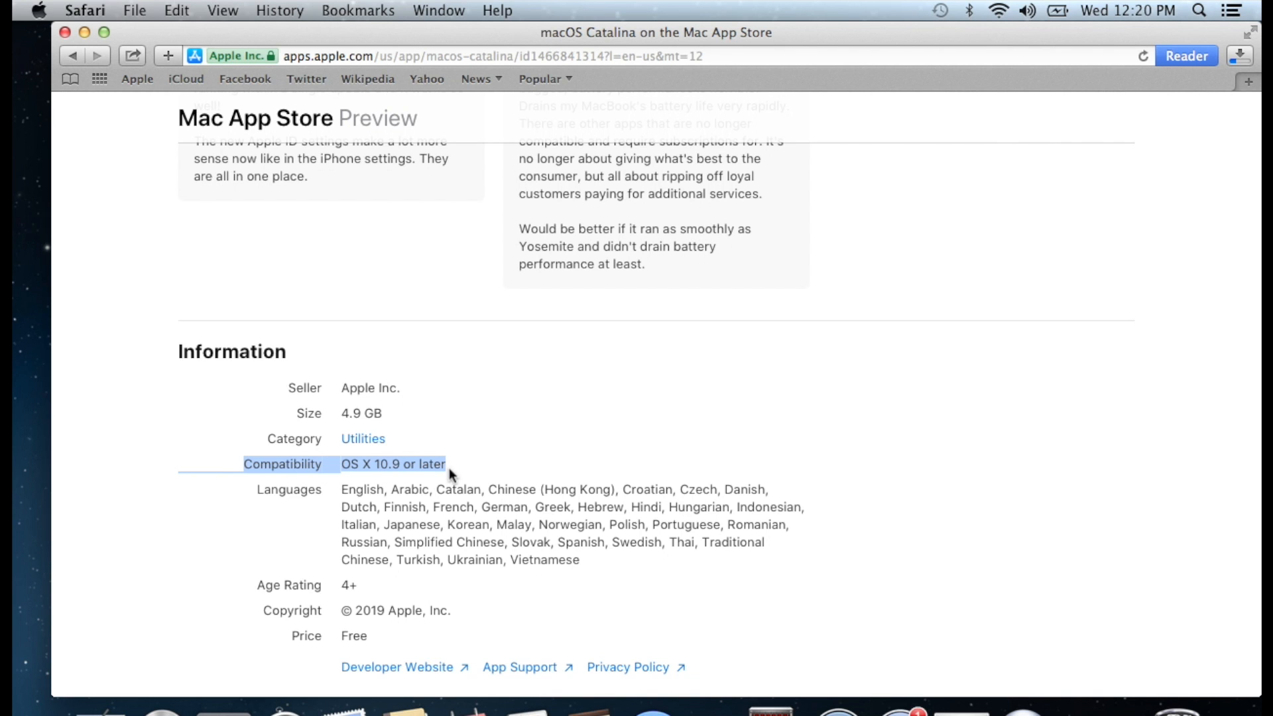
mouse_move(387, 298)
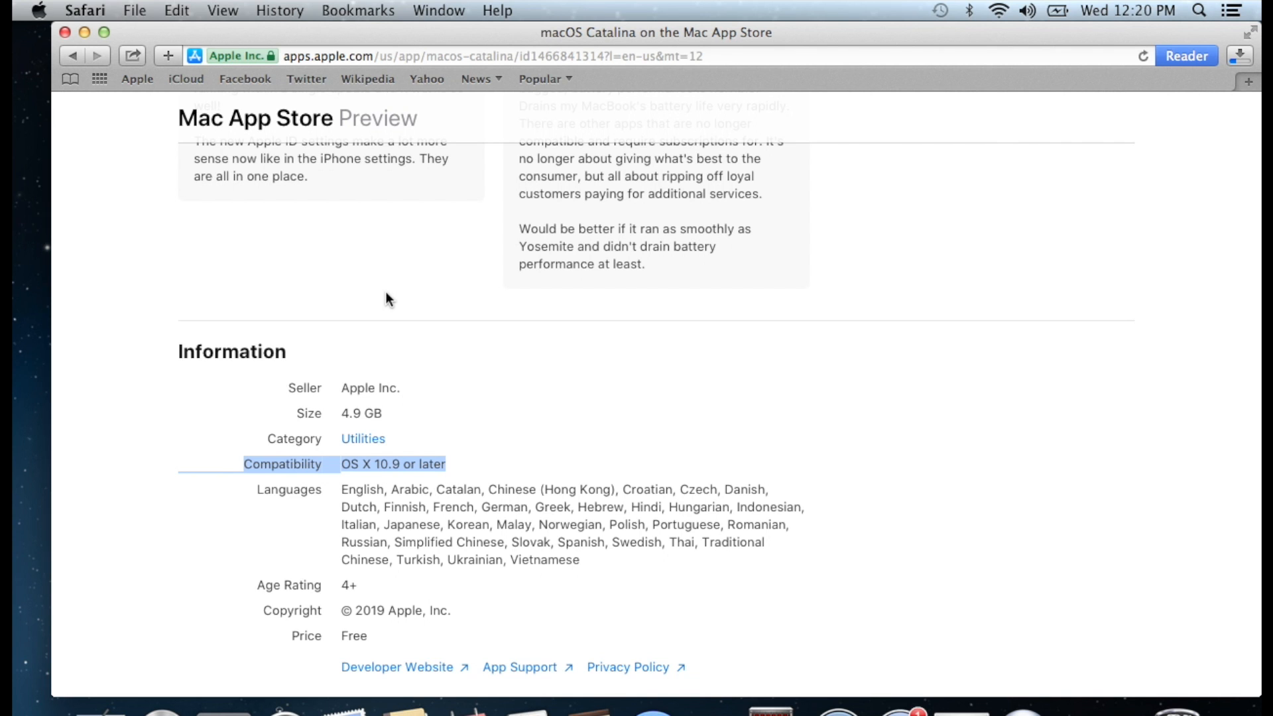
scroll("up", 3)
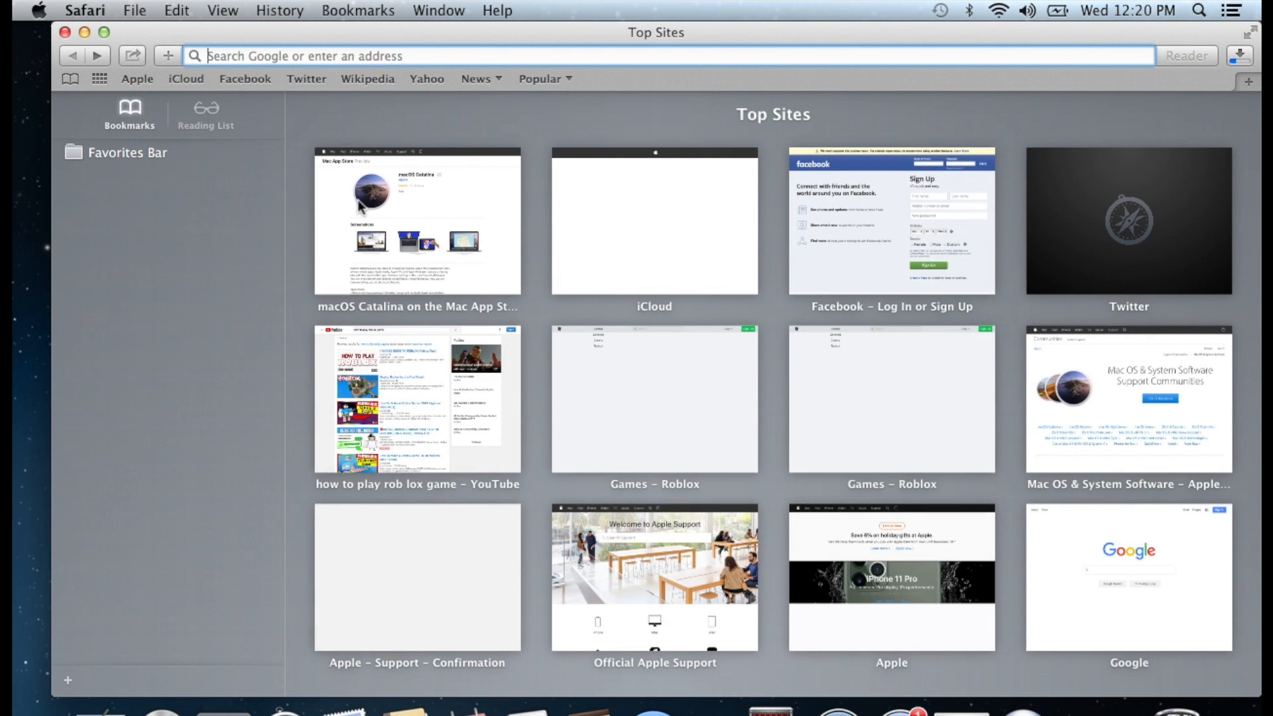
mouse_move(614, 232)
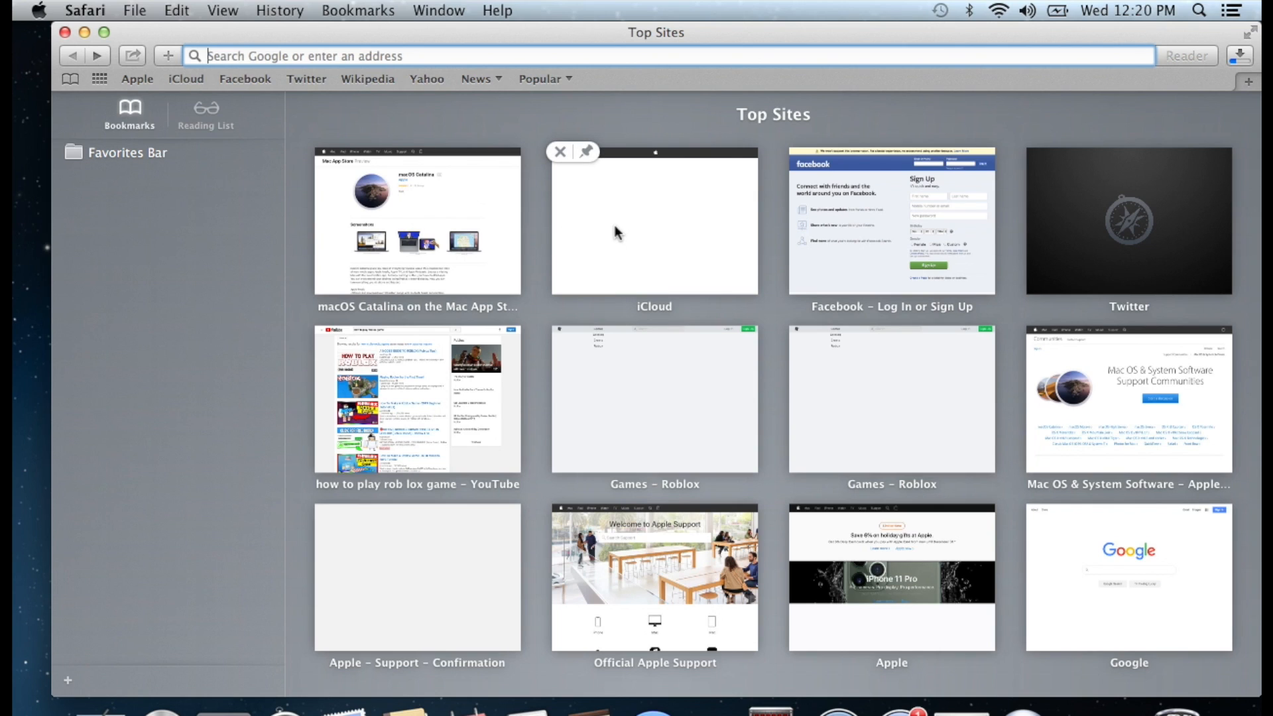
mouse_move(615, 234)
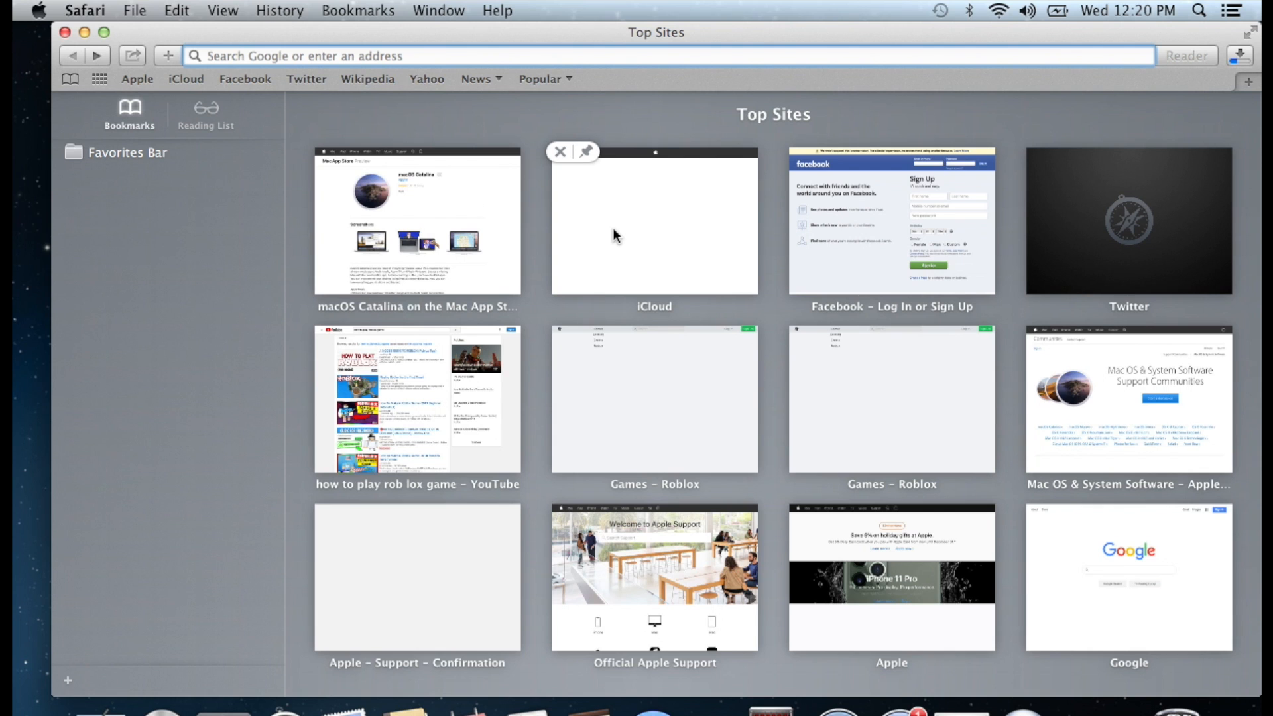
mouse_move(1094, 610)
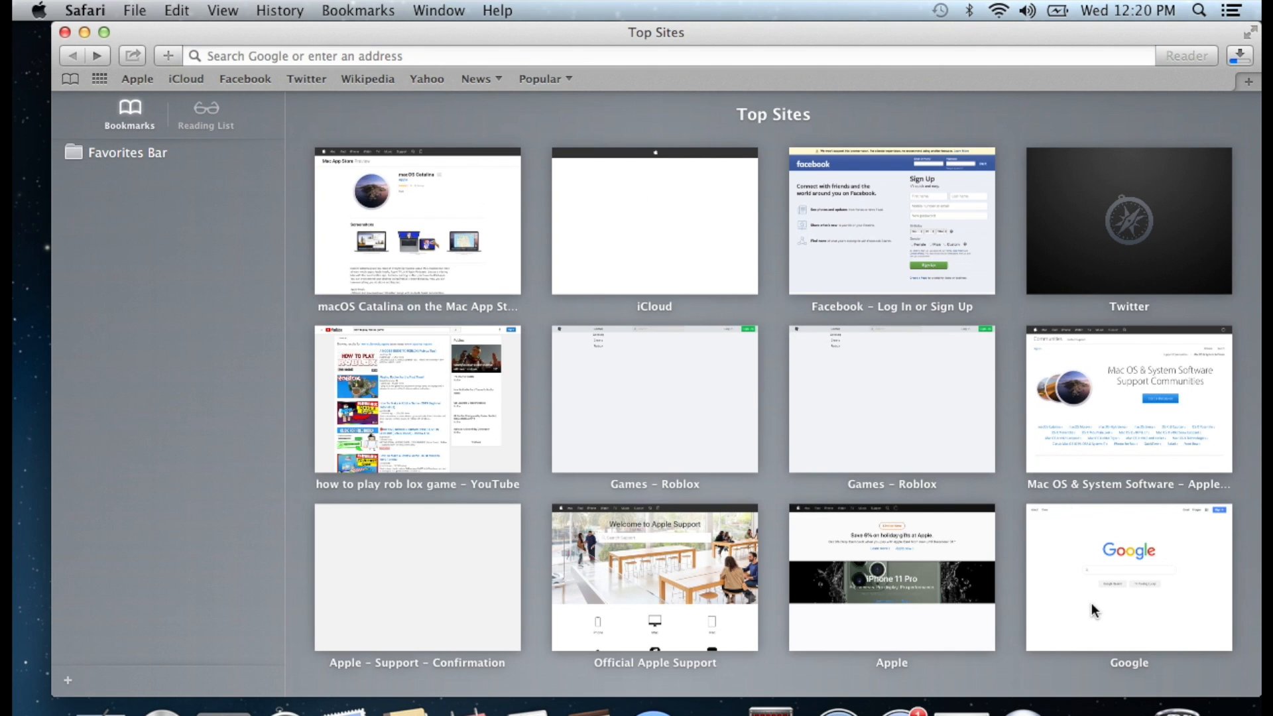
Step: Load Google from Top Sites, dismiss its privacy prompt and select the address bar
left_click(1127, 578)
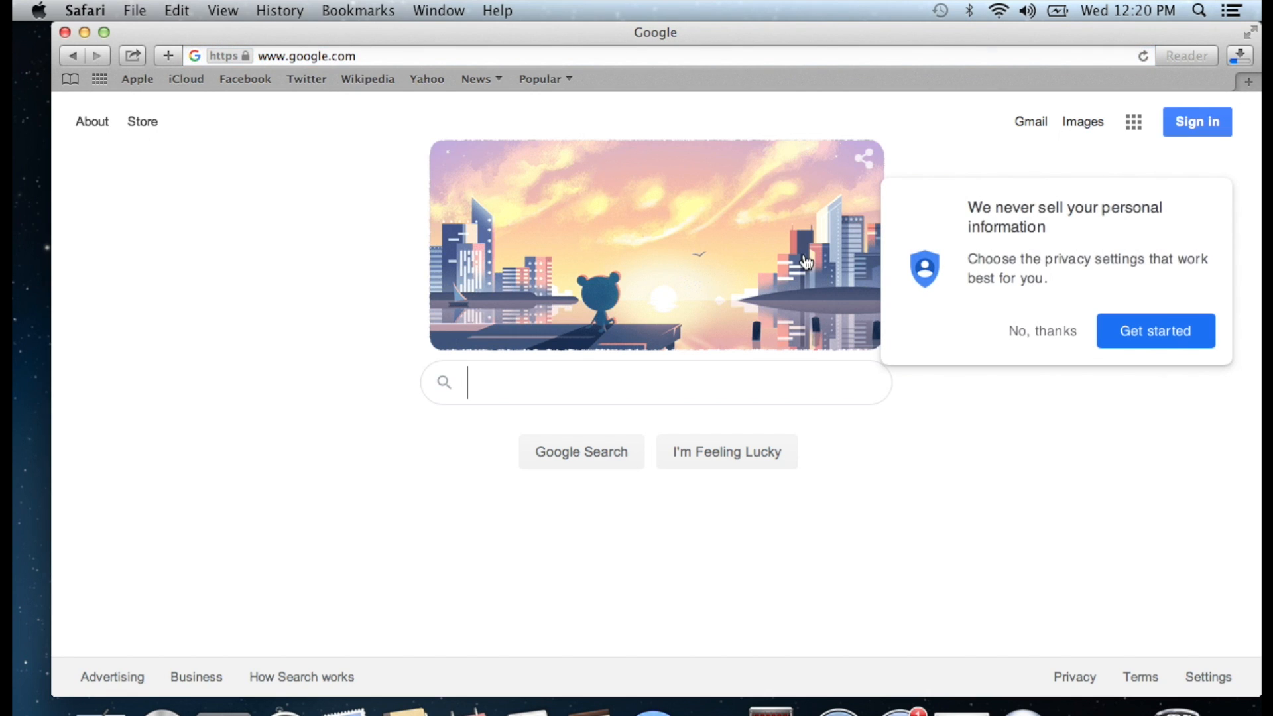
left_click(1042, 331)
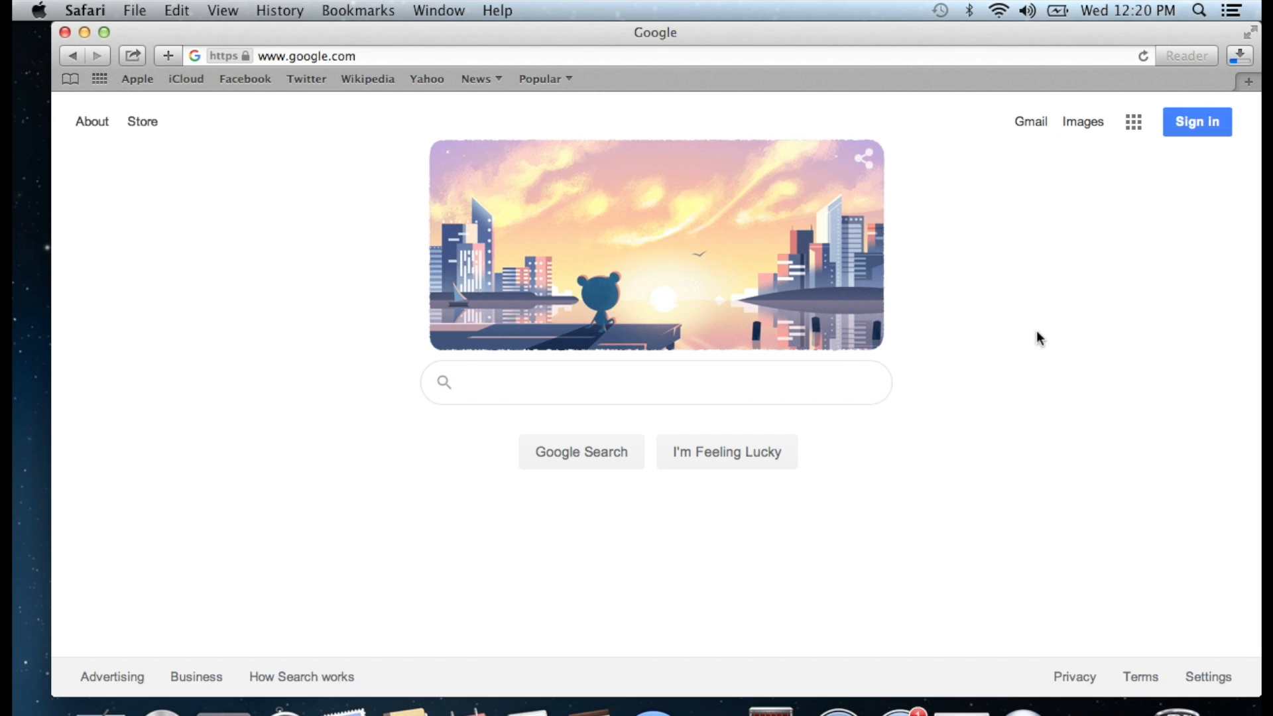
mouse_move(395, 15)
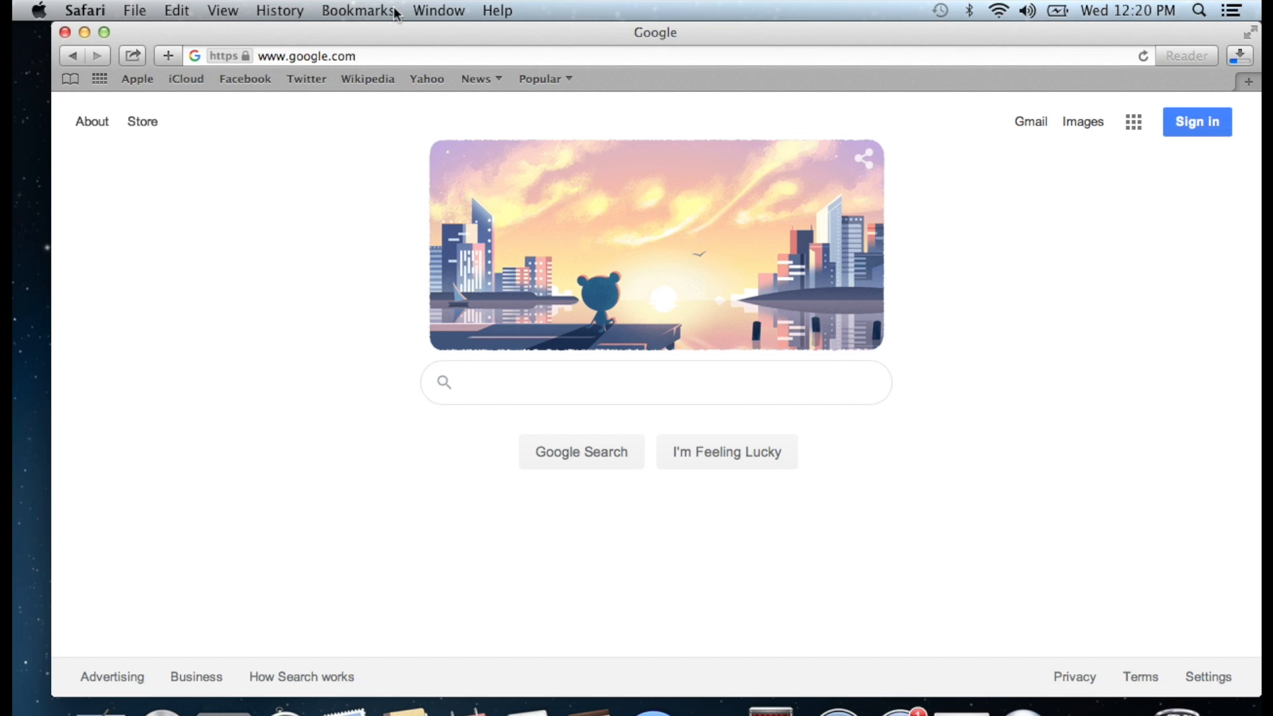
mouse_move(180, 18)
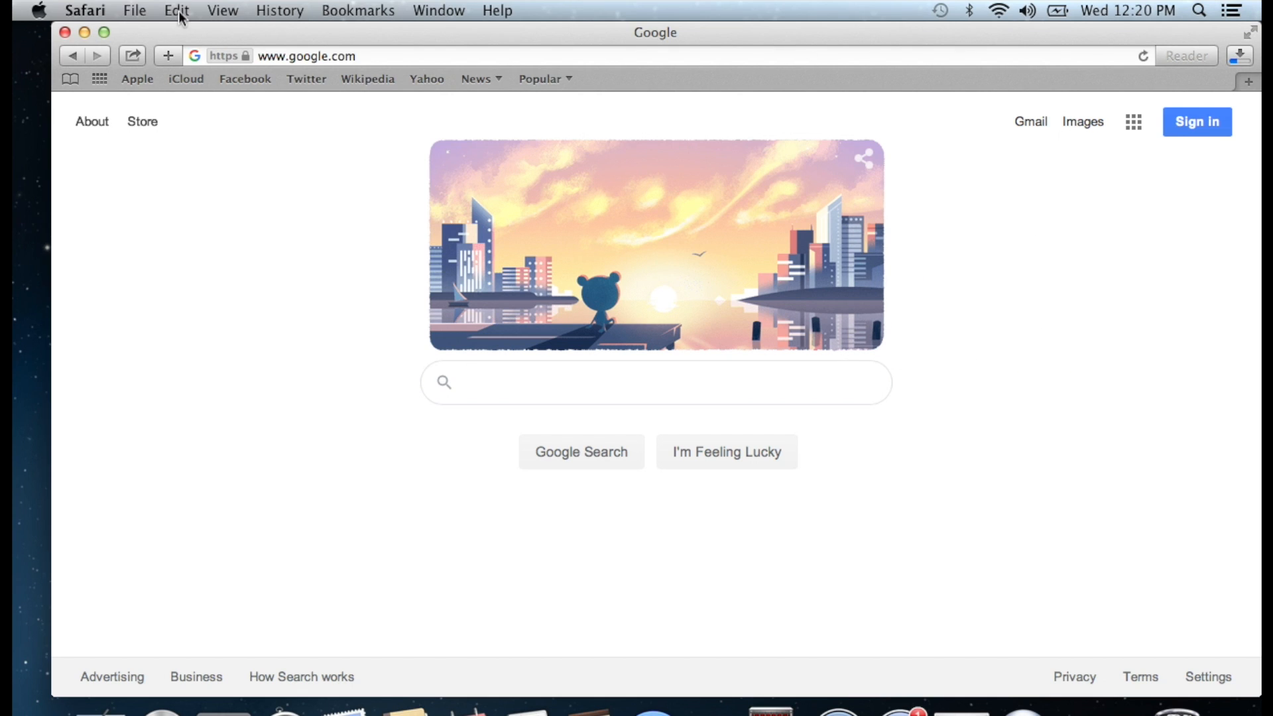
mouse_move(256, 180)
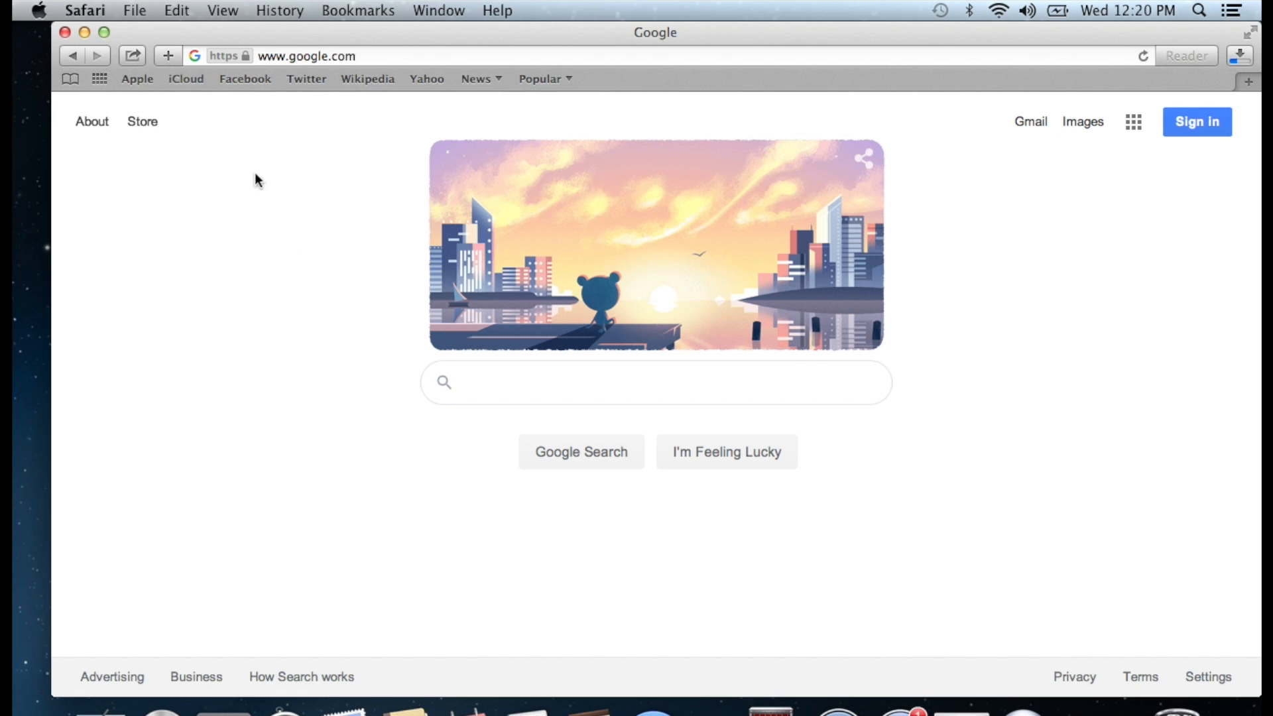
mouse_move(244, 146)
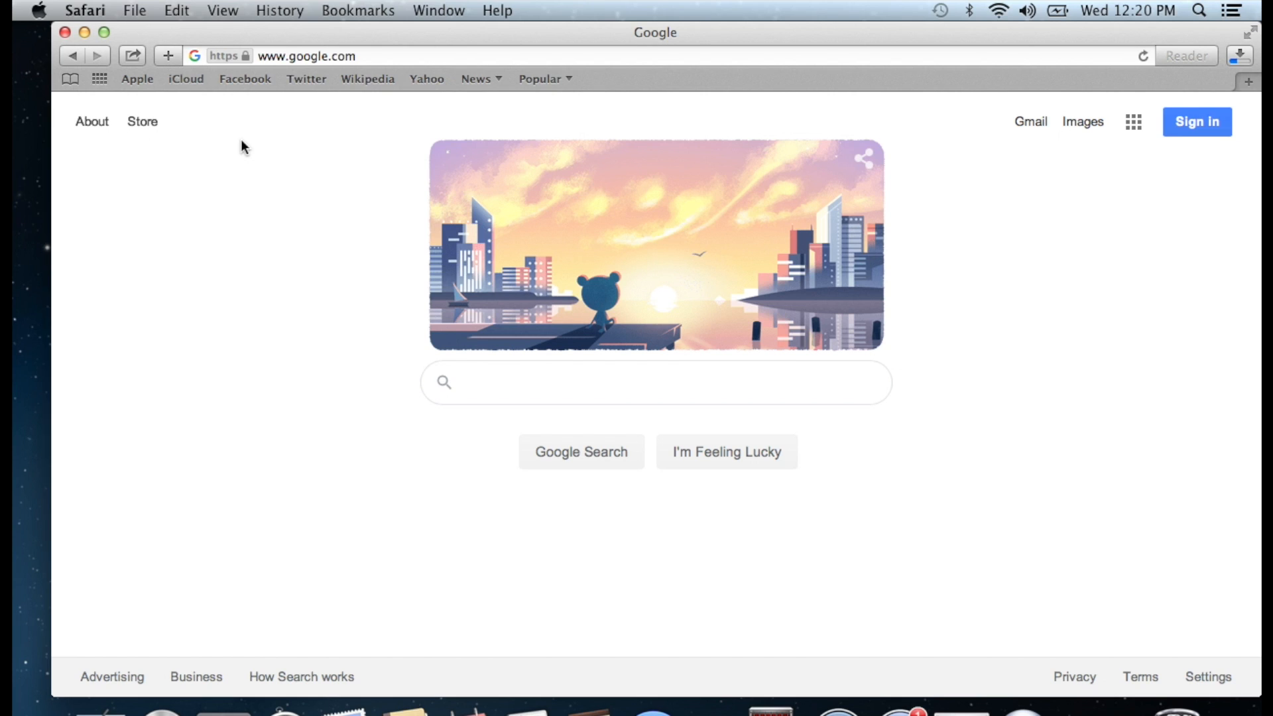
mouse_move(416, 52)
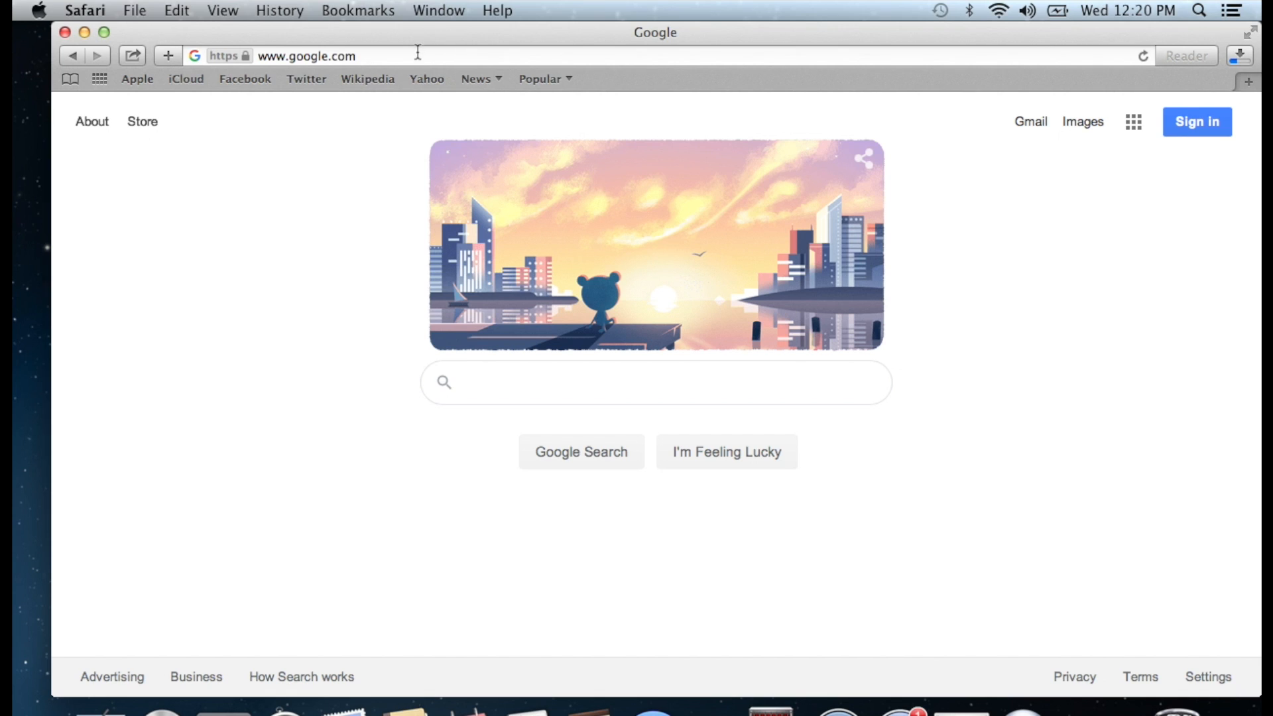
left_click(306, 56)
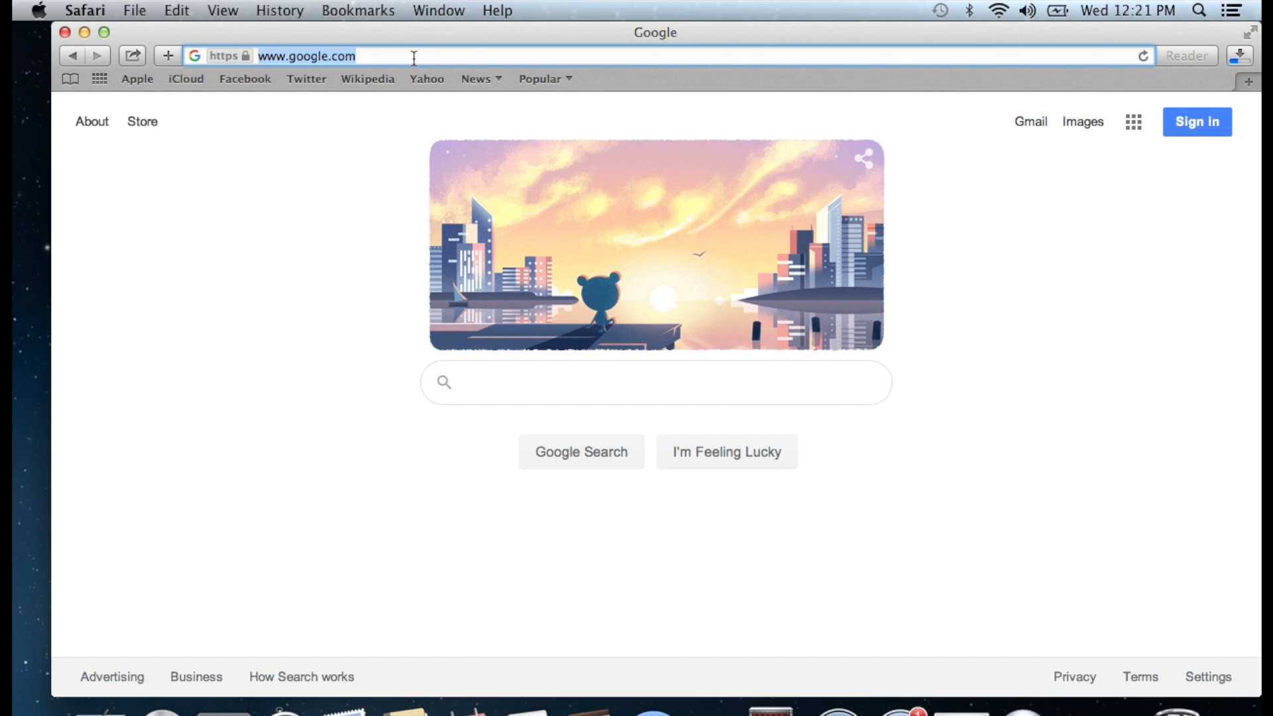
Step: Search for 'os x el capitan 10.11.6' via the address-bar suggestion
type("os x el capitan 10.11.6")
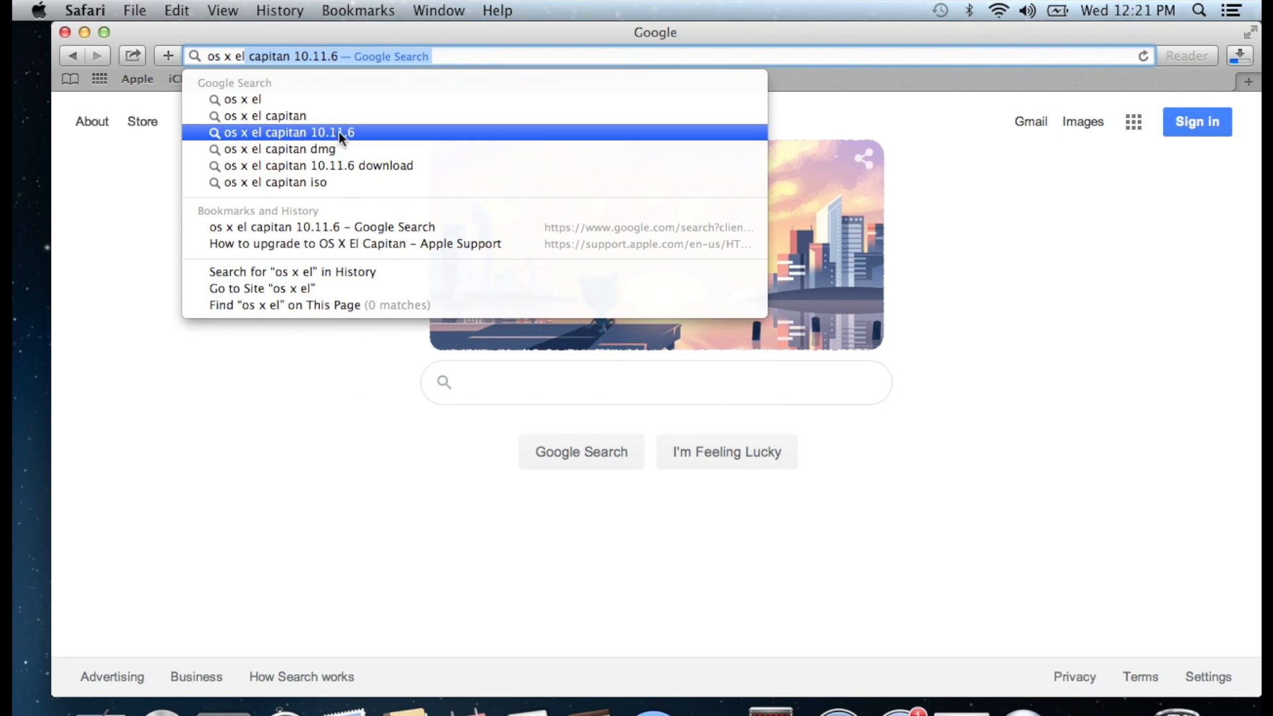
mouse_move(349, 142)
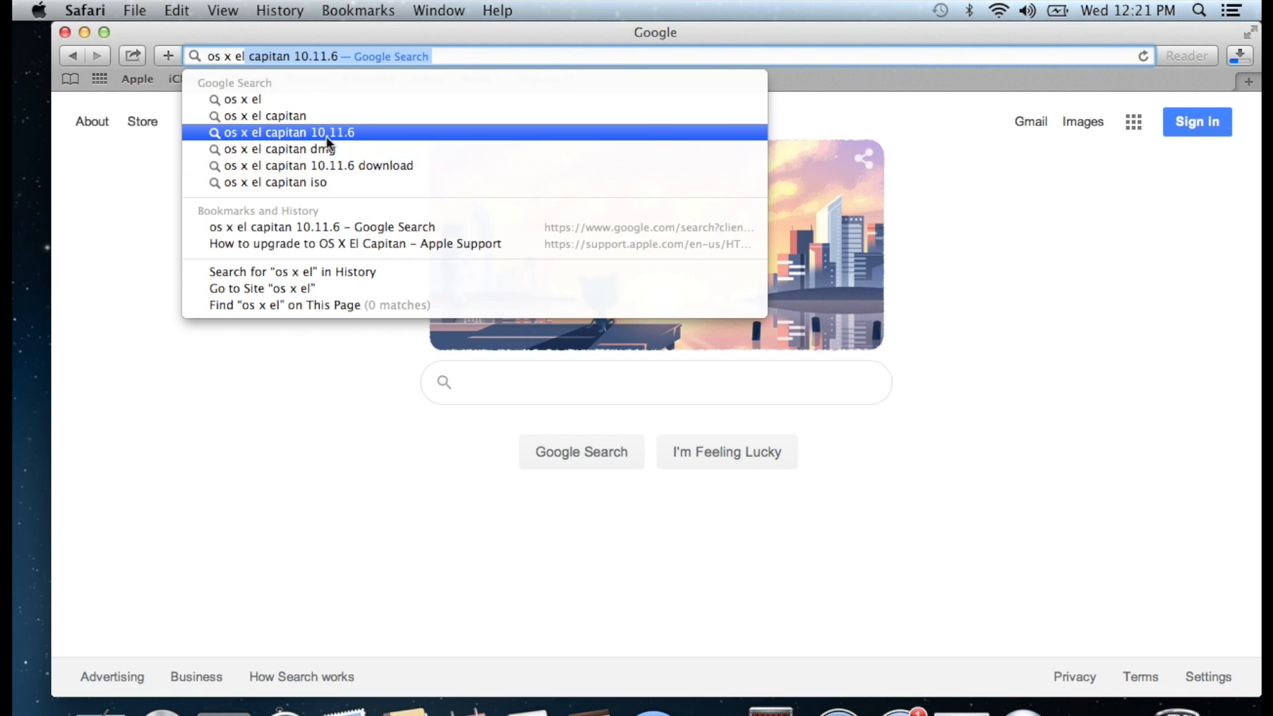
left_click(291, 133)
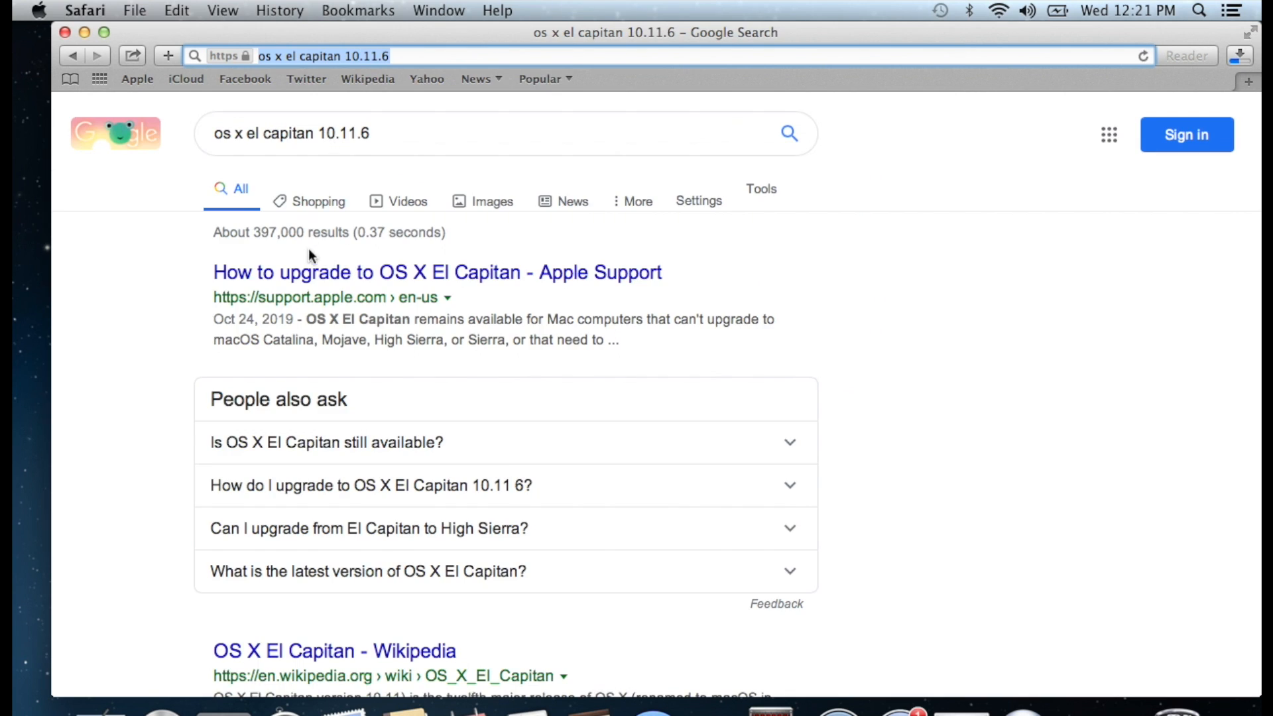
mouse_move(376, 279)
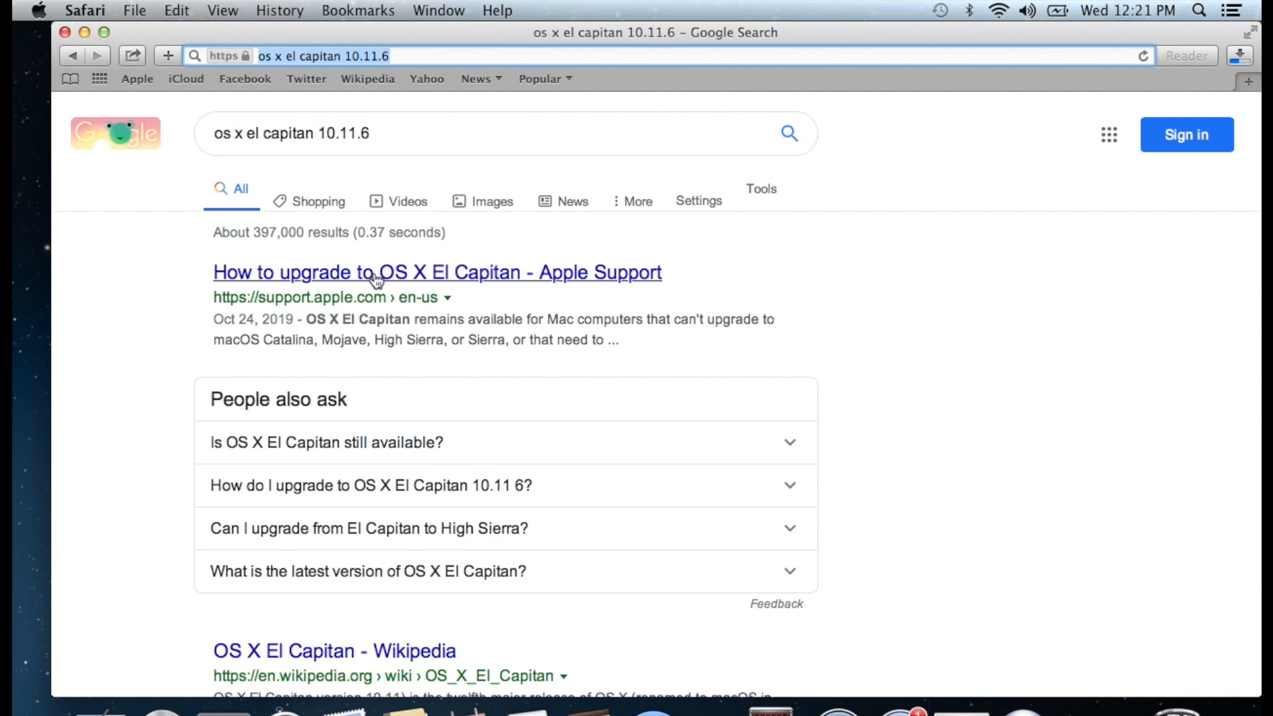
mouse_move(451, 286)
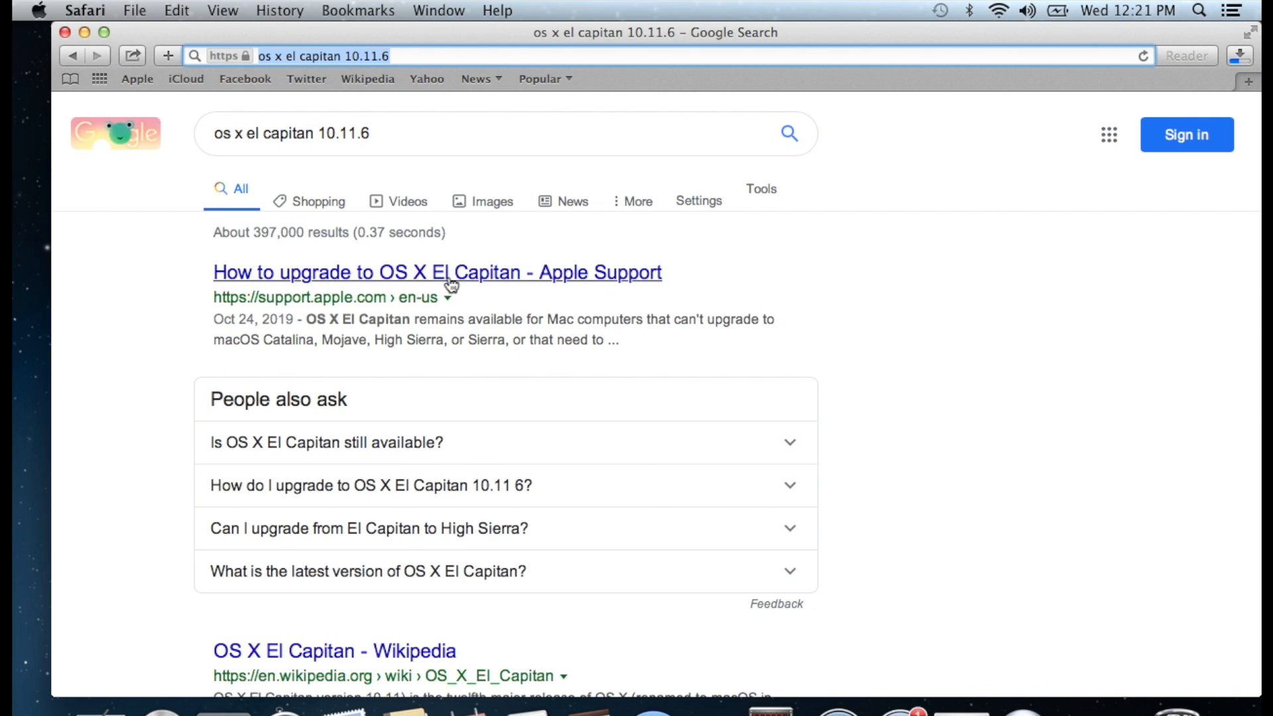
Step: Load Apple Support's 'How to upgrade to OS X El Capitan' and reach step 4, Download OS X El Capitan
left_click(436, 272)
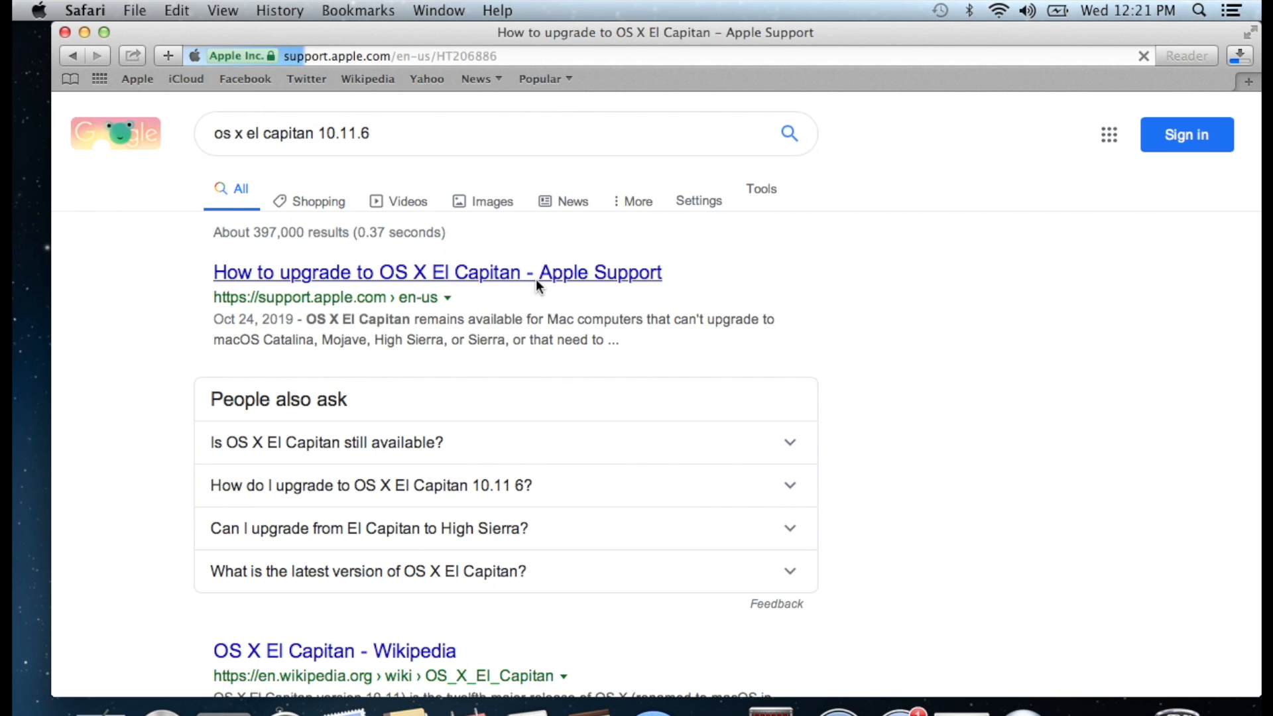
left_click(435, 271)
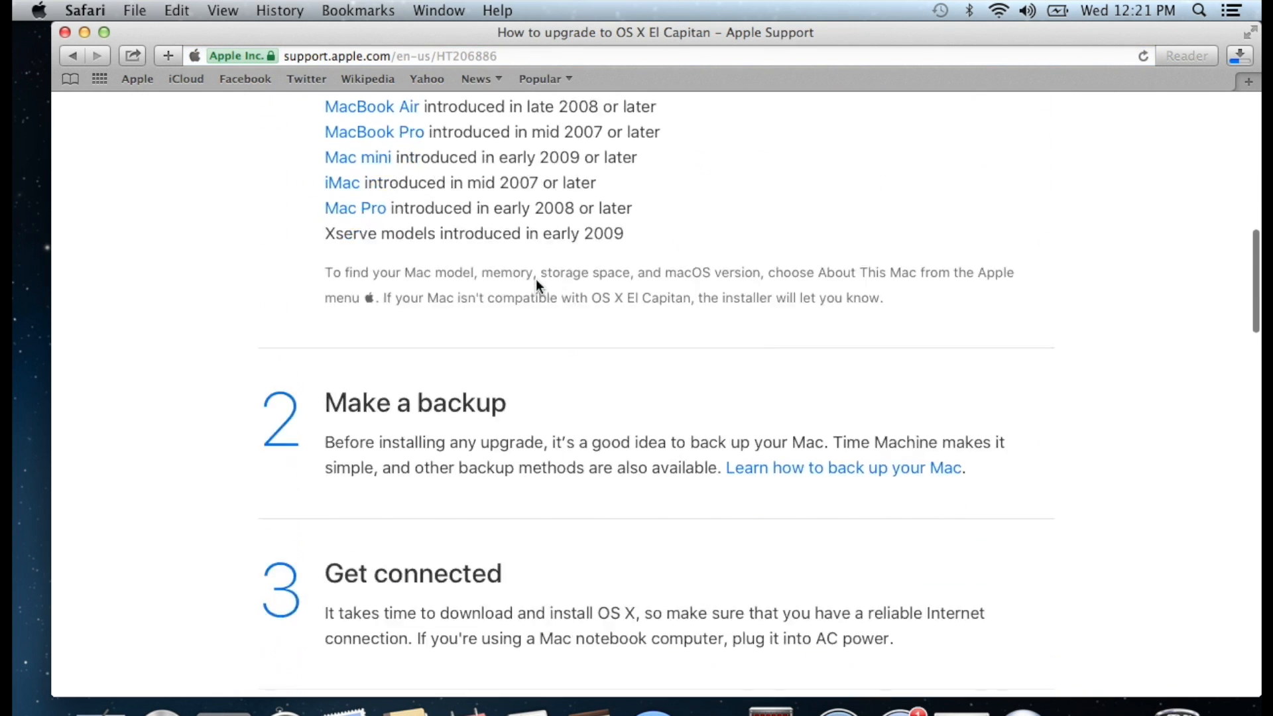
scroll("down", 3)
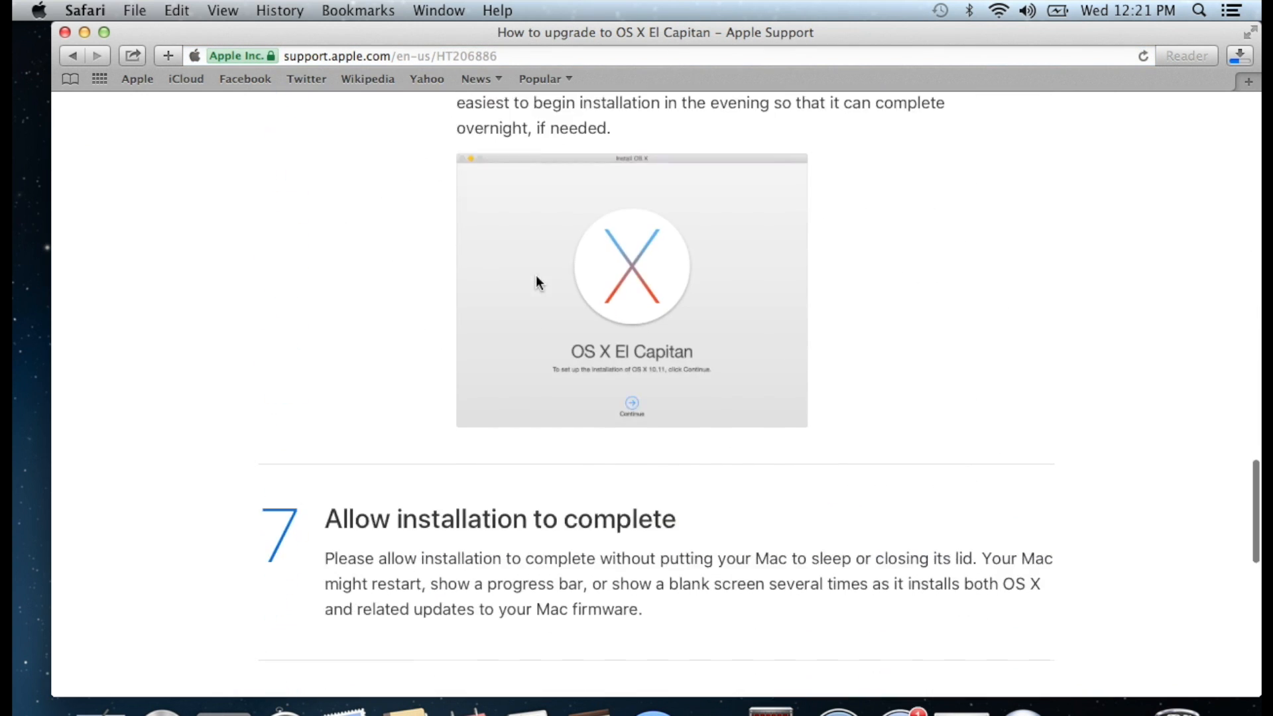
scroll("down", 3)
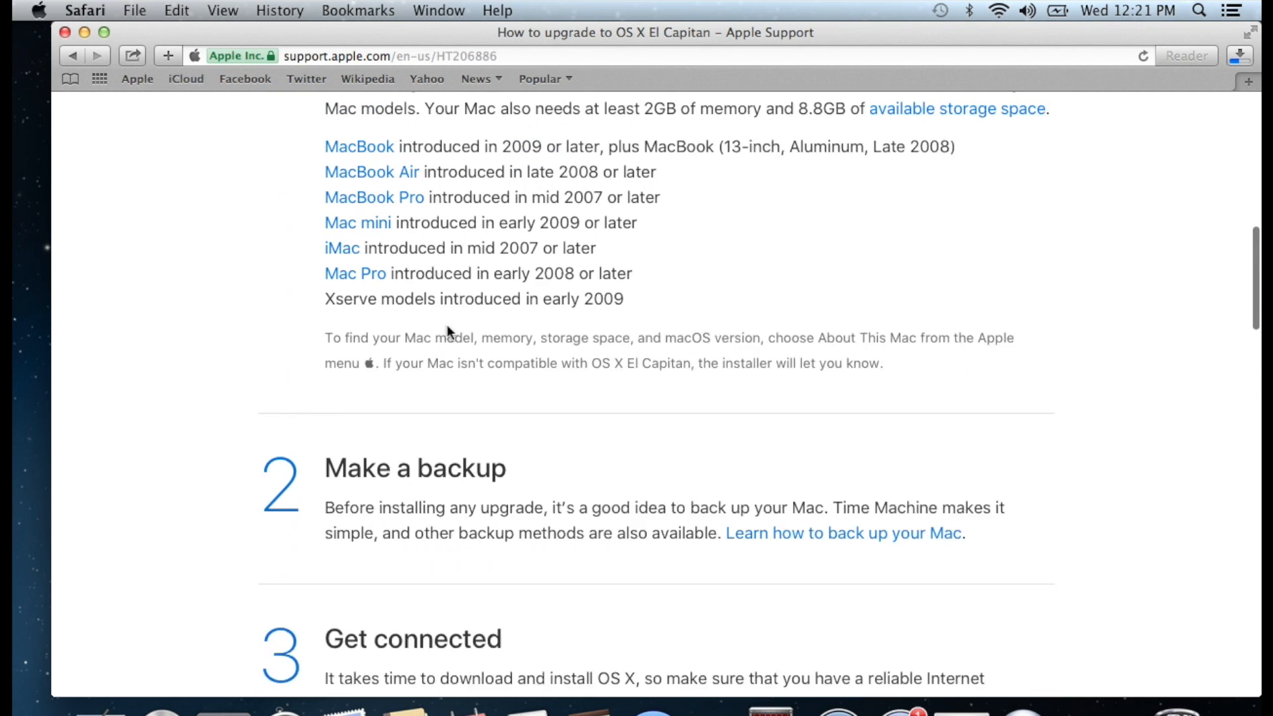
scroll("up", 3)
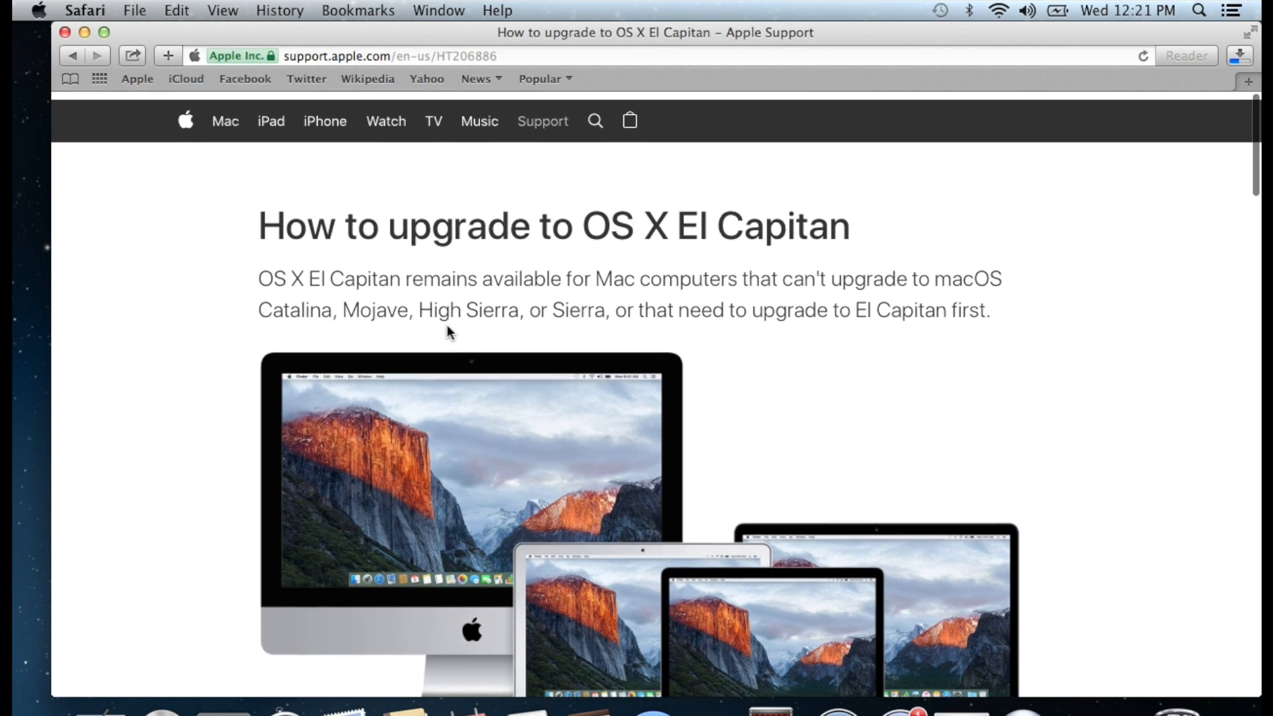
scroll("down", 3)
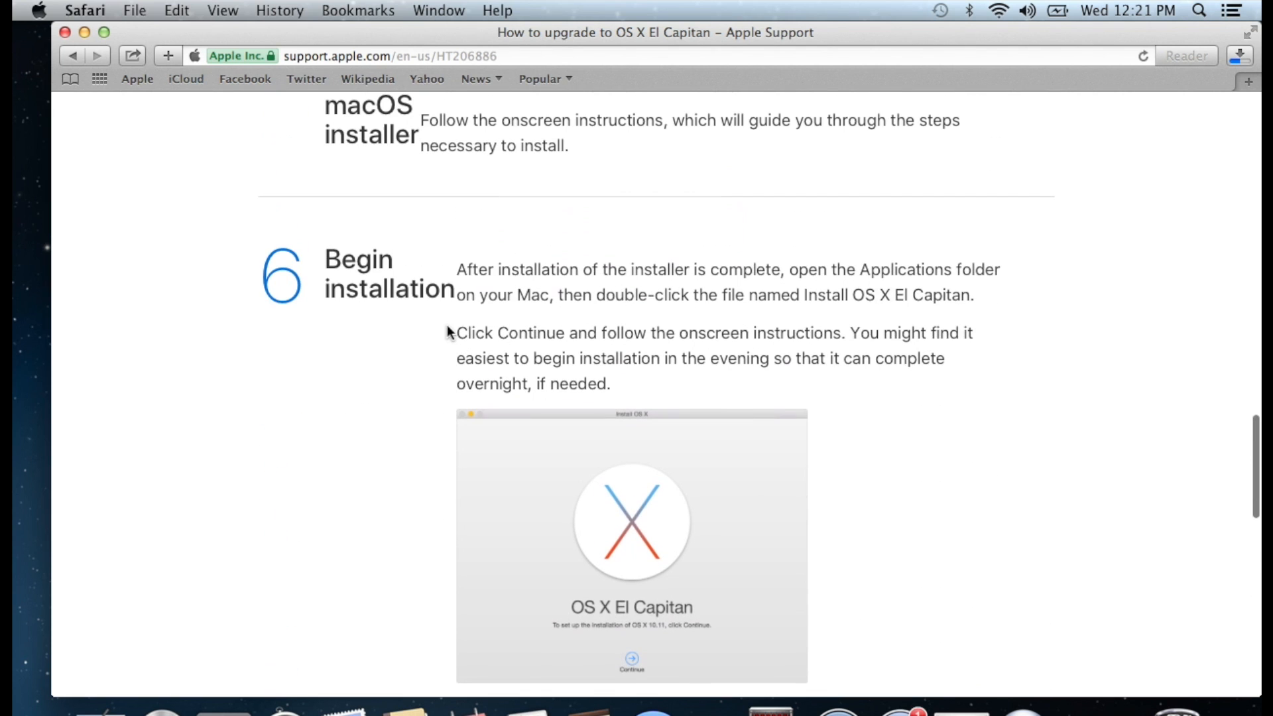
scroll("up", 3)
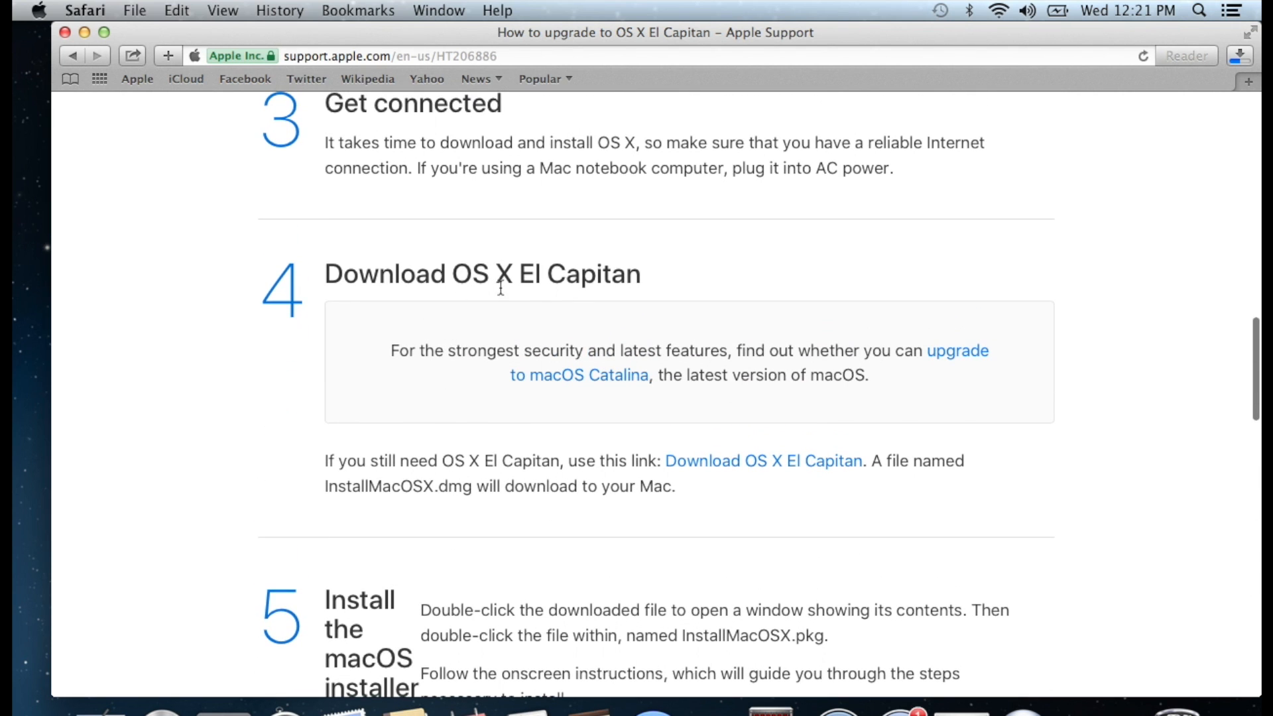
mouse_move(690, 315)
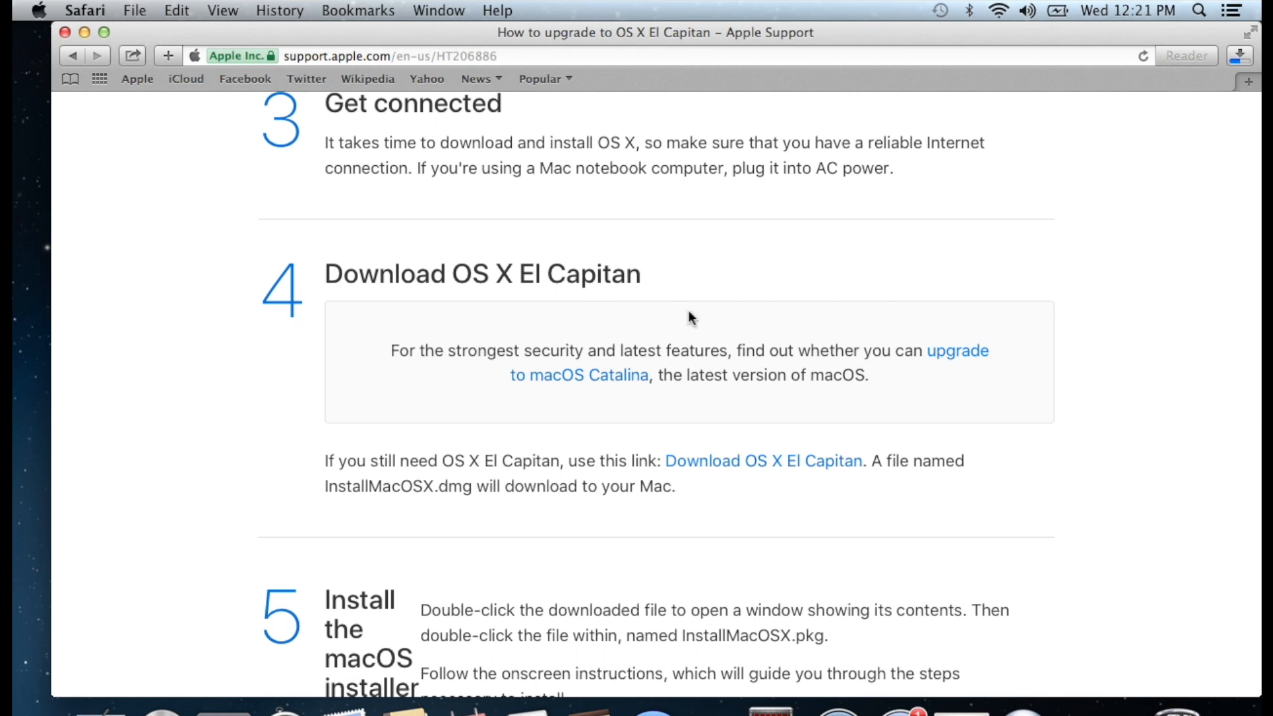
mouse_move(793, 461)
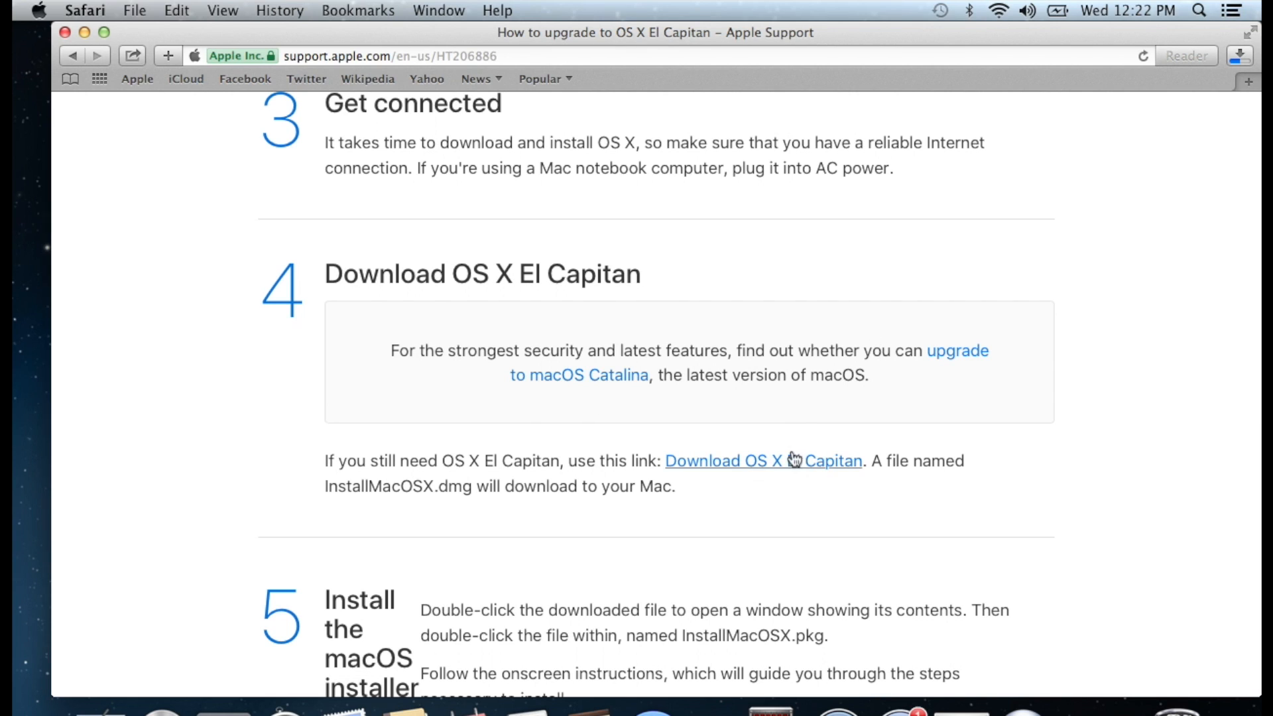
mouse_move(785, 475)
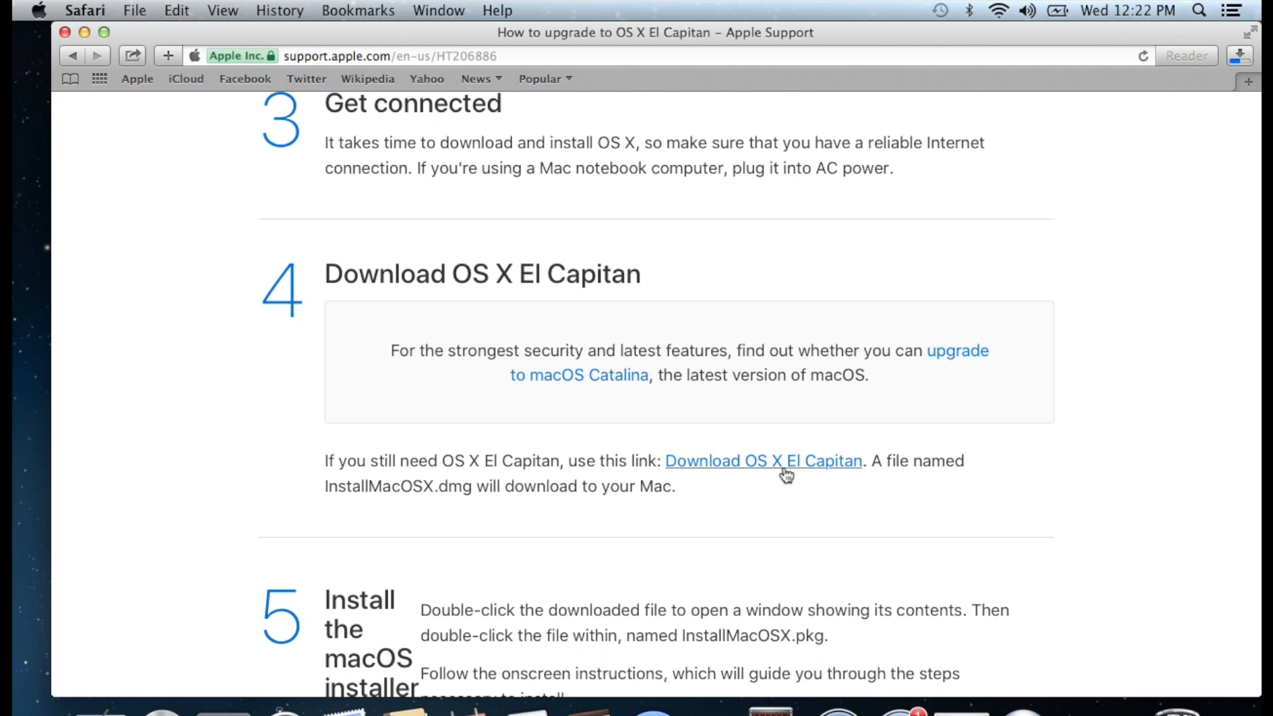
mouse_move(788, 475)
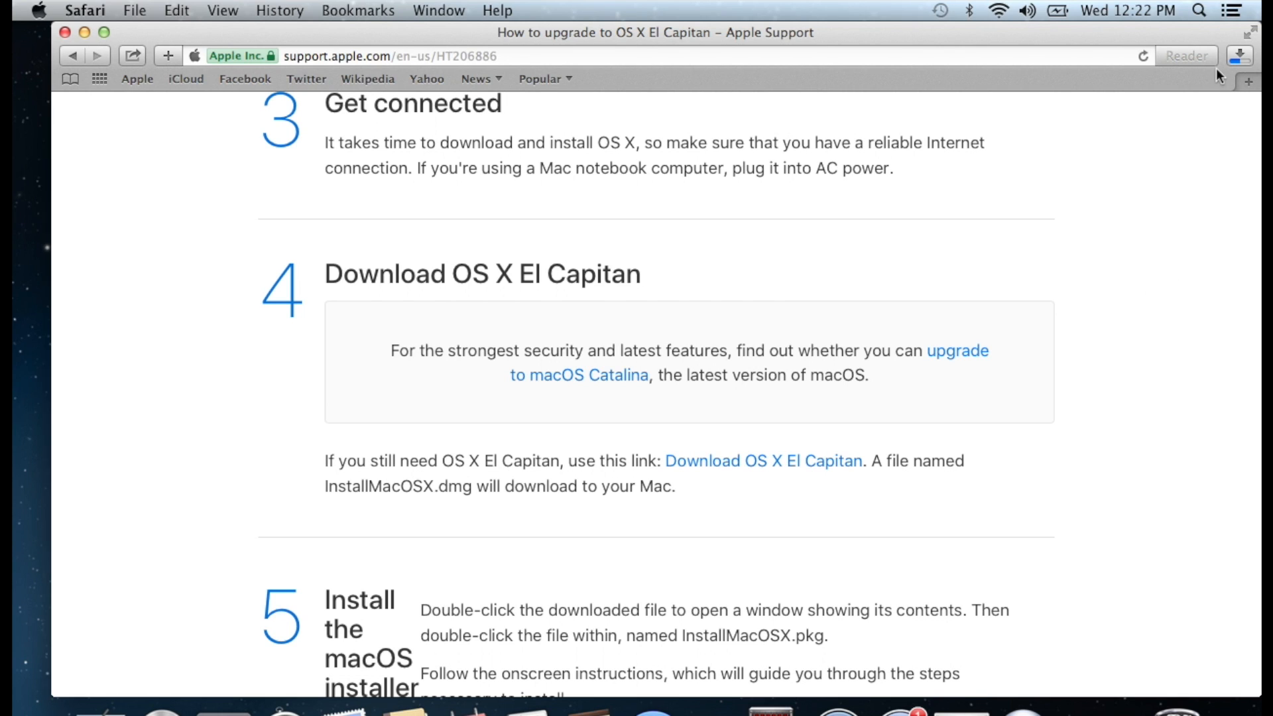
Step: Check the InstallMacOSX.dmg download progress, about 3.31 GB of 6.2 GB
left_click(1240, 56)
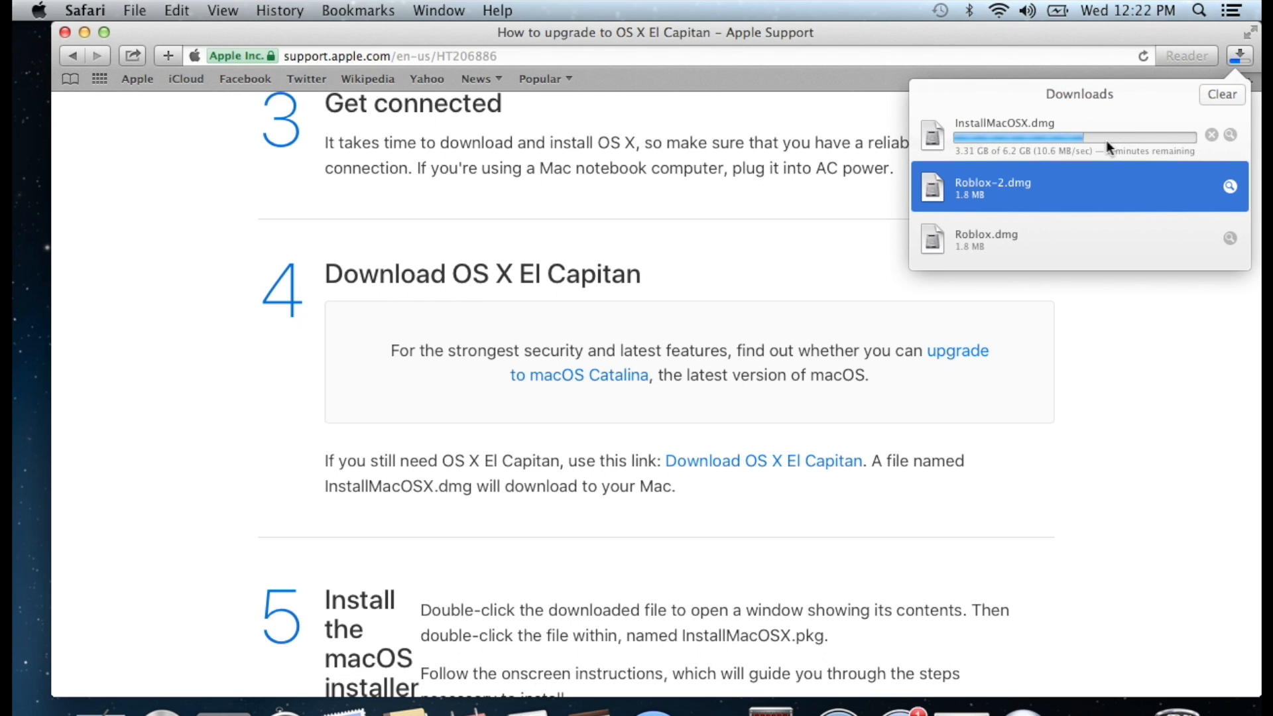
mouse_move(1076, 171)
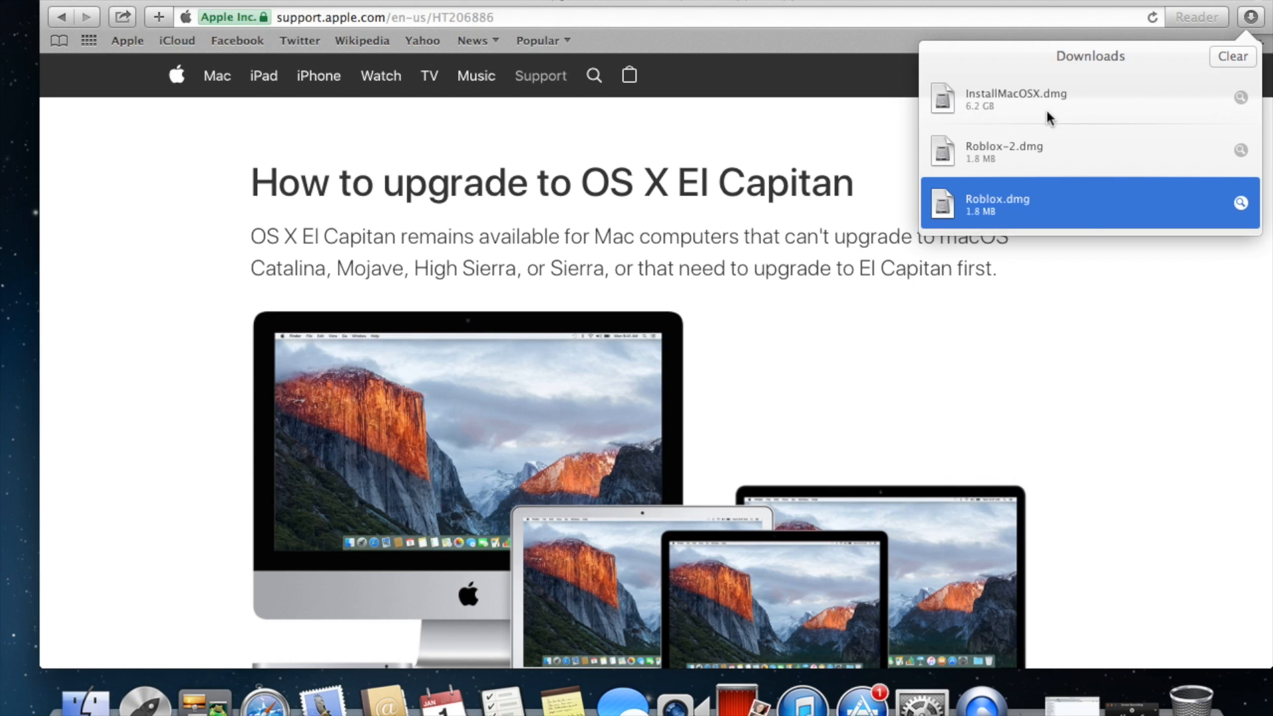
mouse_move(988, 121)
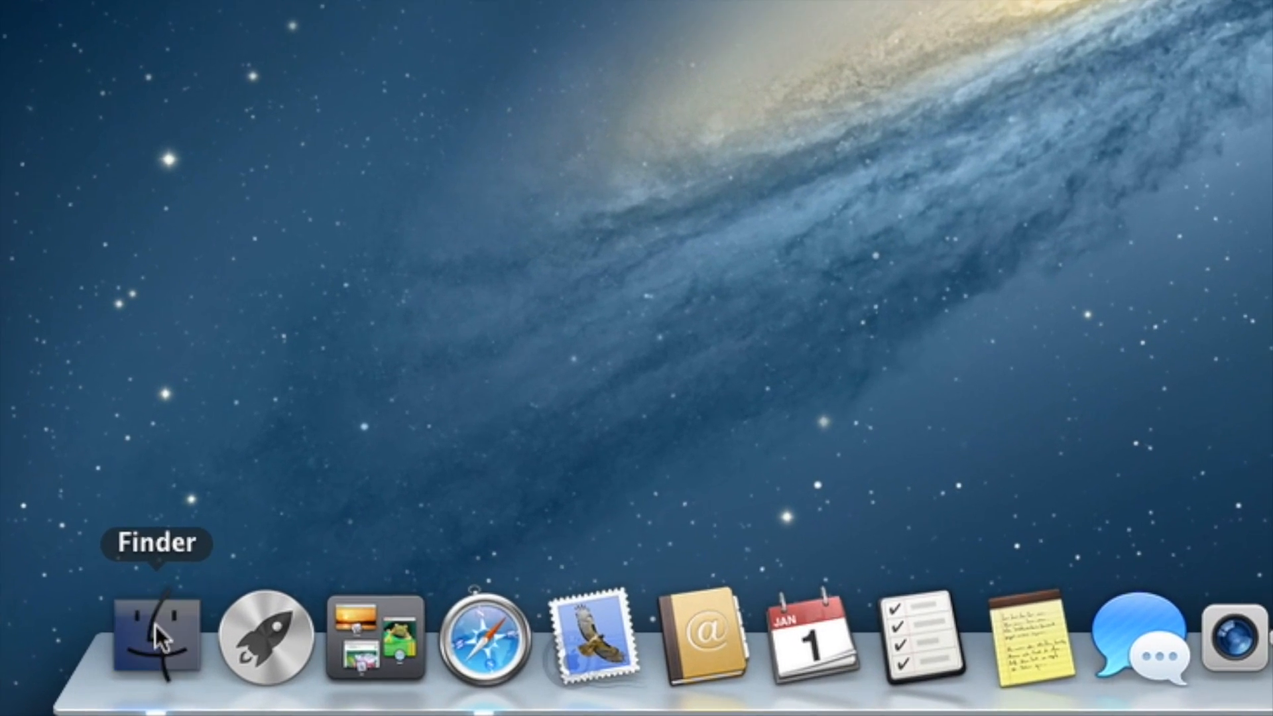
Step: From Finder's Downloads folder, launch the 6.2 GB InstallMacOSX.dmg so it starts verifying
left_click(150, 638)
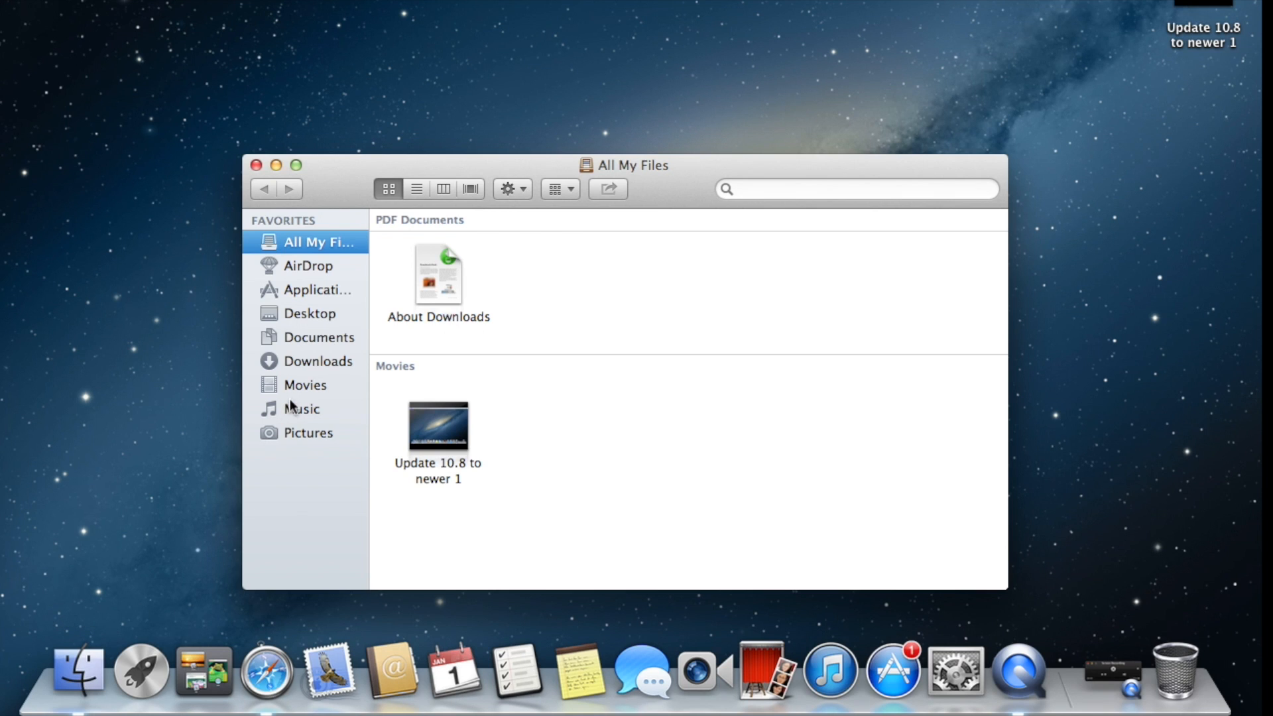
left_click(319, 361)
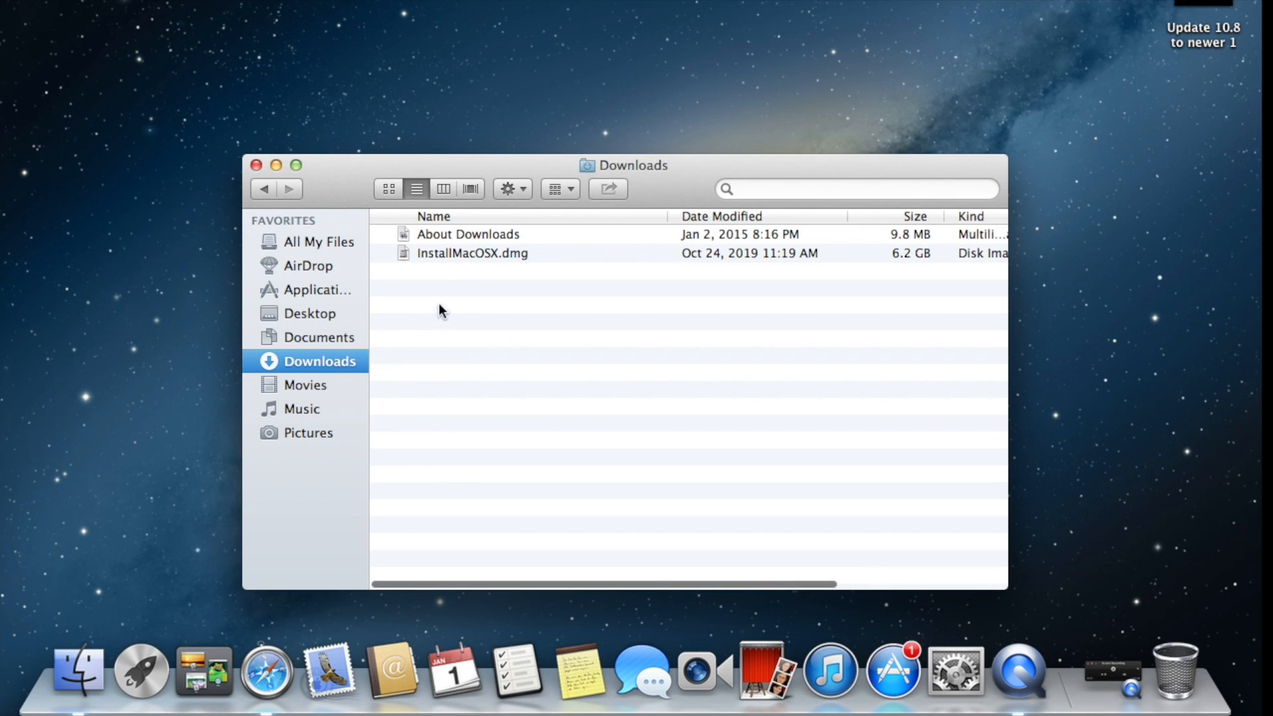
mouse_move(467, 268)
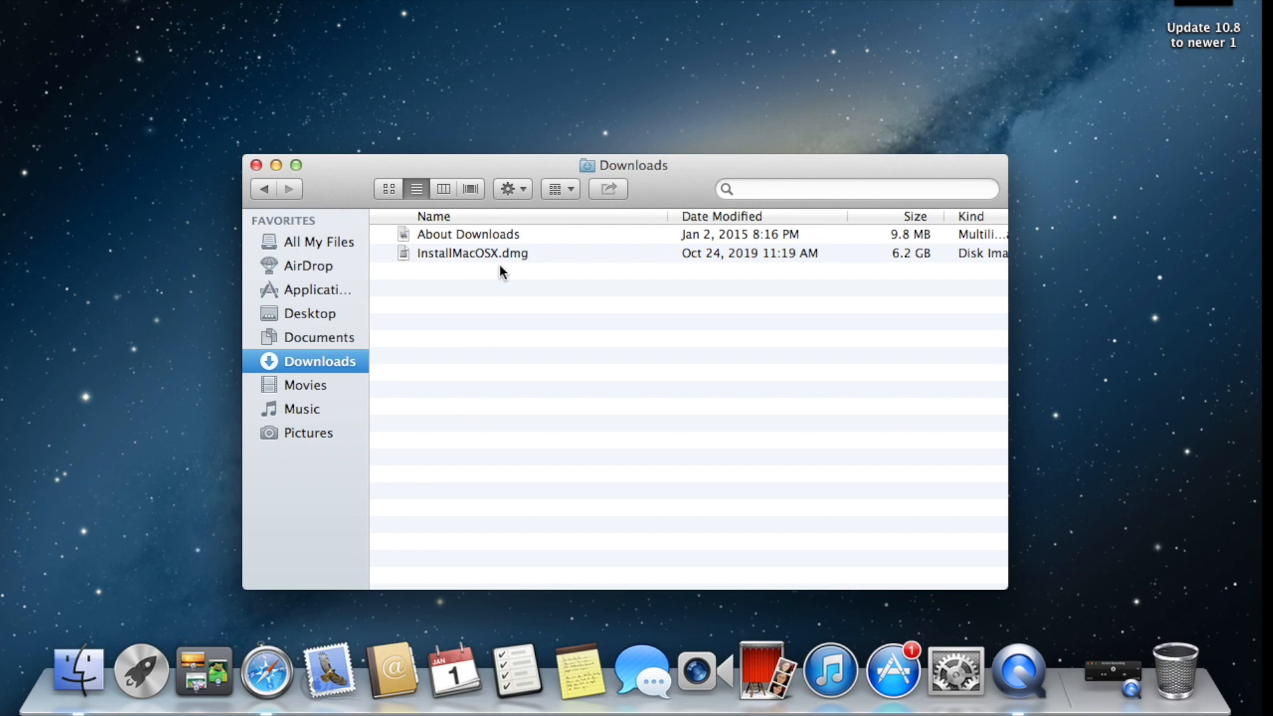
mouse_move(494, 267)
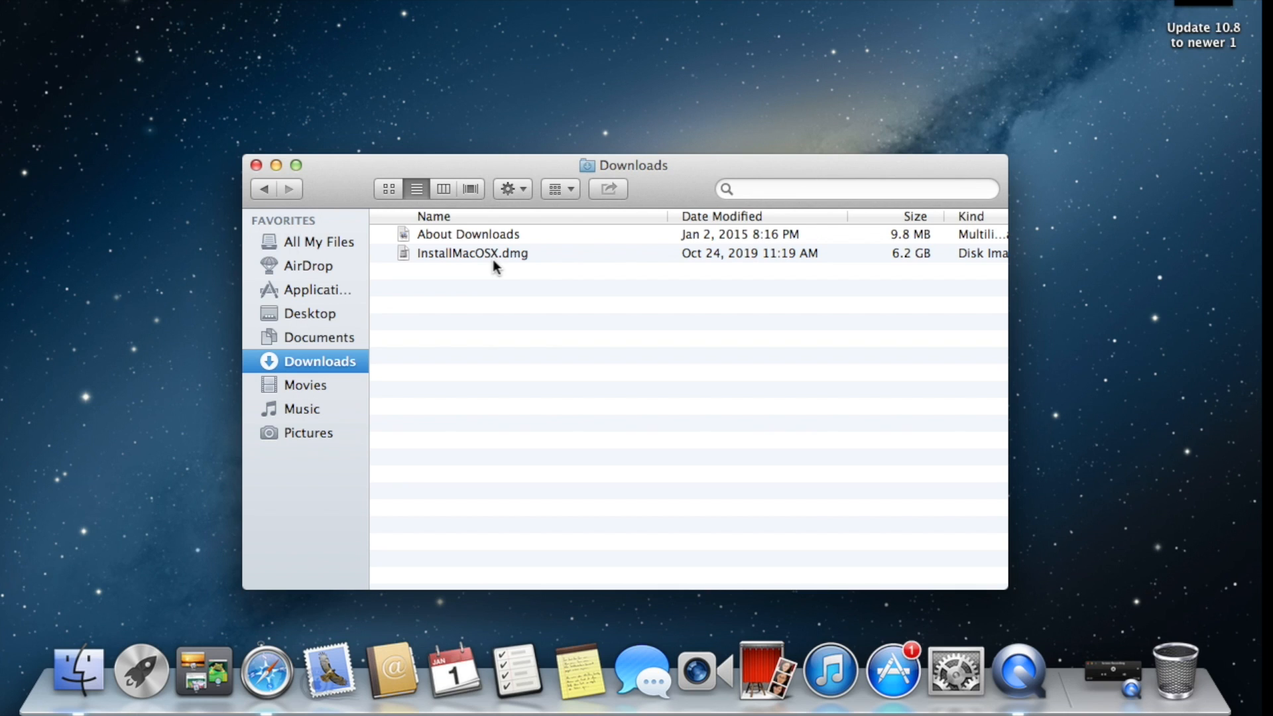
left_click(472, 252)
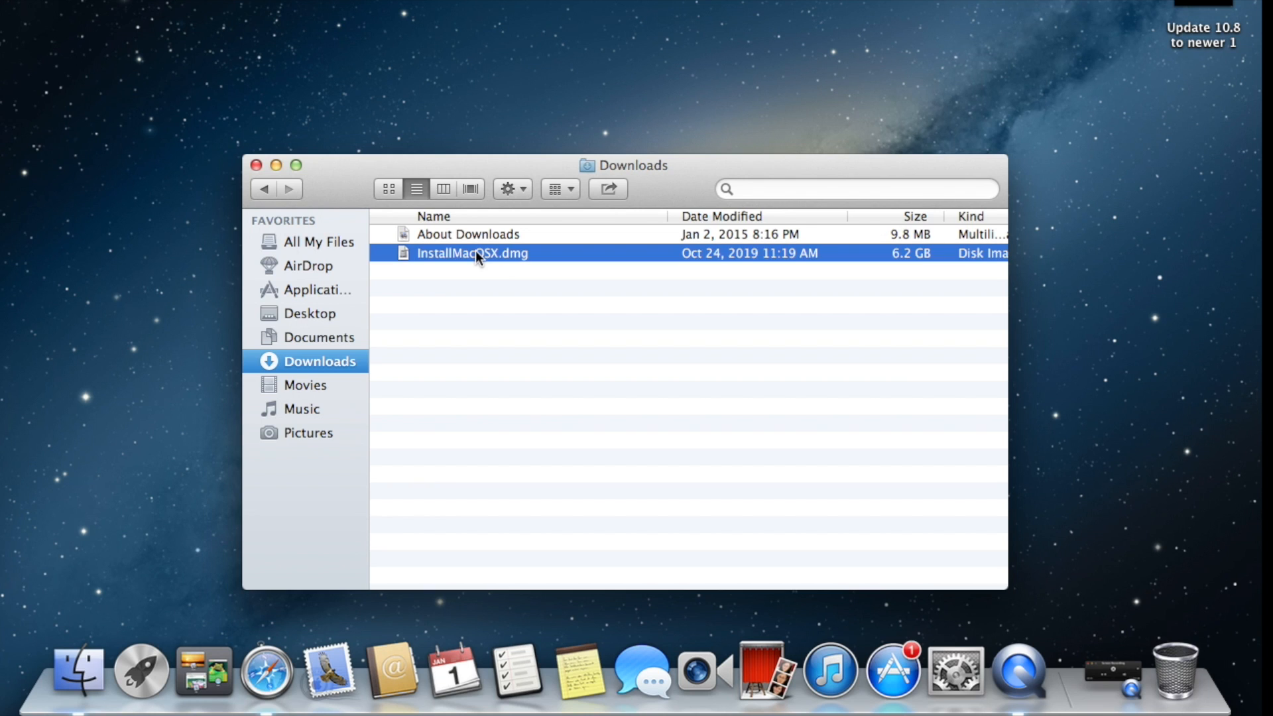
double_click(472, 252)
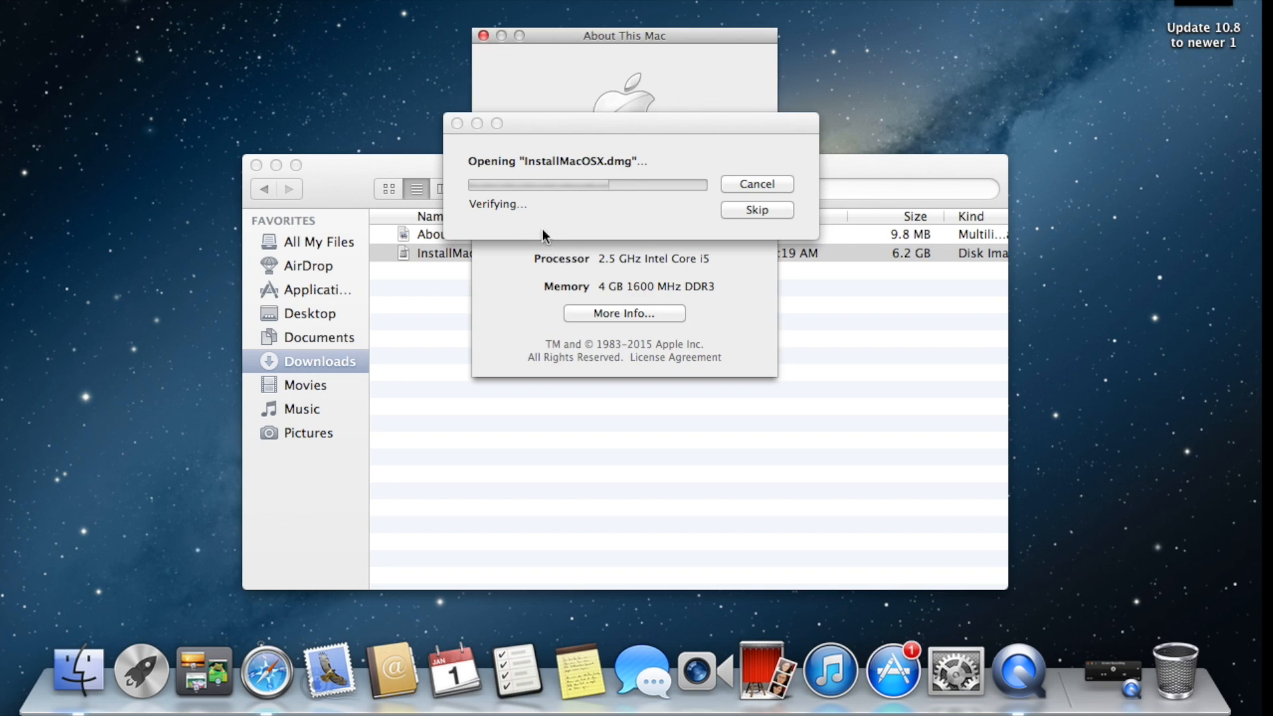
Step: Bring the mounted Install OS X window into view and select InstallMacOSX.pkg
left_click_drag(625, 123, 343, 305)
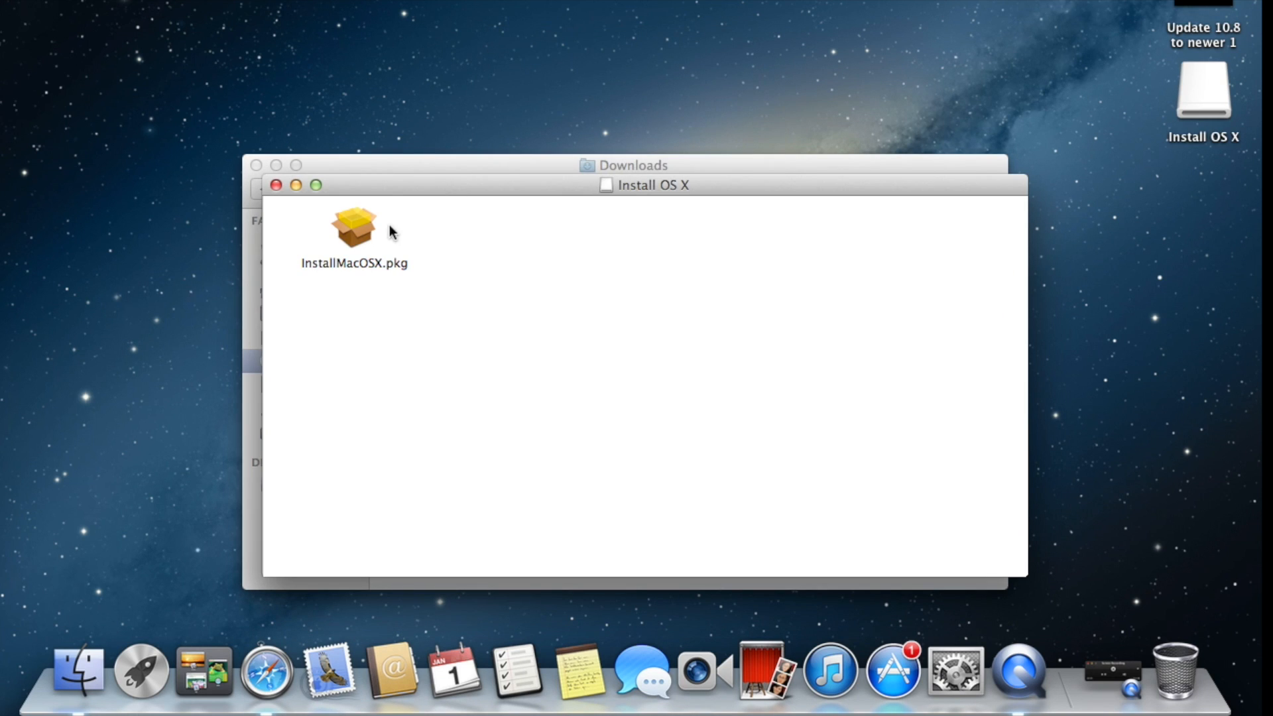
mouse_move(324, 188)
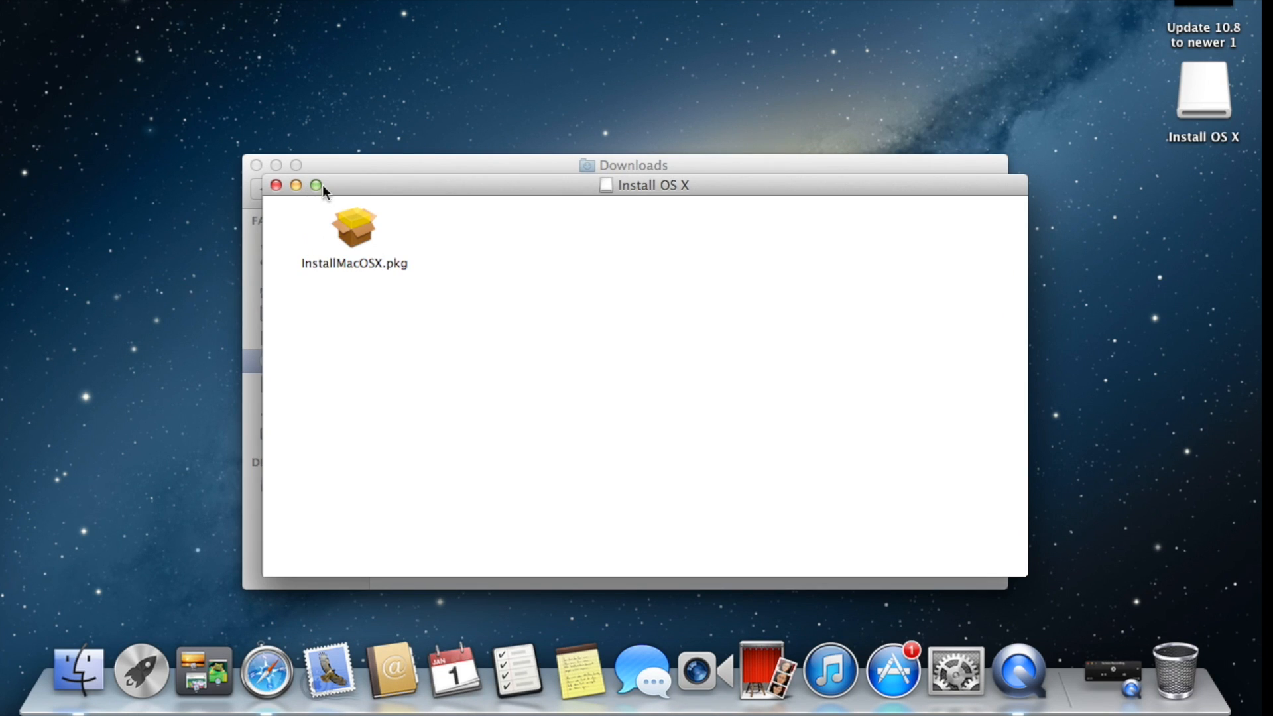
left_click(353, 227)
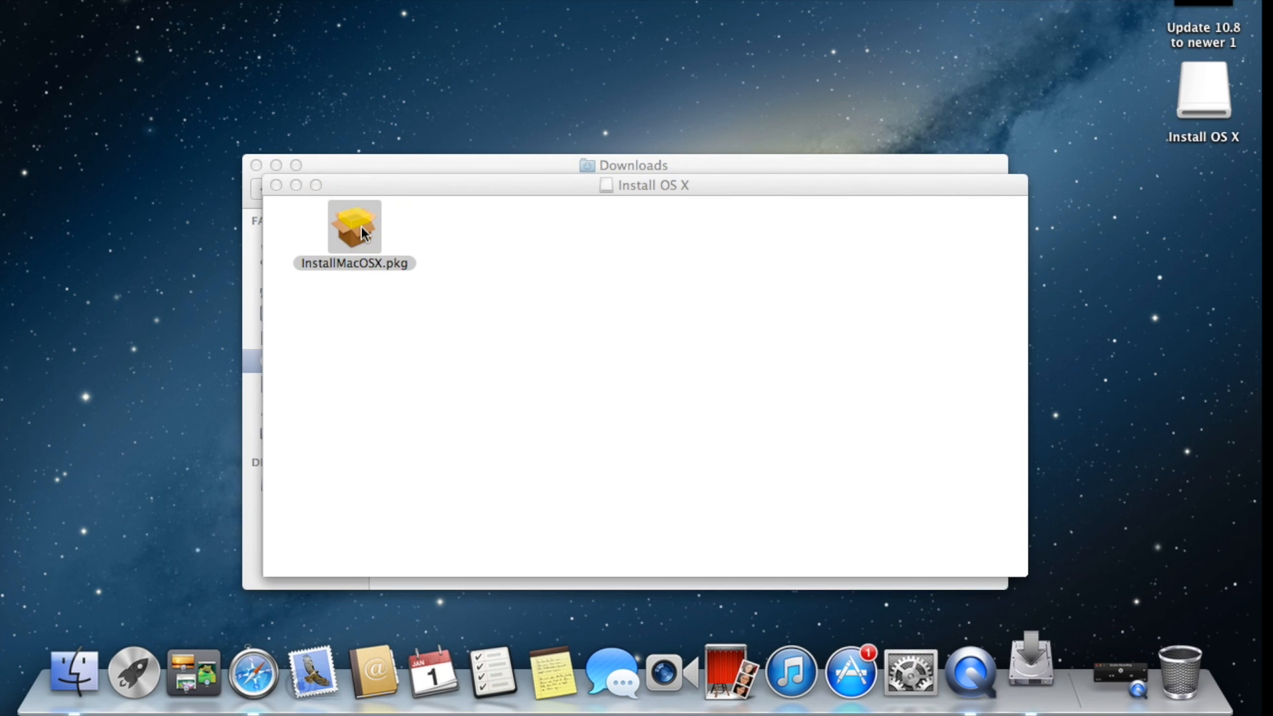
Step: Run InstallMacOSX.pkg through Continue and Install on Untitled, authorising with the password
double_click(352, 225)
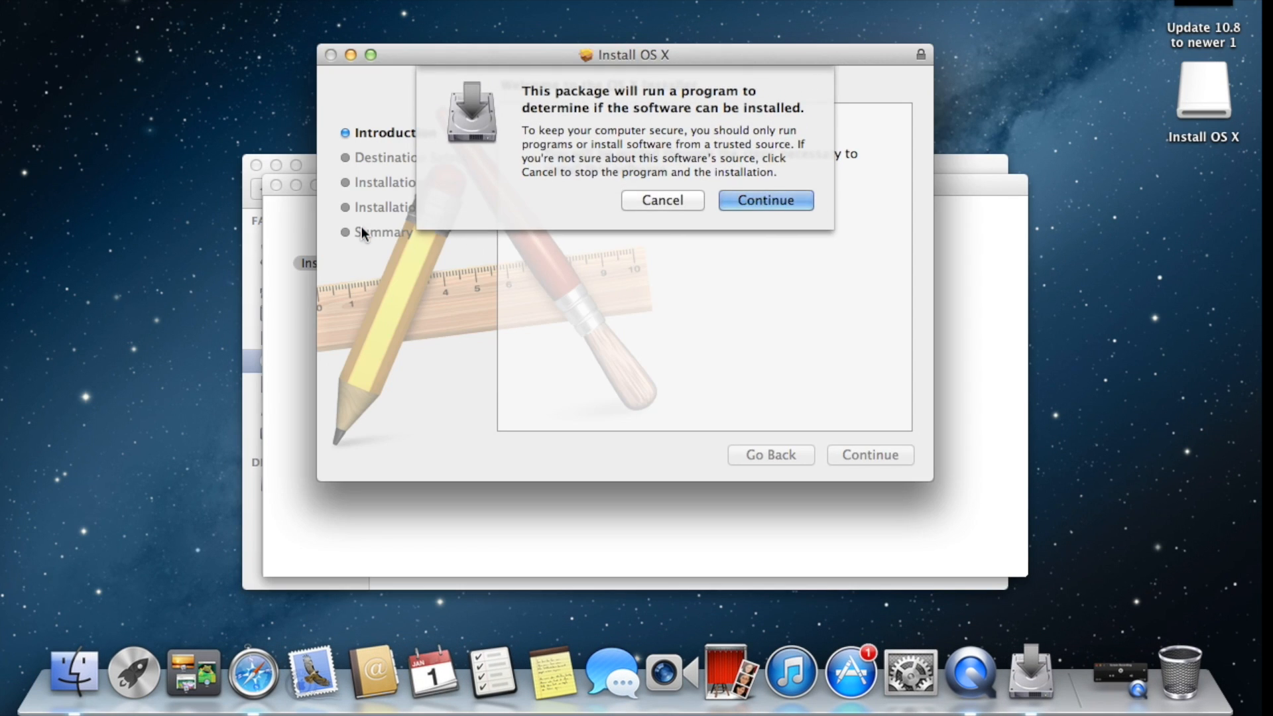
mouse_move(722, 122)
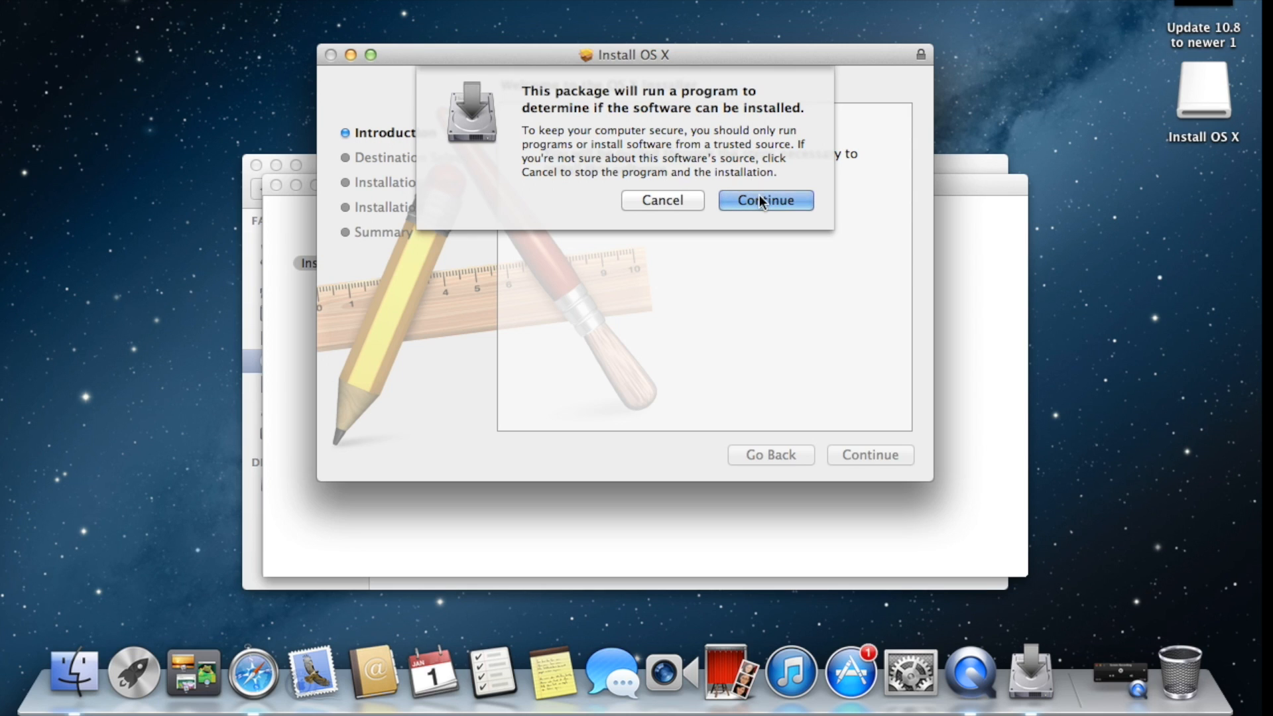
left_click(764, 201)
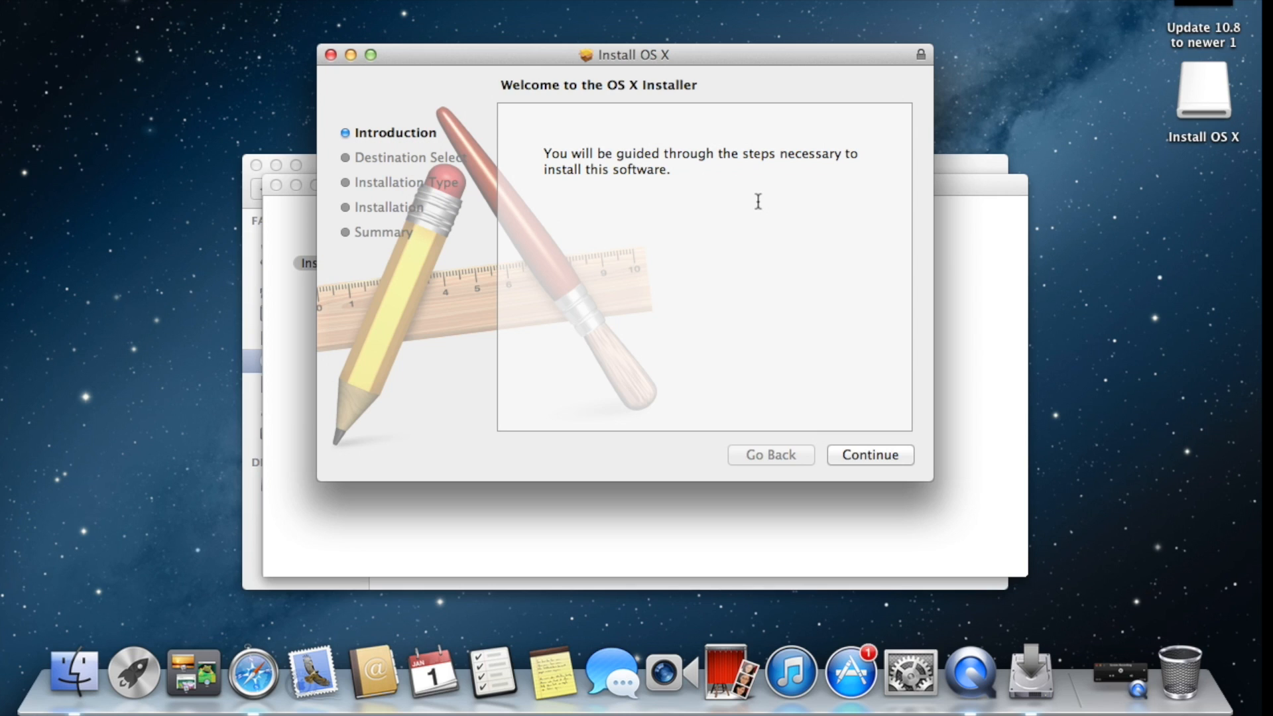
mouse_move(877, 464)
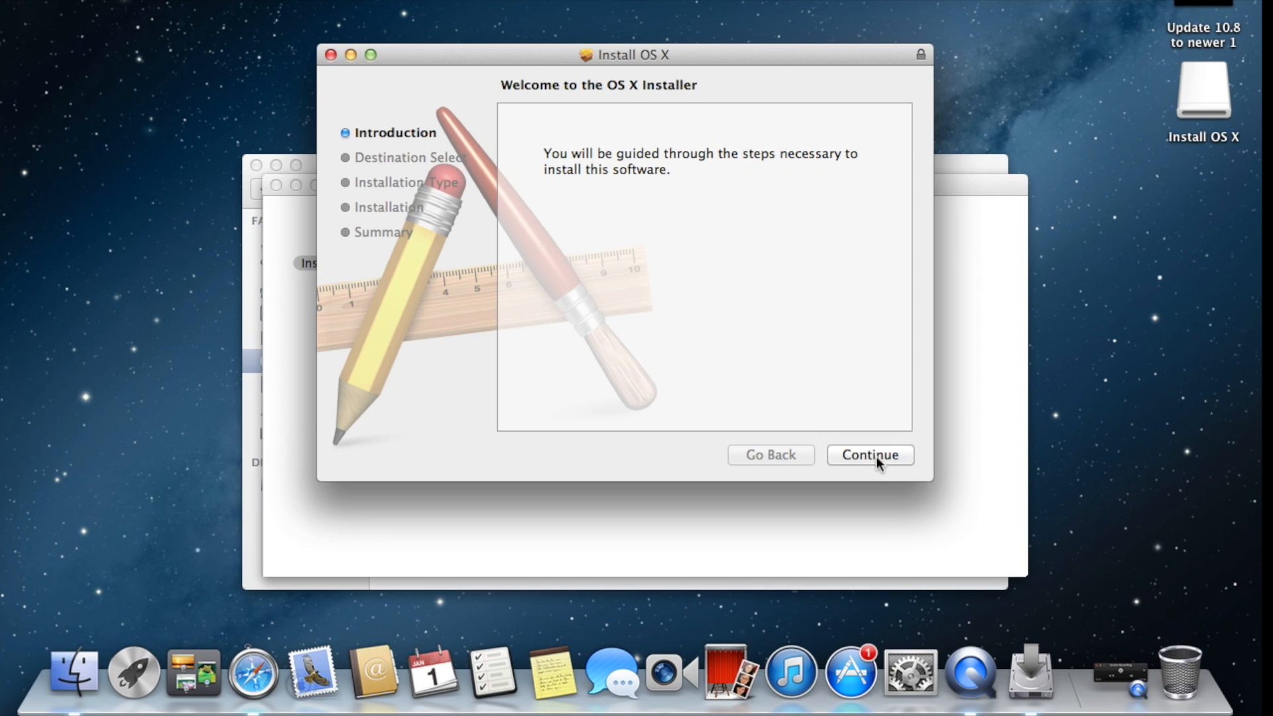
left_click(870, 455)
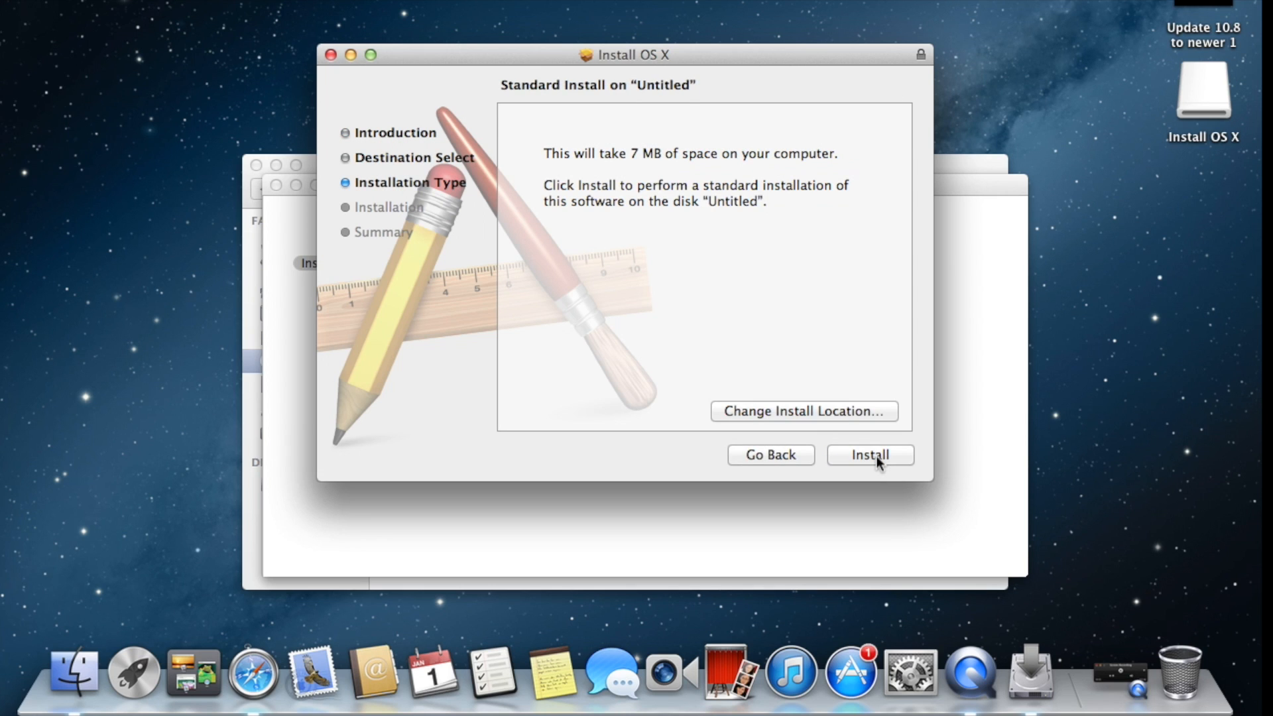
left_click(870, 455)
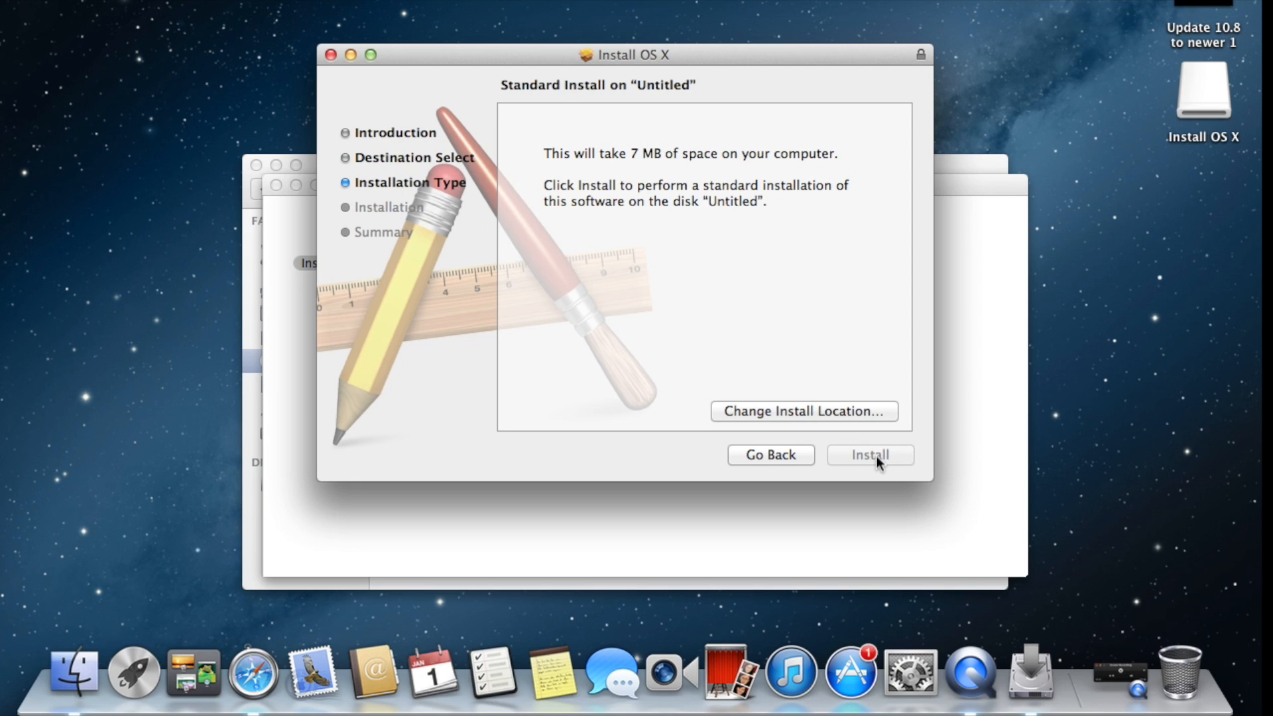
left_click(869, 454)
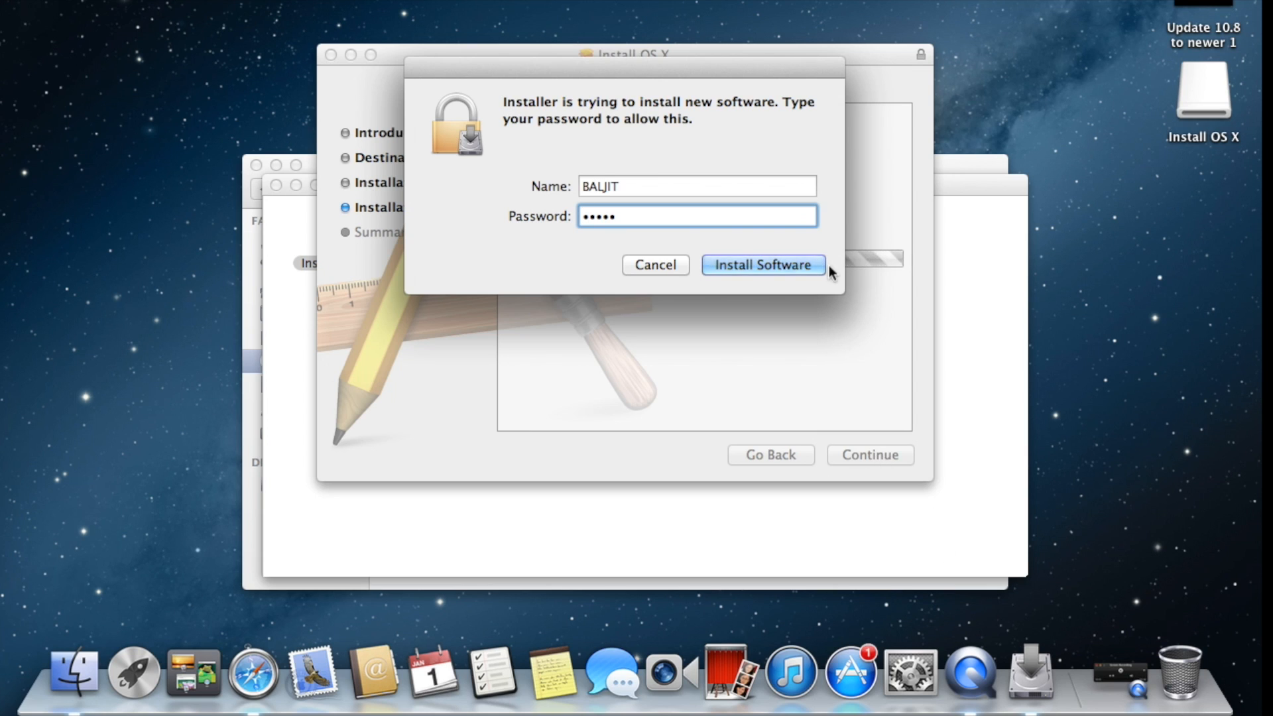
left_click(761, 266)
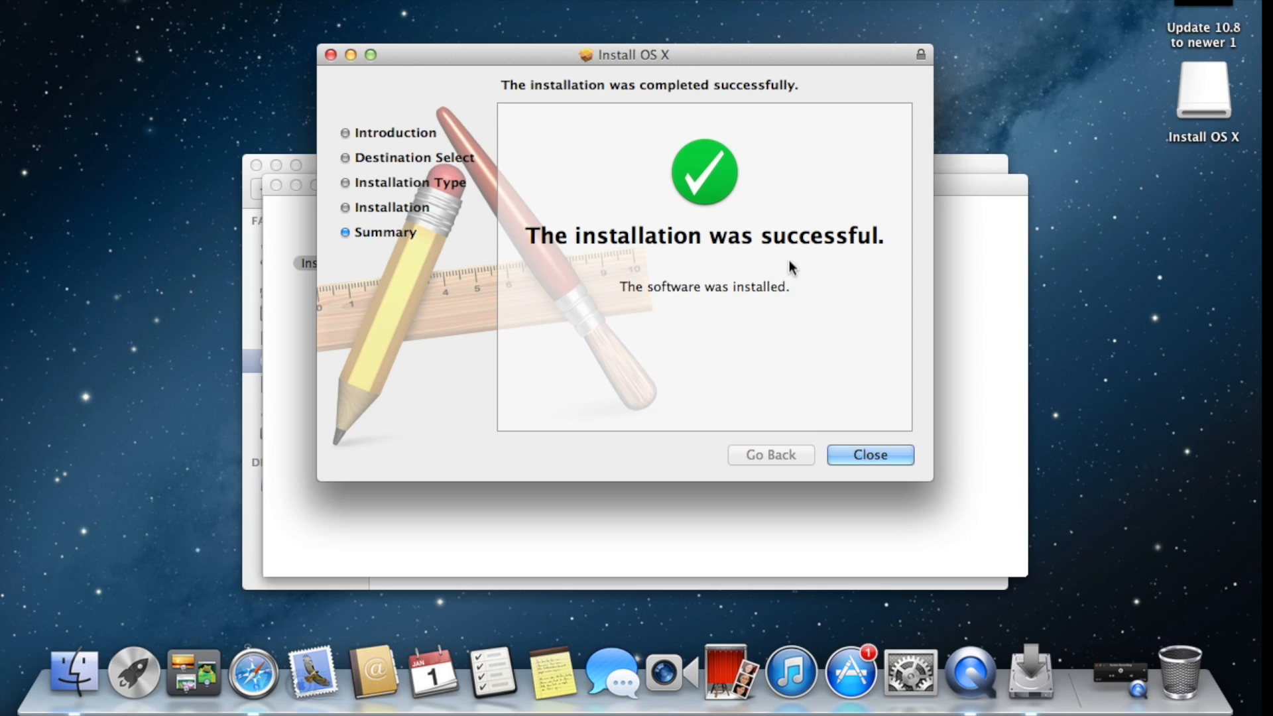
mouse_move(780, 267)
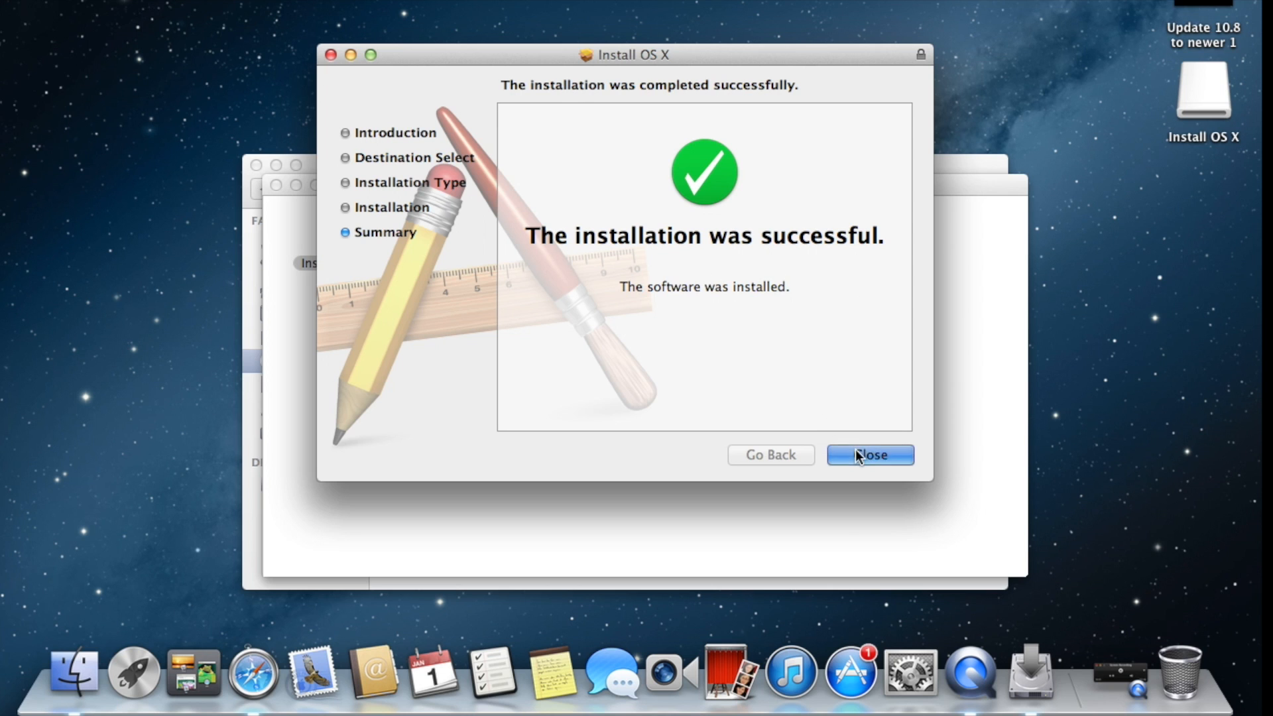
Step: Close the installer and Install OS X windows, then confirm About This Mac still shows 10.8.5
left_click(870, 455)
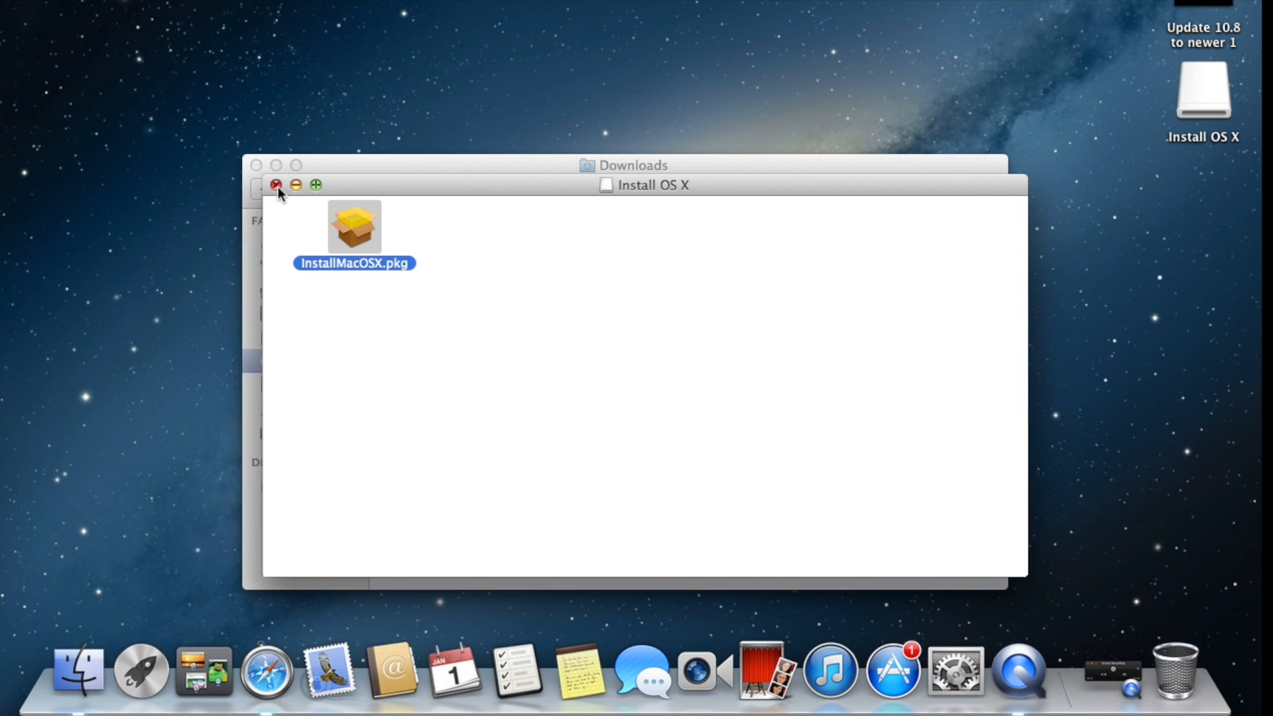
left_click(276, 186)
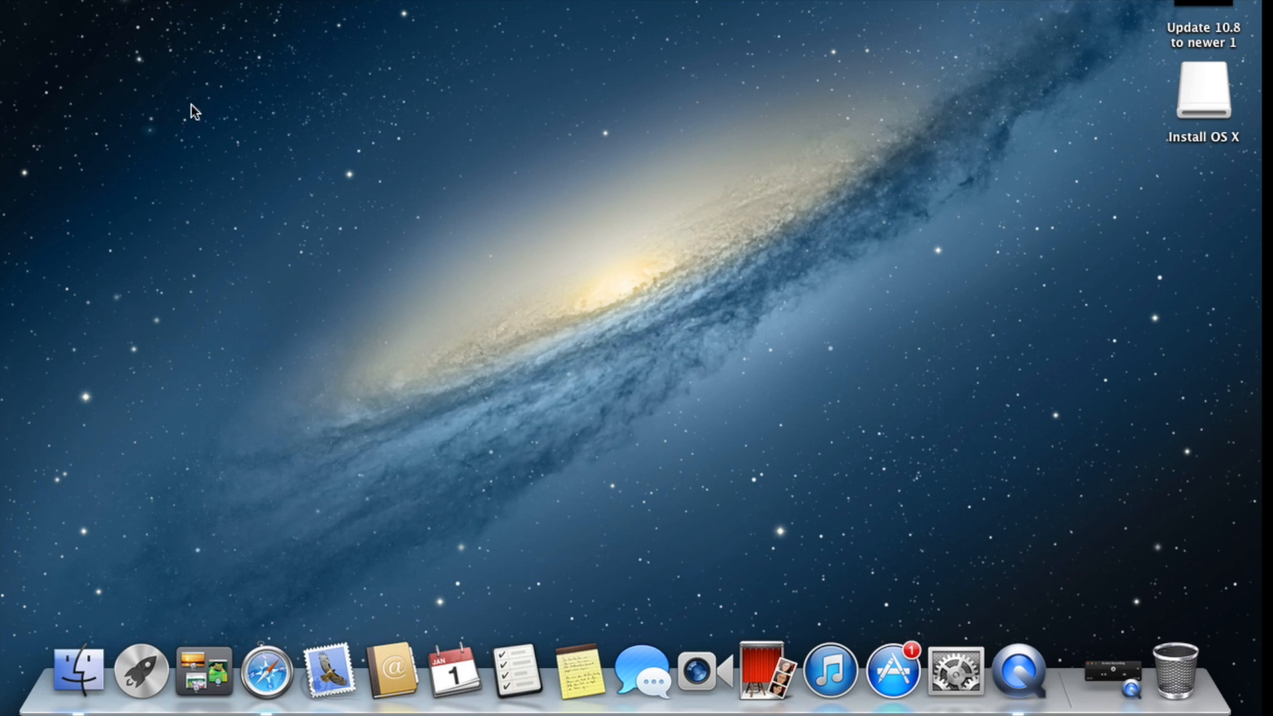
left_click(12, 6)
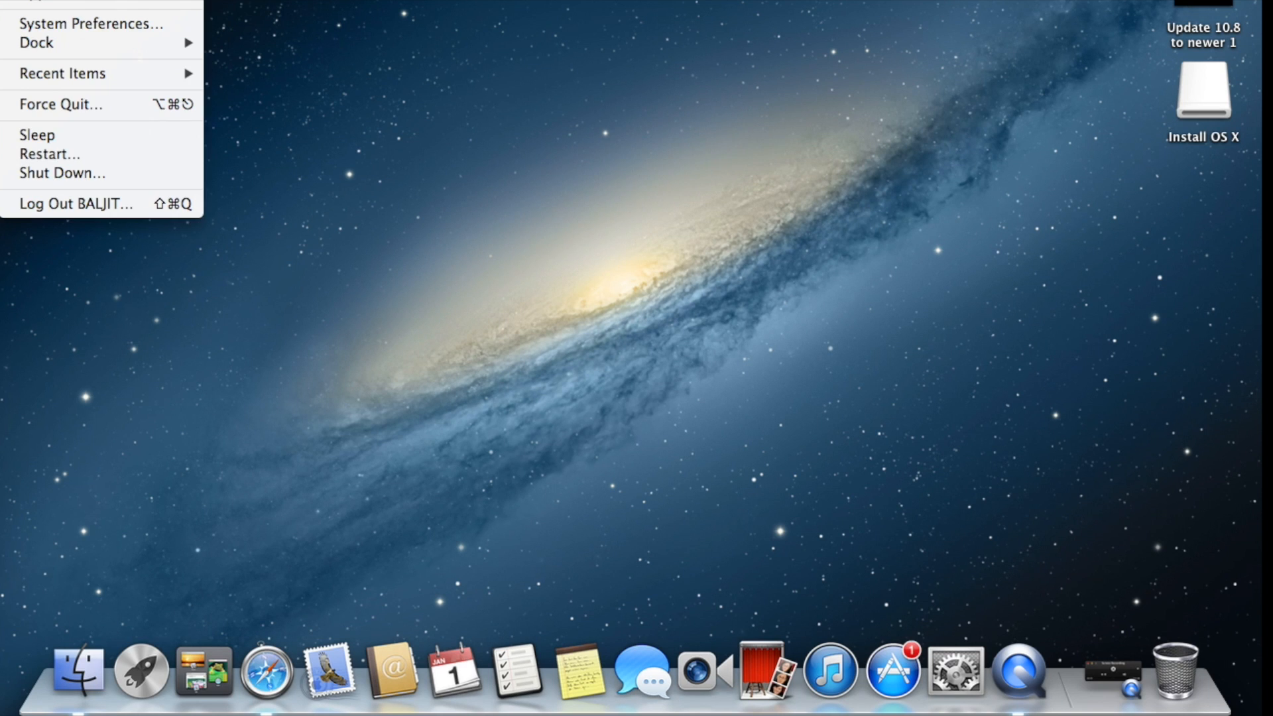
left_click(65, 6)
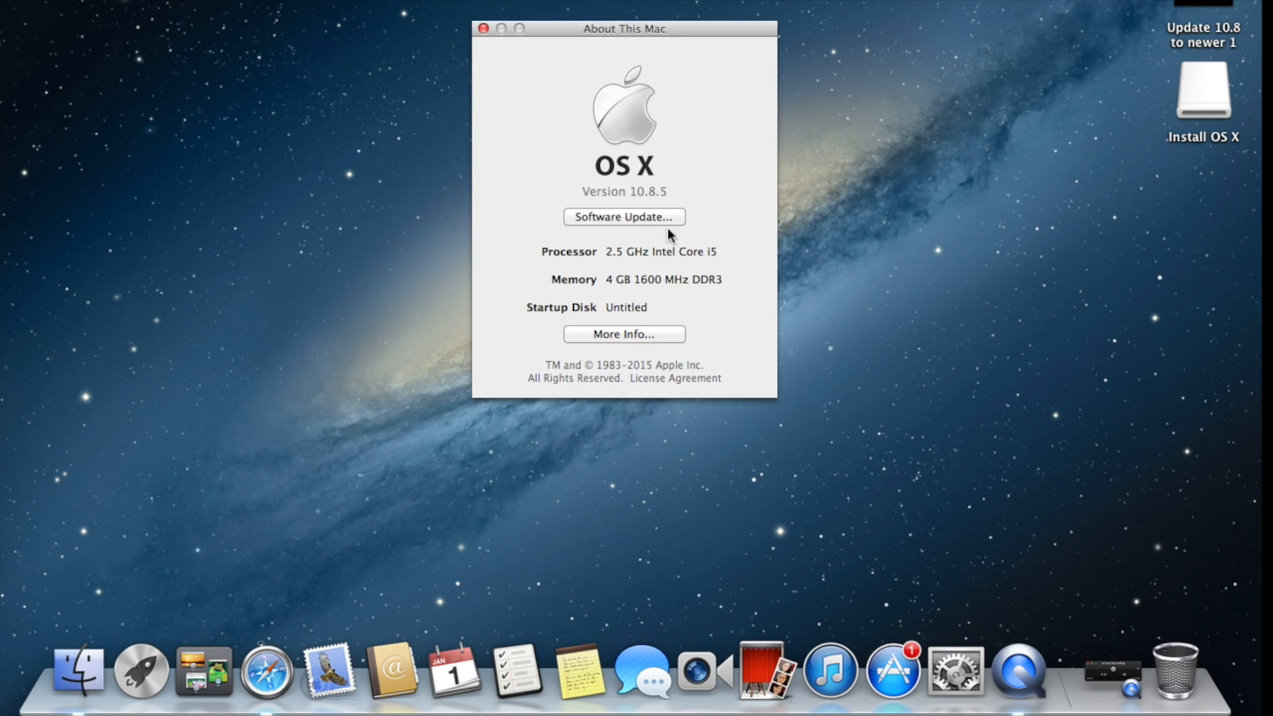
left_click(484, 27)
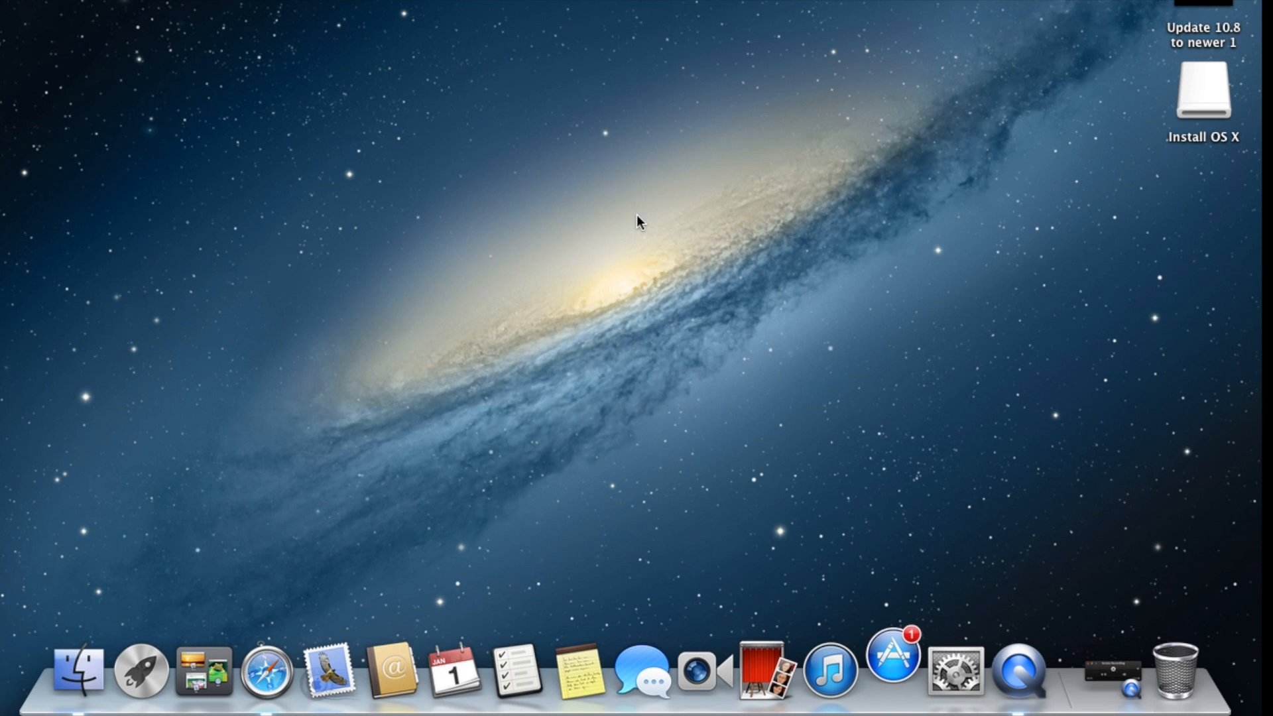
mouse_move(88, 454)
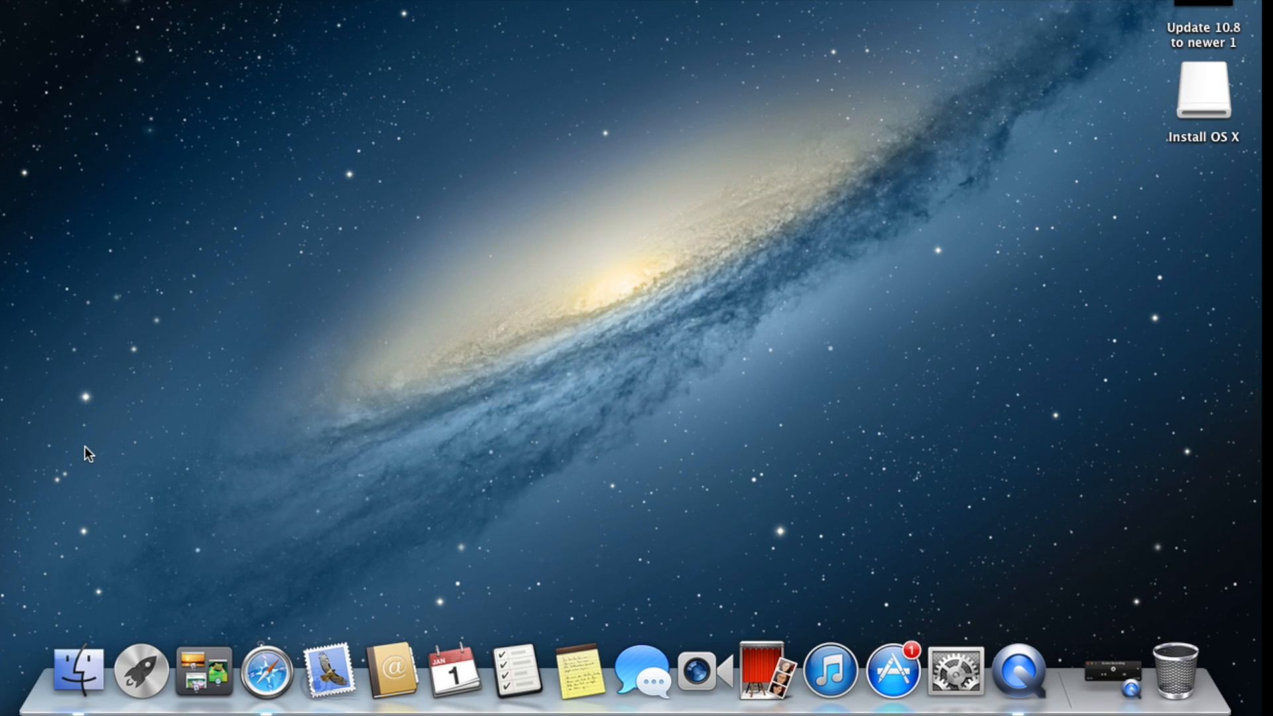
Step: Show all installed apps from the Dock so Install OS X El Capitan is listed
left_click(140, 672)
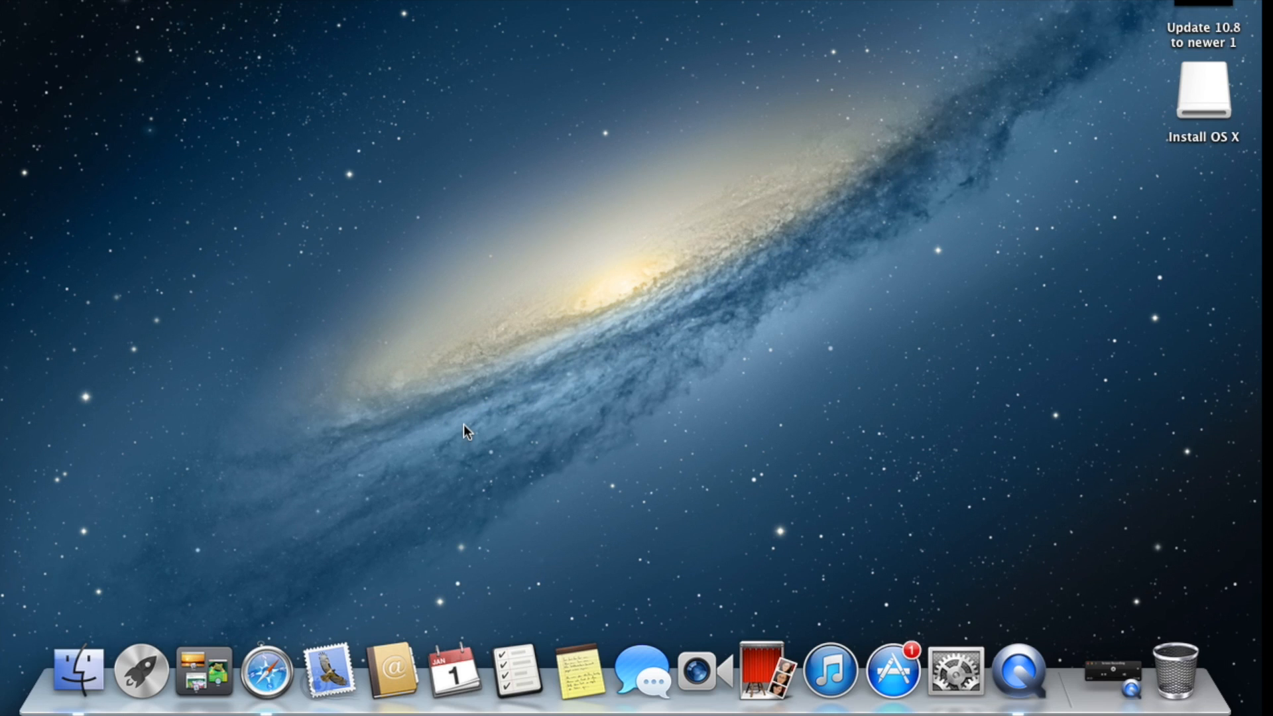
mouse_move(328, 674)
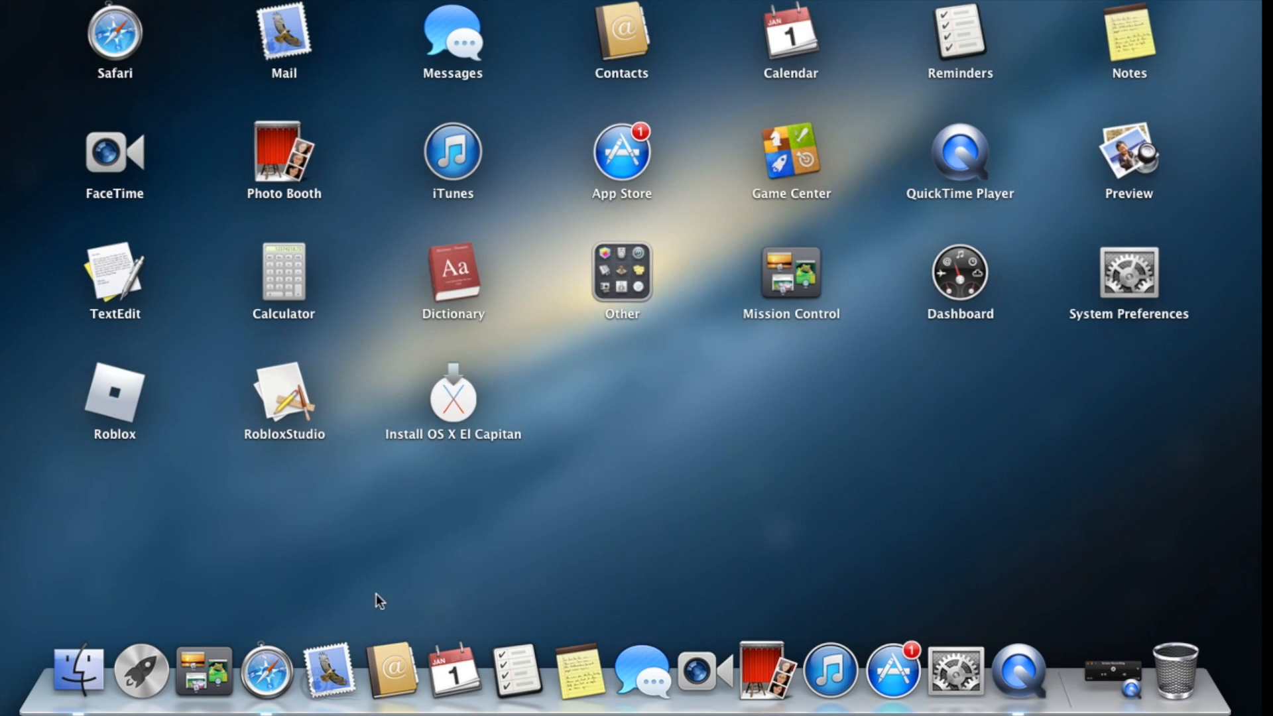
mouse_move(463, 386)
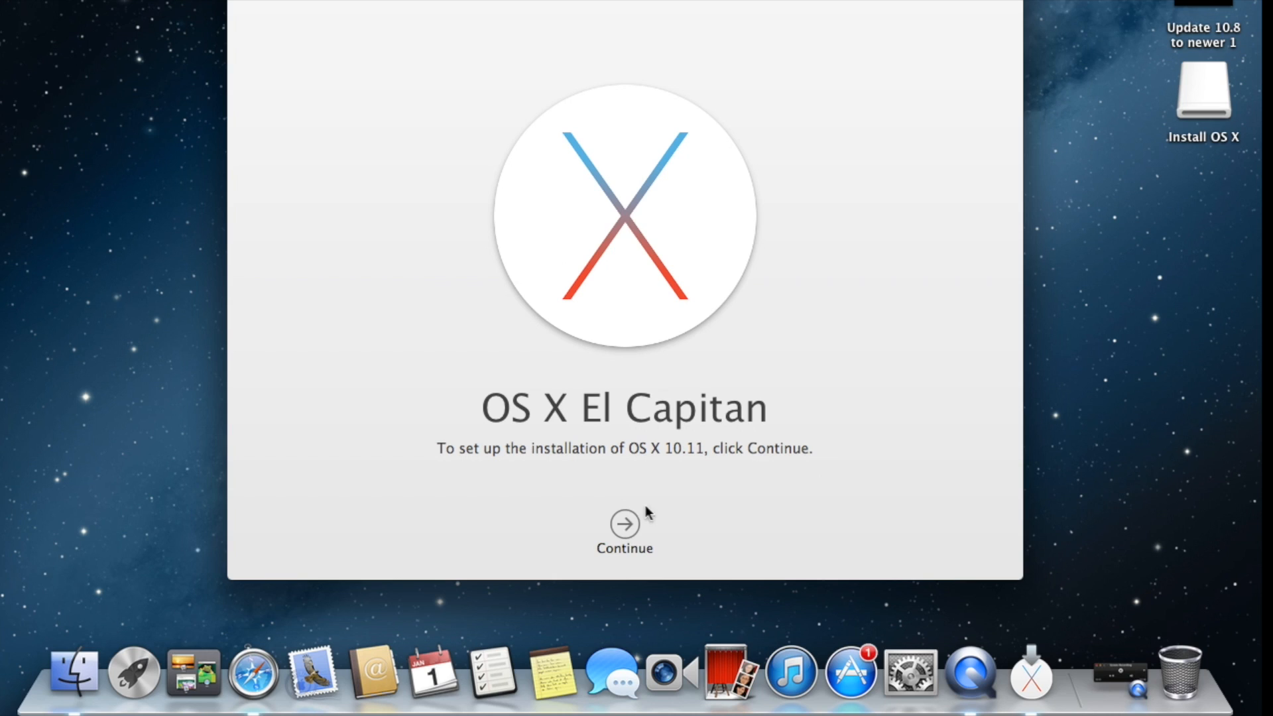
mouse_move(552, 483)
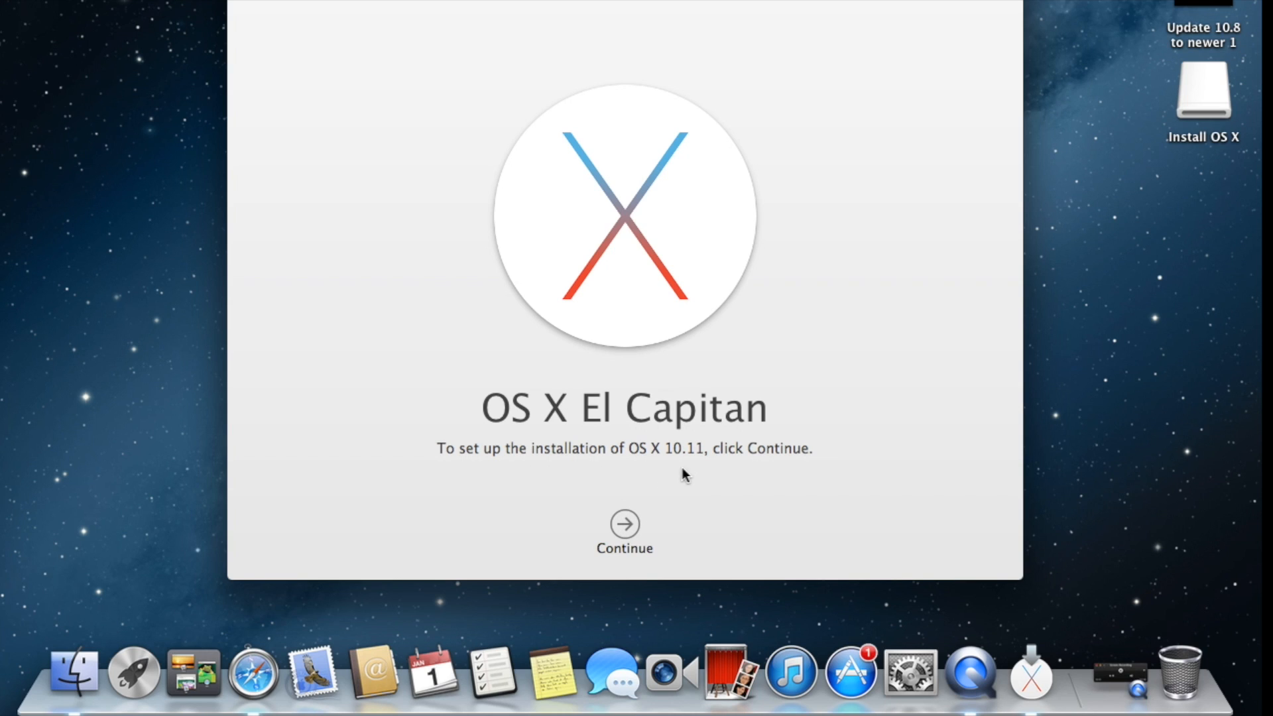
Step: Continue past the welcome, agree to the license, and start installing on disk Untitled
left_click(624, 522)
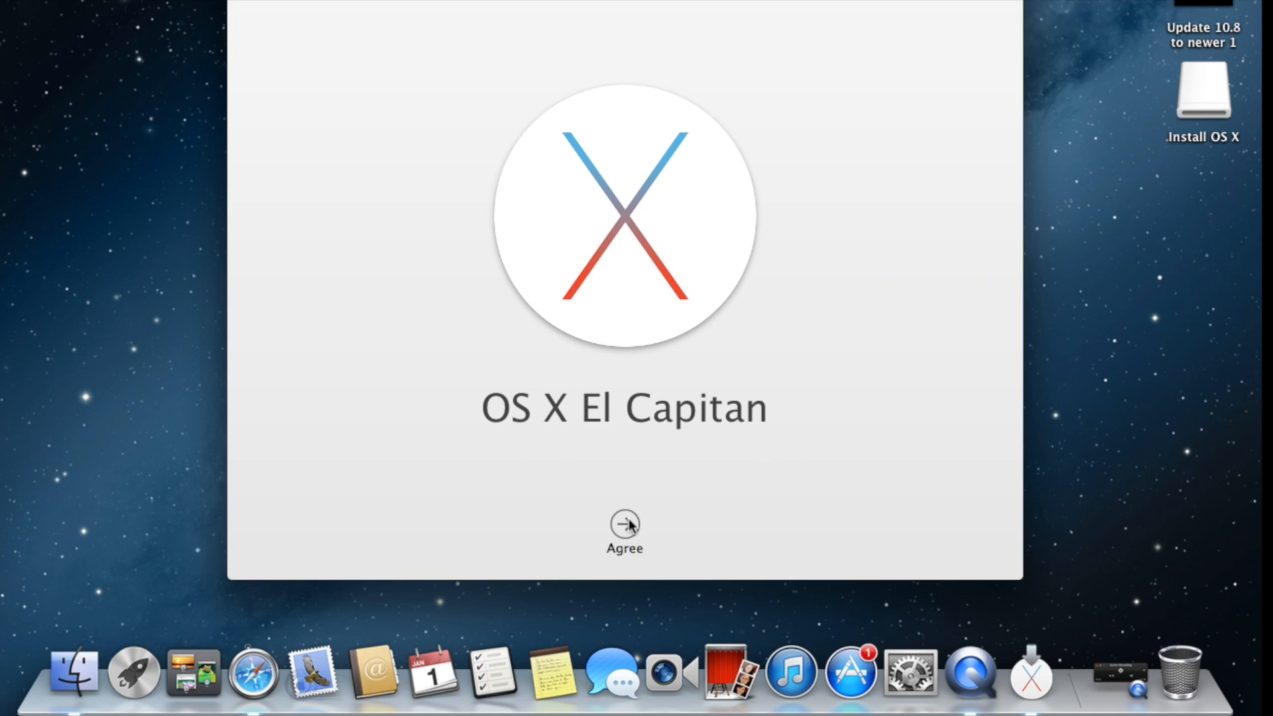
left_click(623, 524)
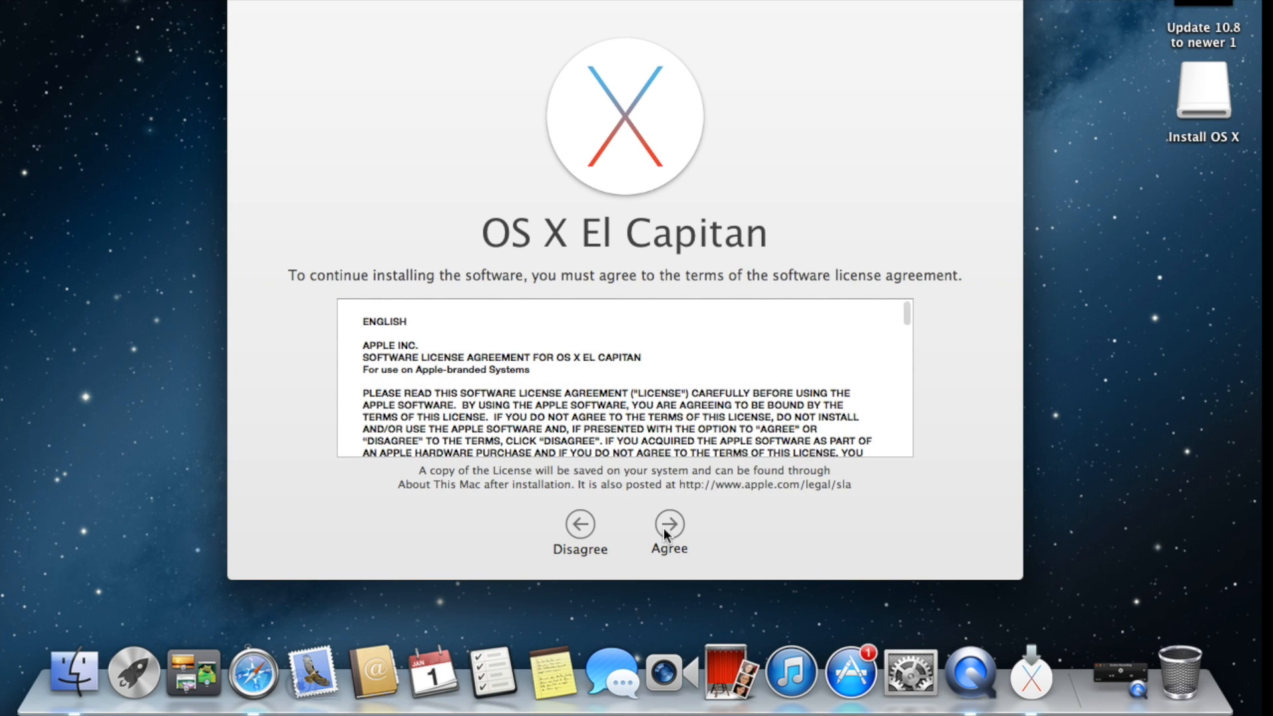
left_click(669, 526)
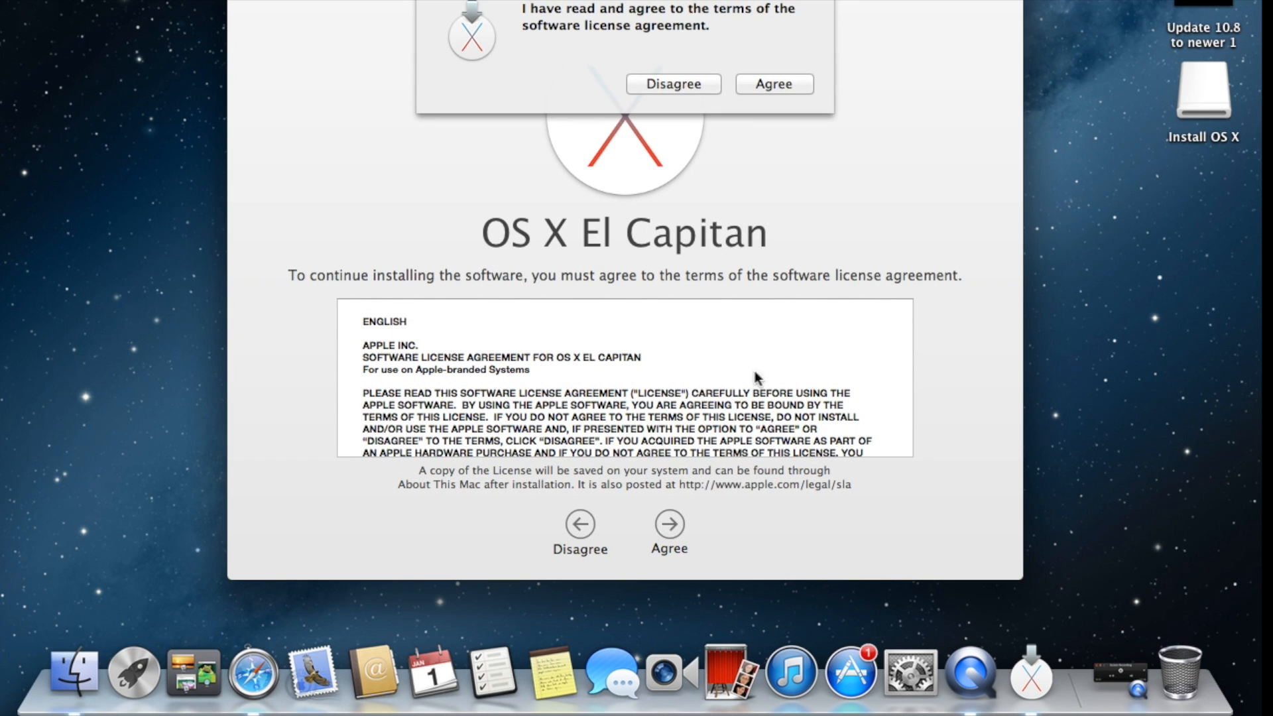
left_click(772, 84)
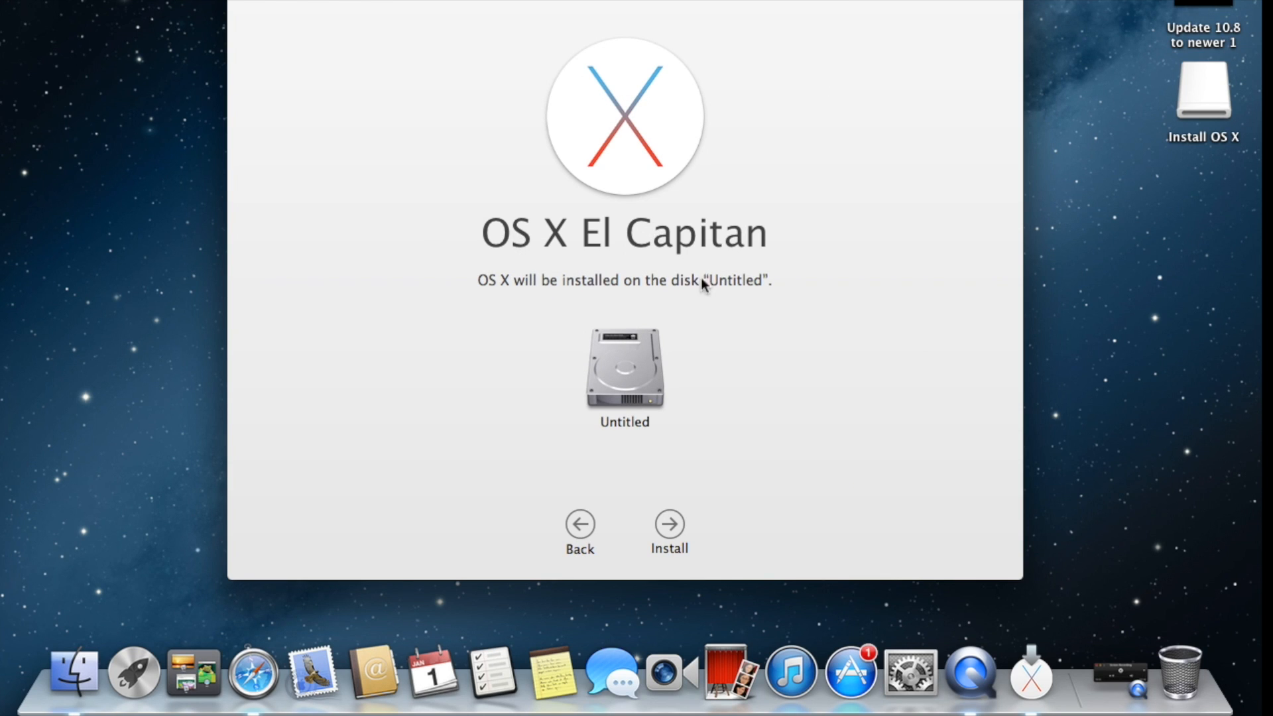
mouse_move(669, 525)
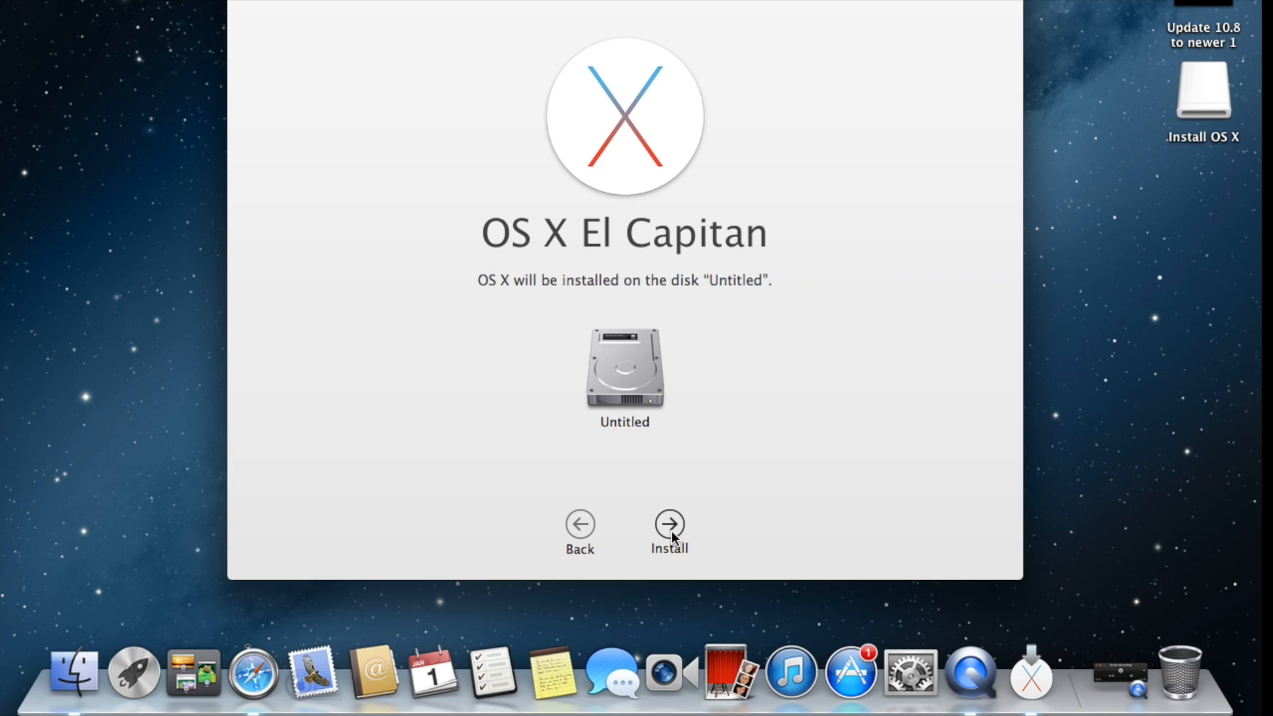
left_click(668, 524)
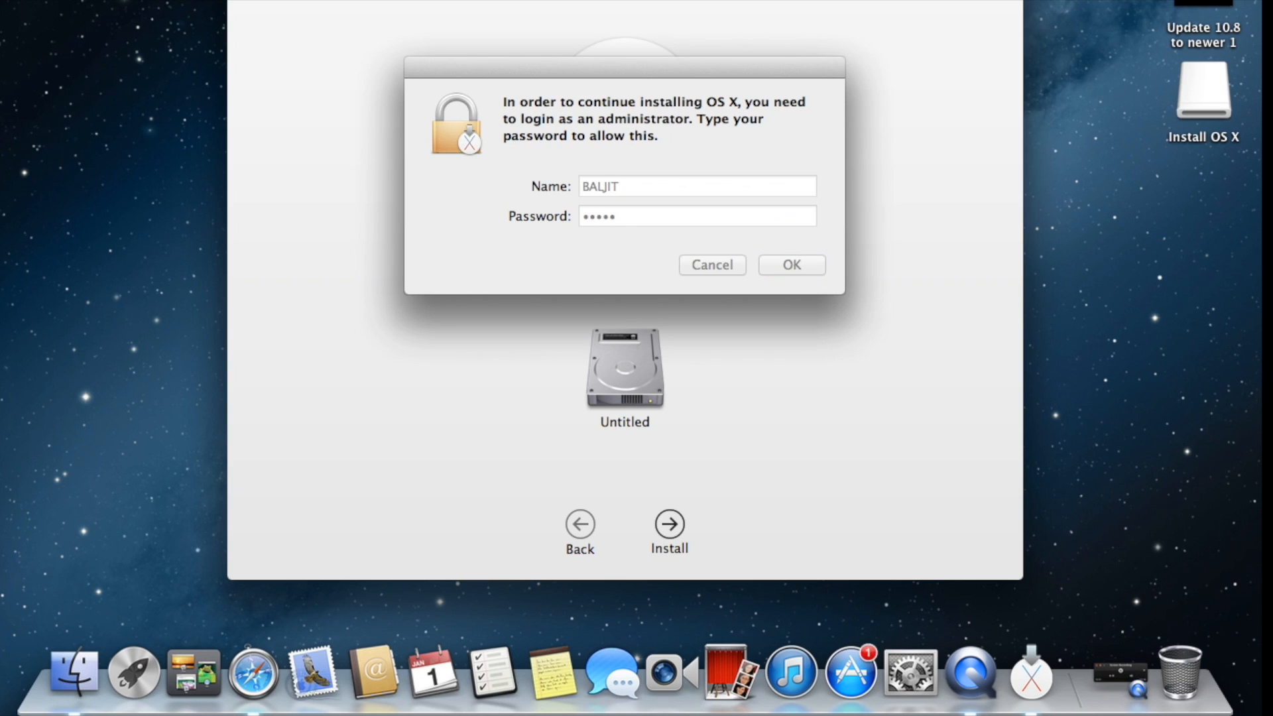
Step: Confirm the administrator password so the installer reports ready to install on Untitled
left_click(789, 265)
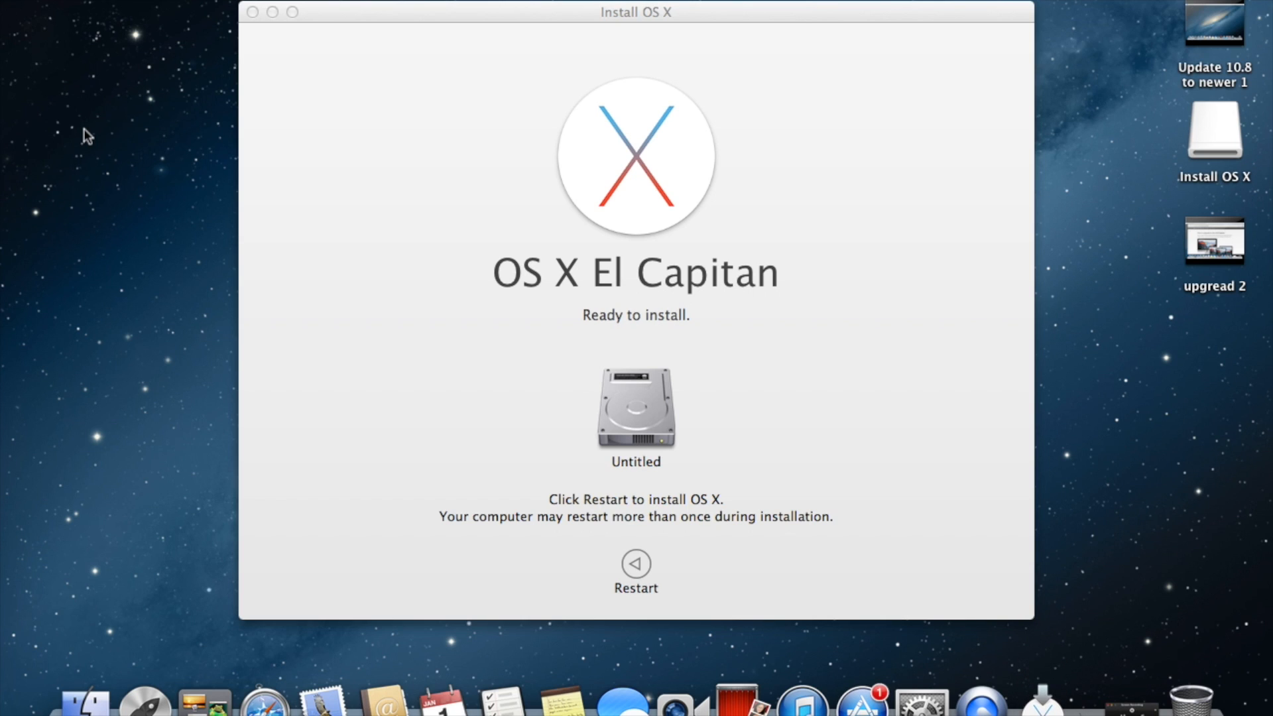
mouse_move(215, 304)
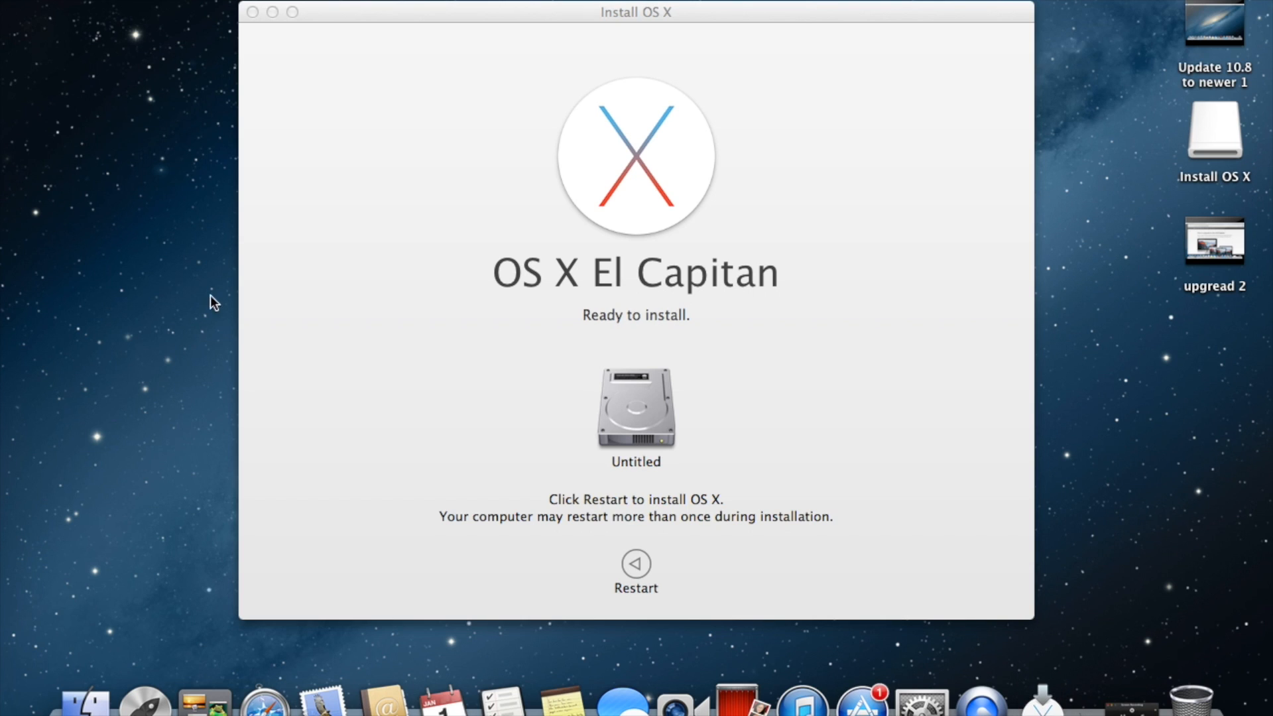
mouse_move(637, 565)
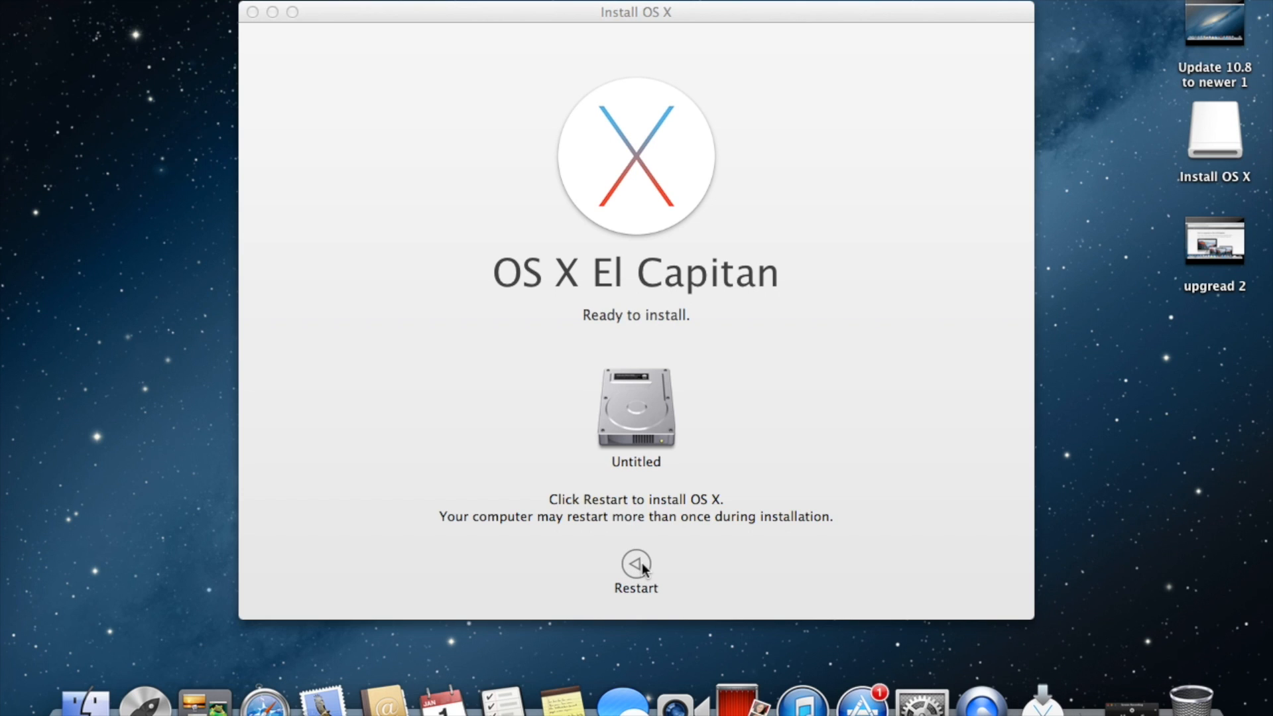
Step: Restart to begin installing and close other applications so the Mac can reboot
left_click(636, 565)
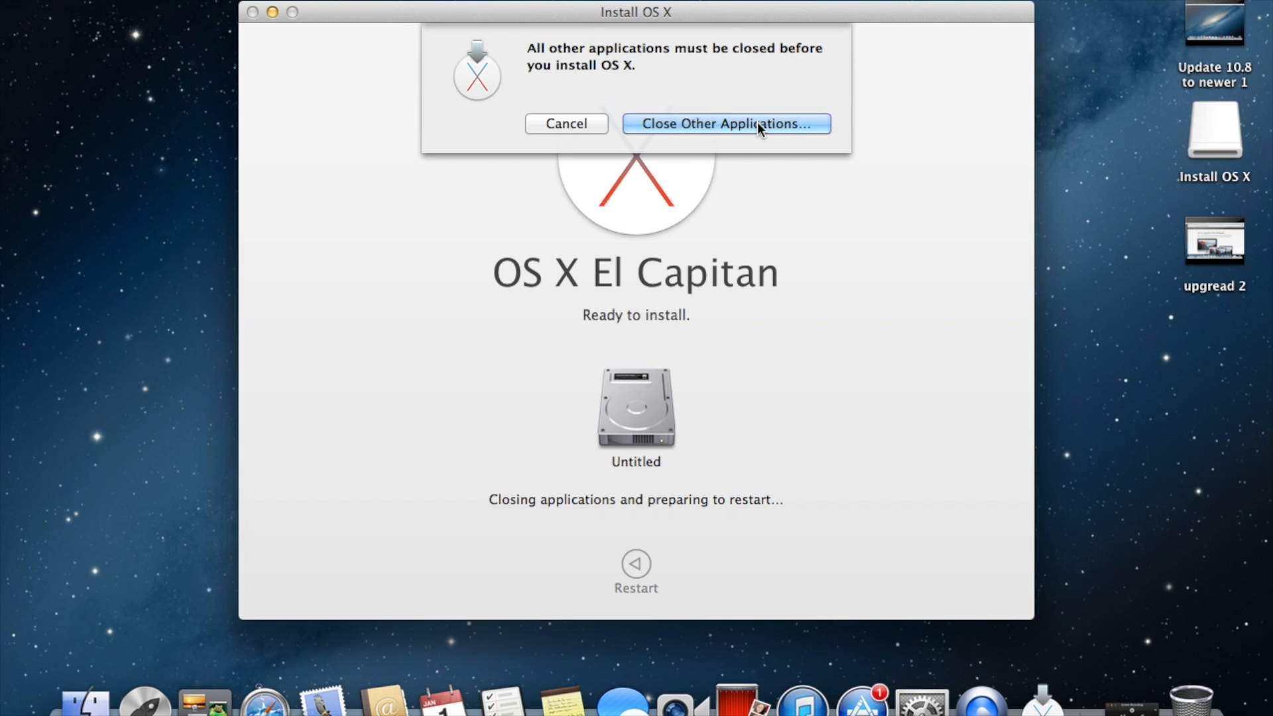
left_click(724, 123)
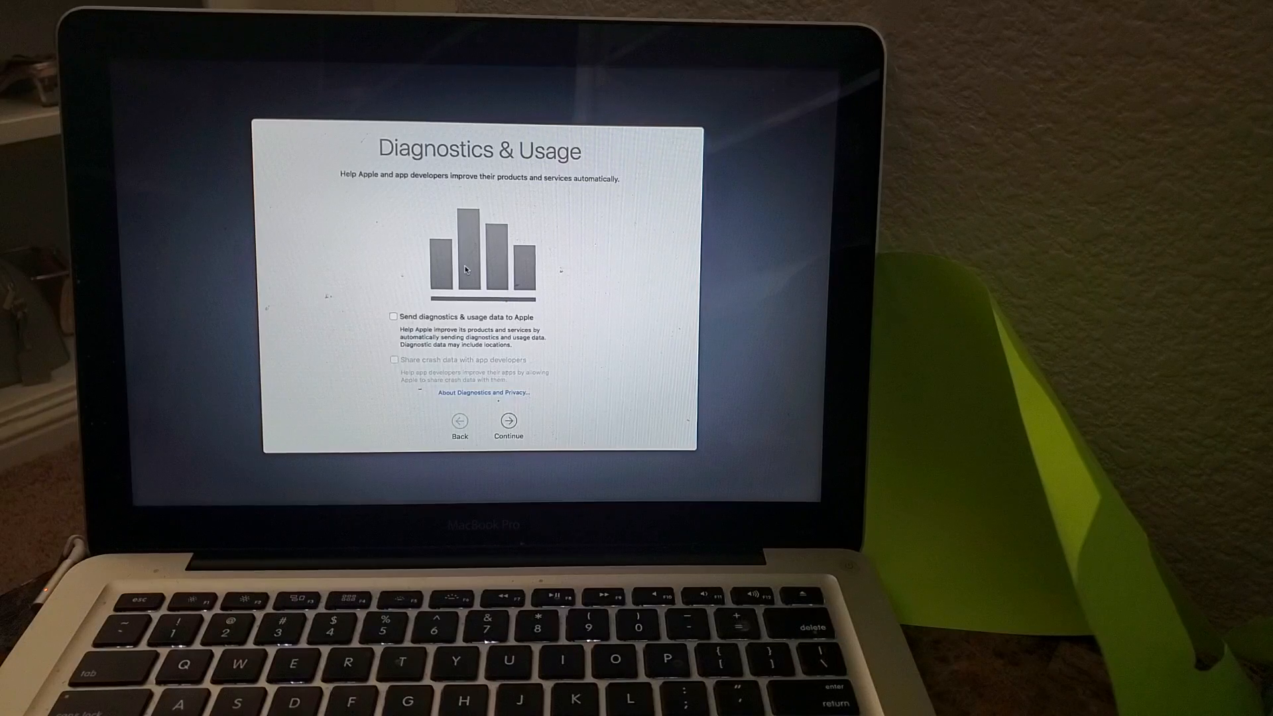
mouse_move(510, 422)
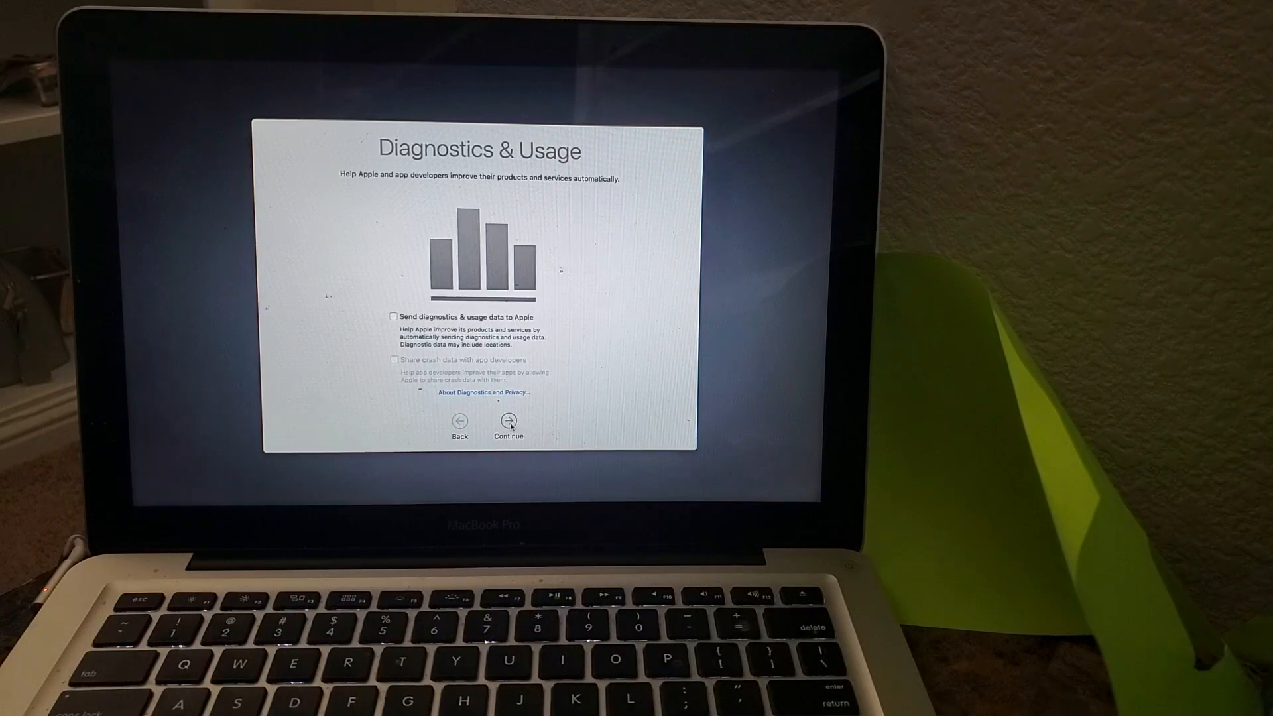
Step: Continue past Diagnostics & Usage unchecked, then start a new QuickTime screen recording on the desktop
left_click(508, 423)
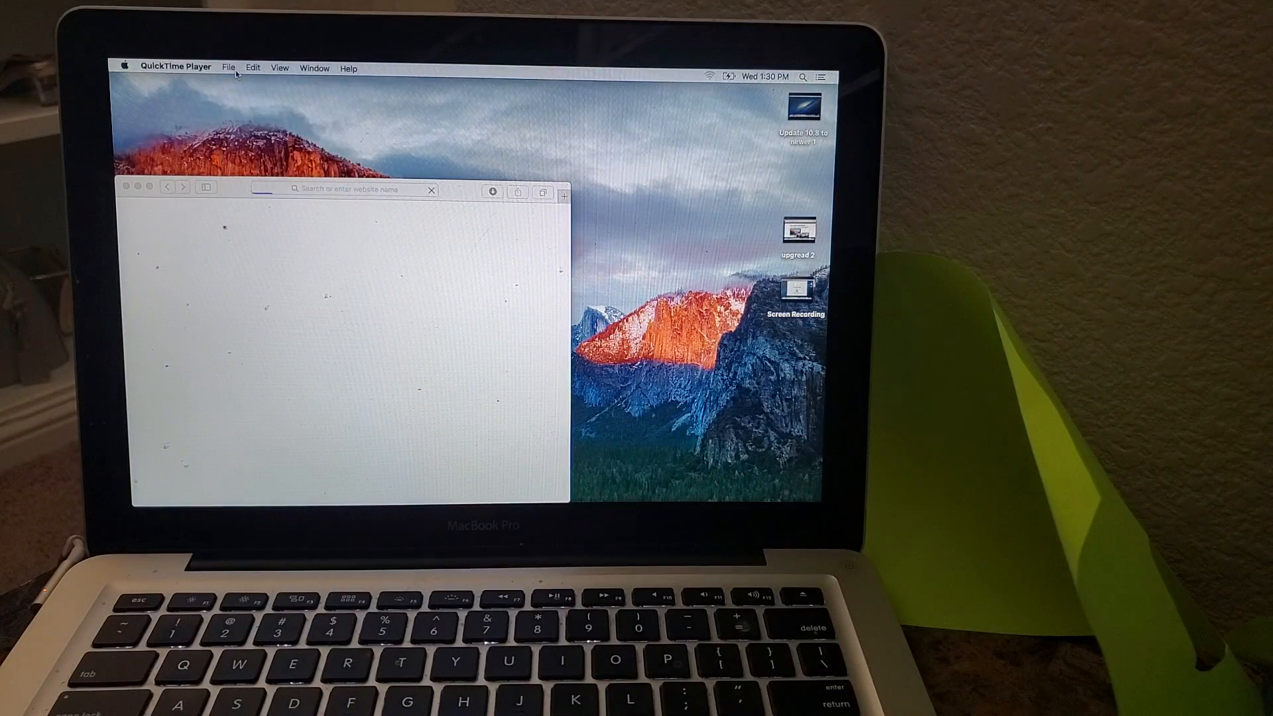
left_click(228, 67)
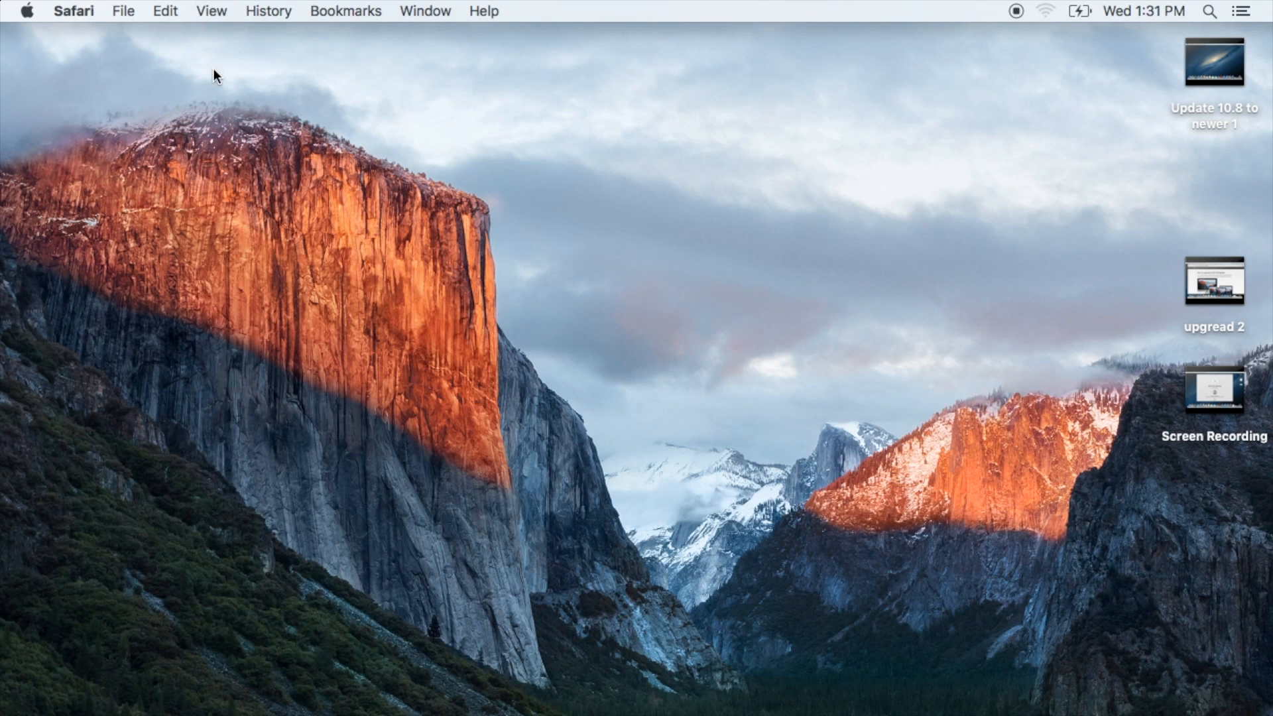
Step: Check About This Mac shows OS X El Capitan 10.11.6 and close the overview
left_click(25, 11)
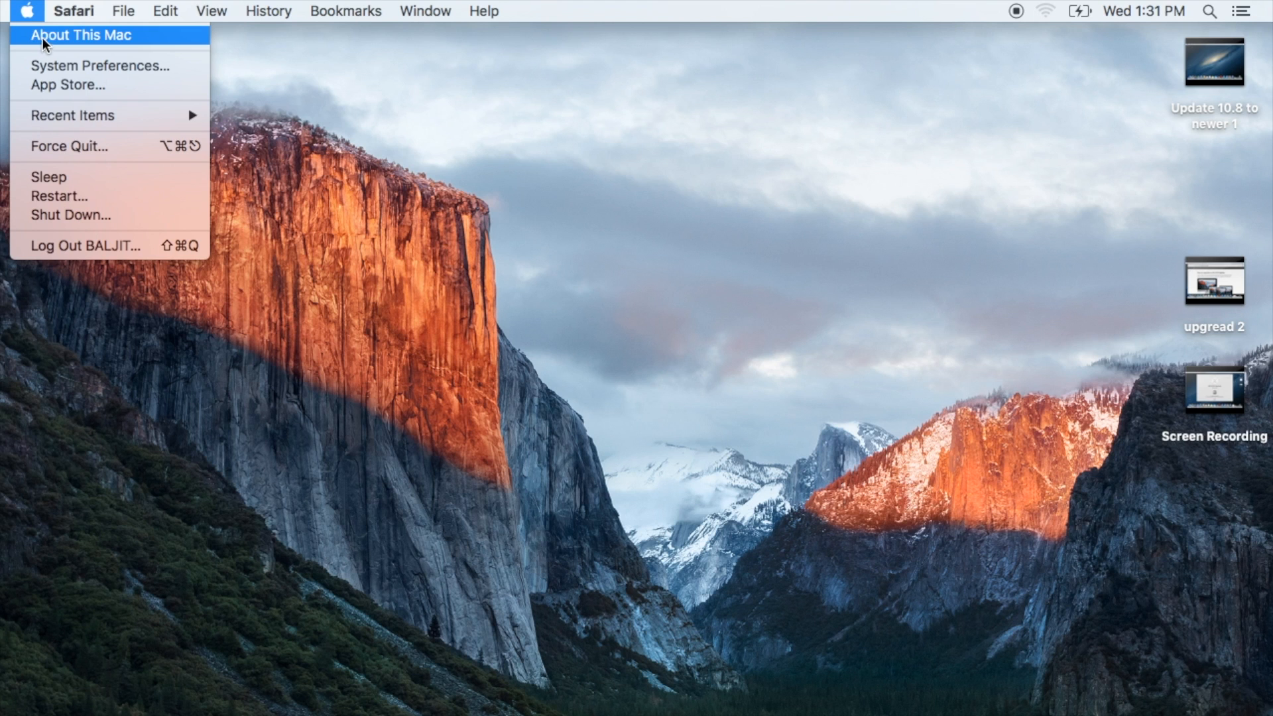
mouse_move(75, 41)
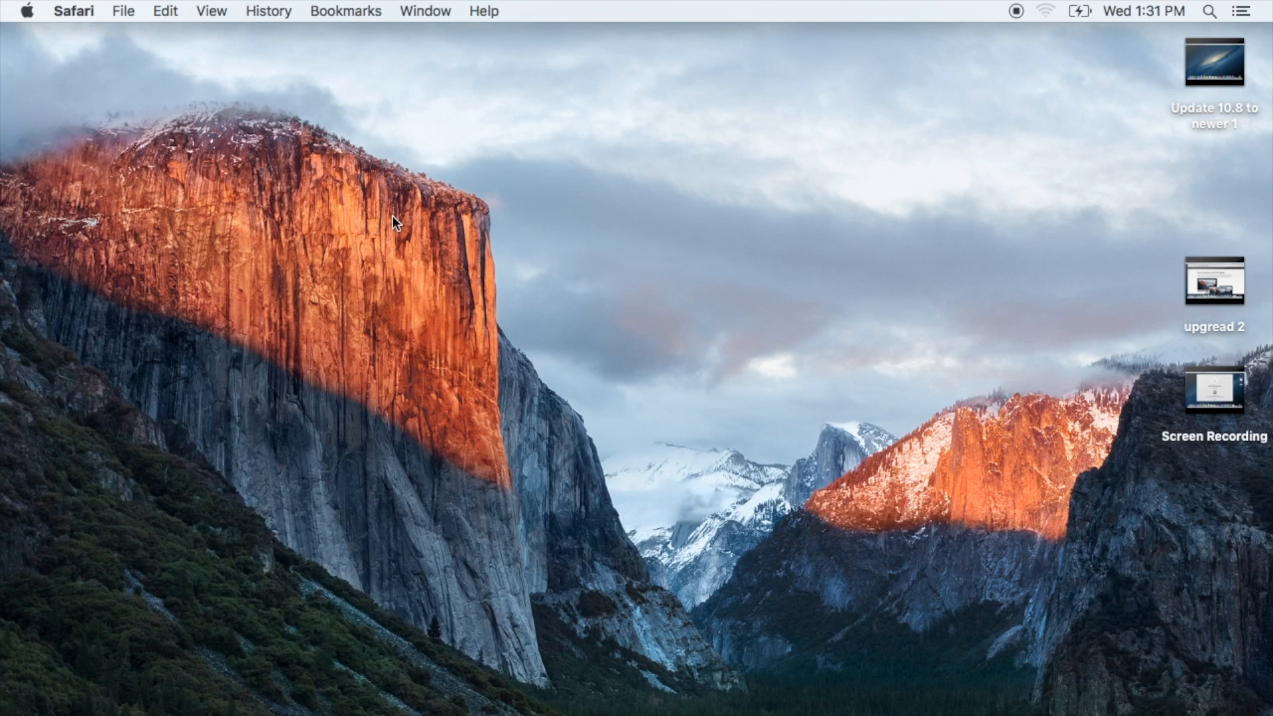
left_click(27, 11)
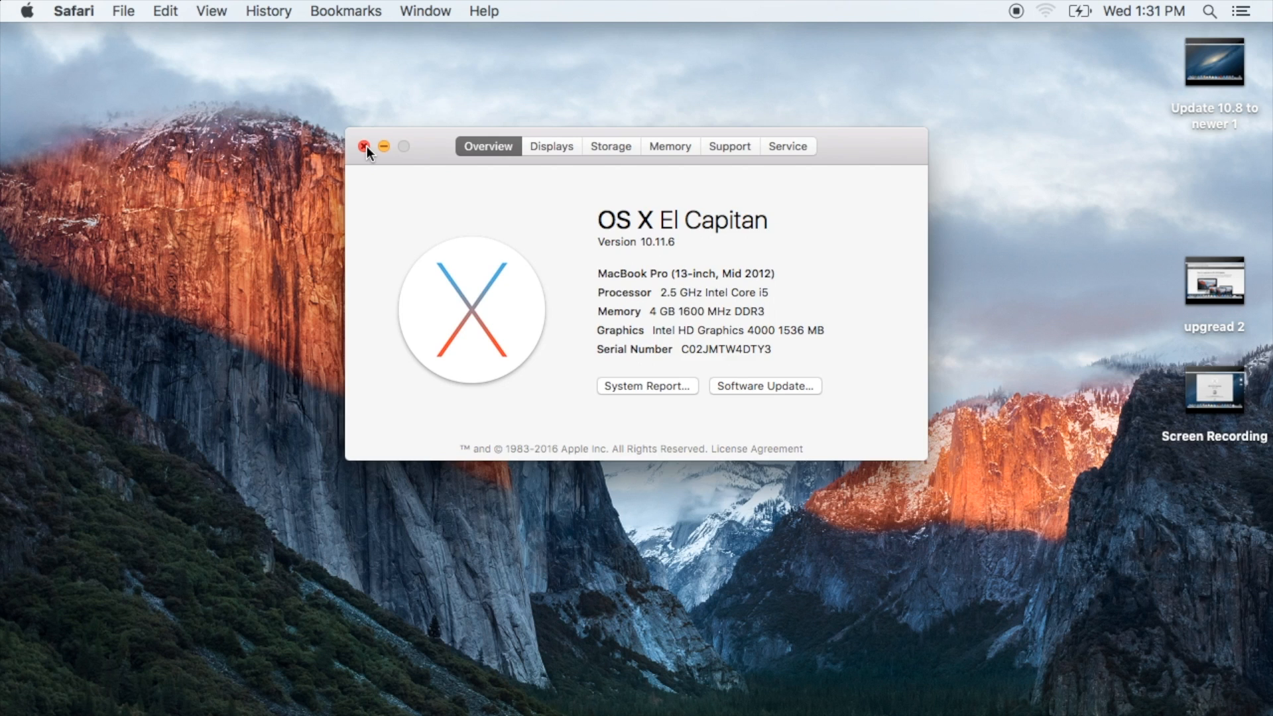
left_click(364, 145)
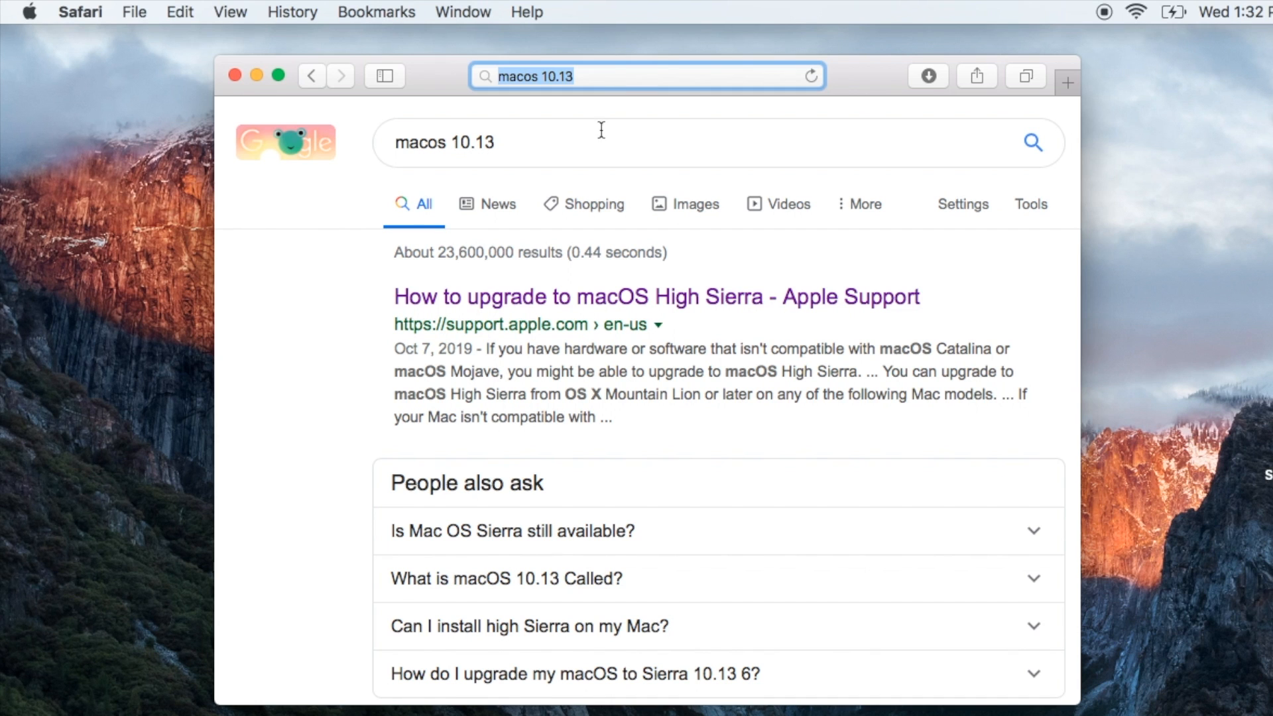
Step: Open the 'How to upgrade to macOS High Sierra' result and scroll to its download step
left_click(657, 296)
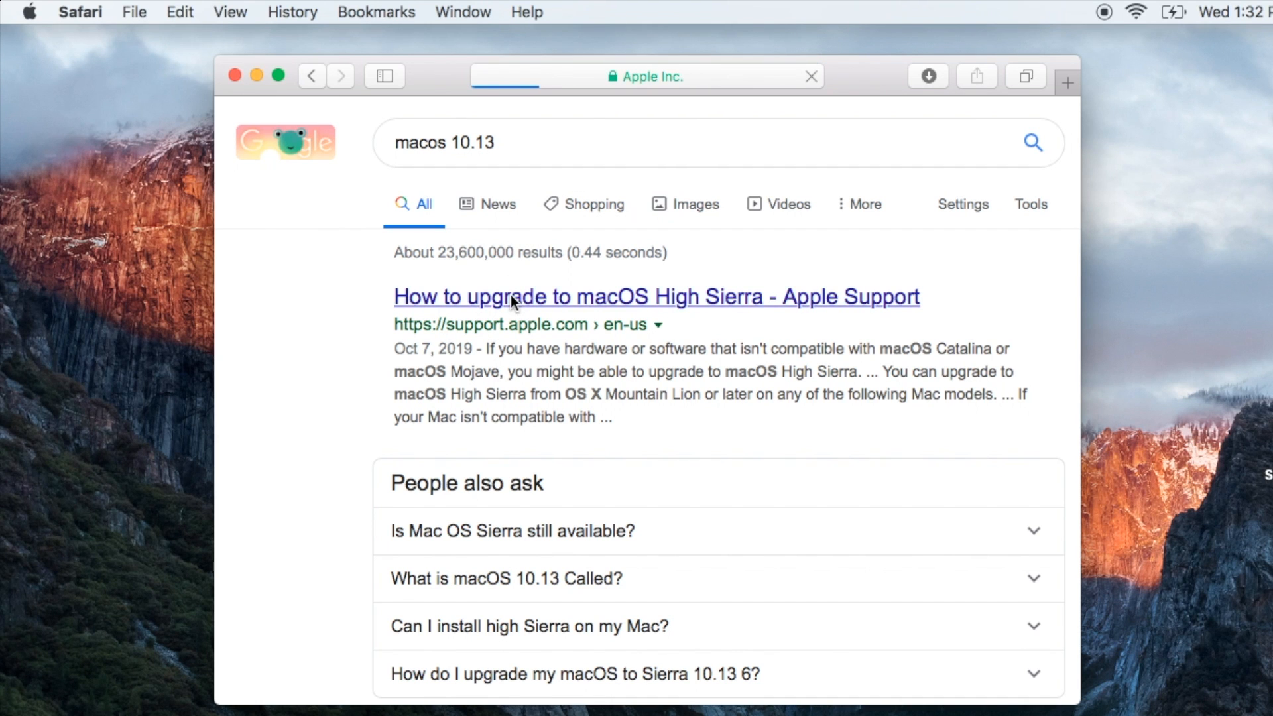
left_click(656, 296)
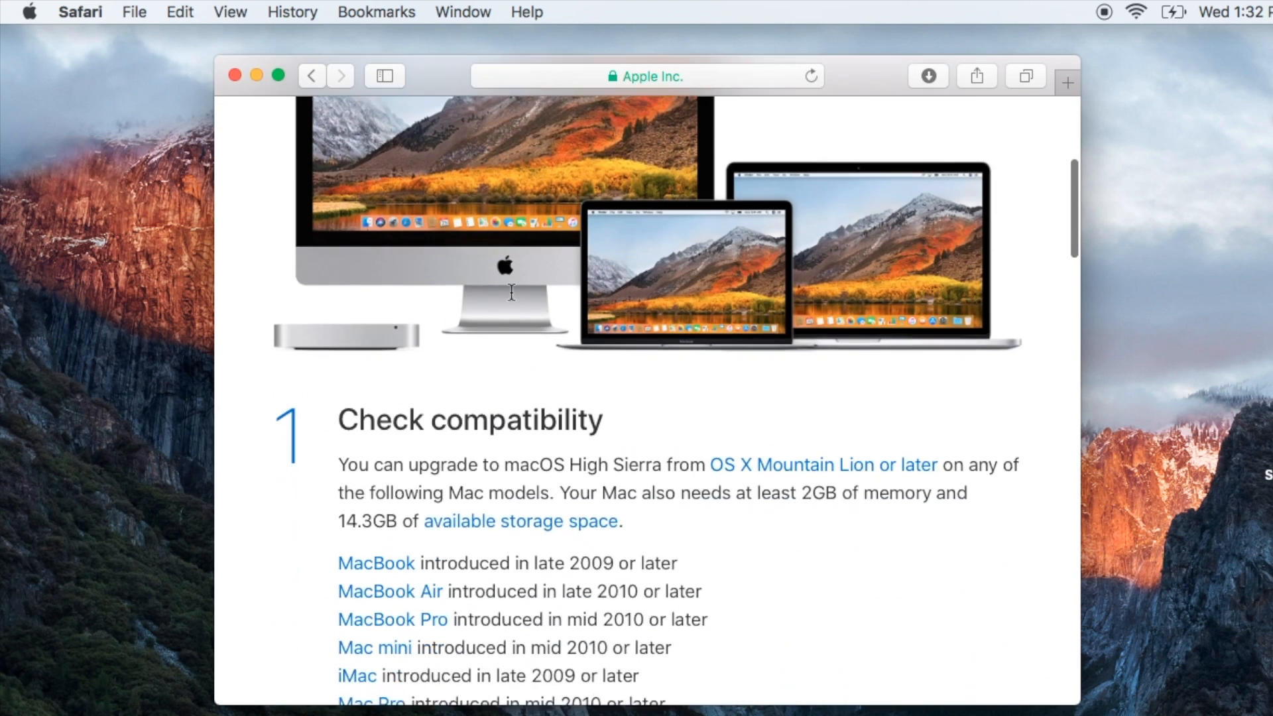
scroll("down", 3)
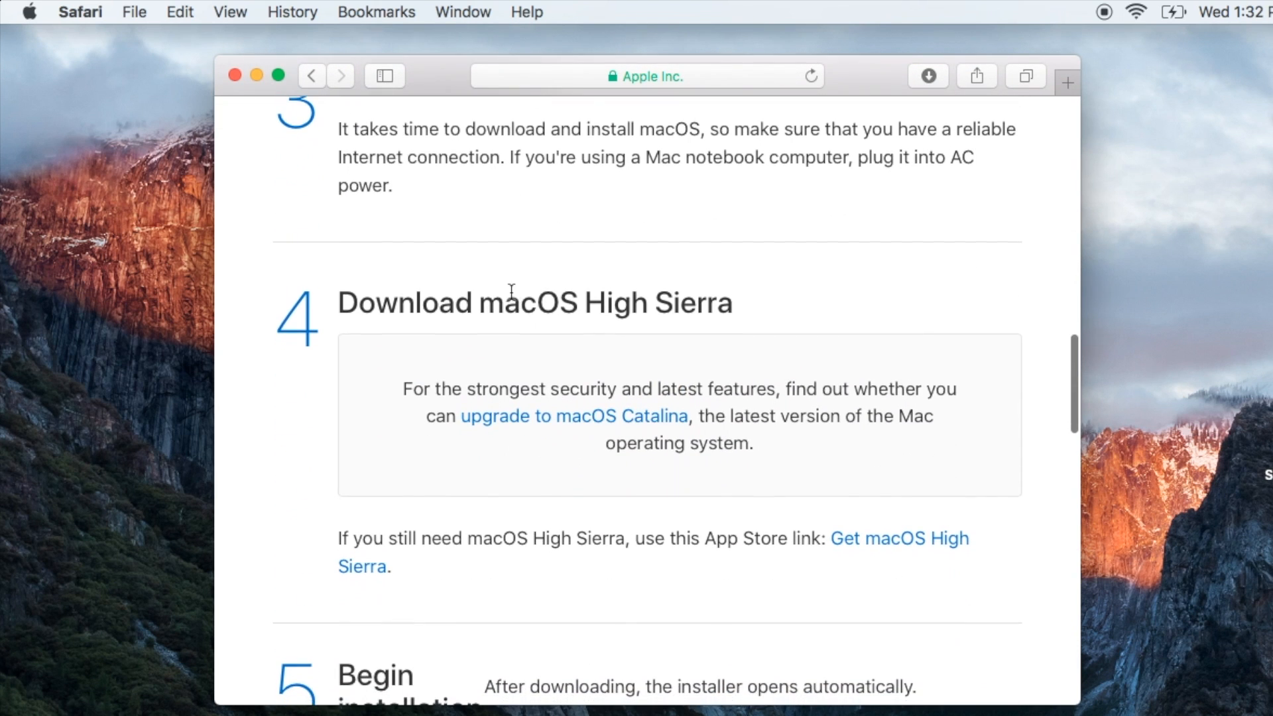
mouse_move(522, 428)
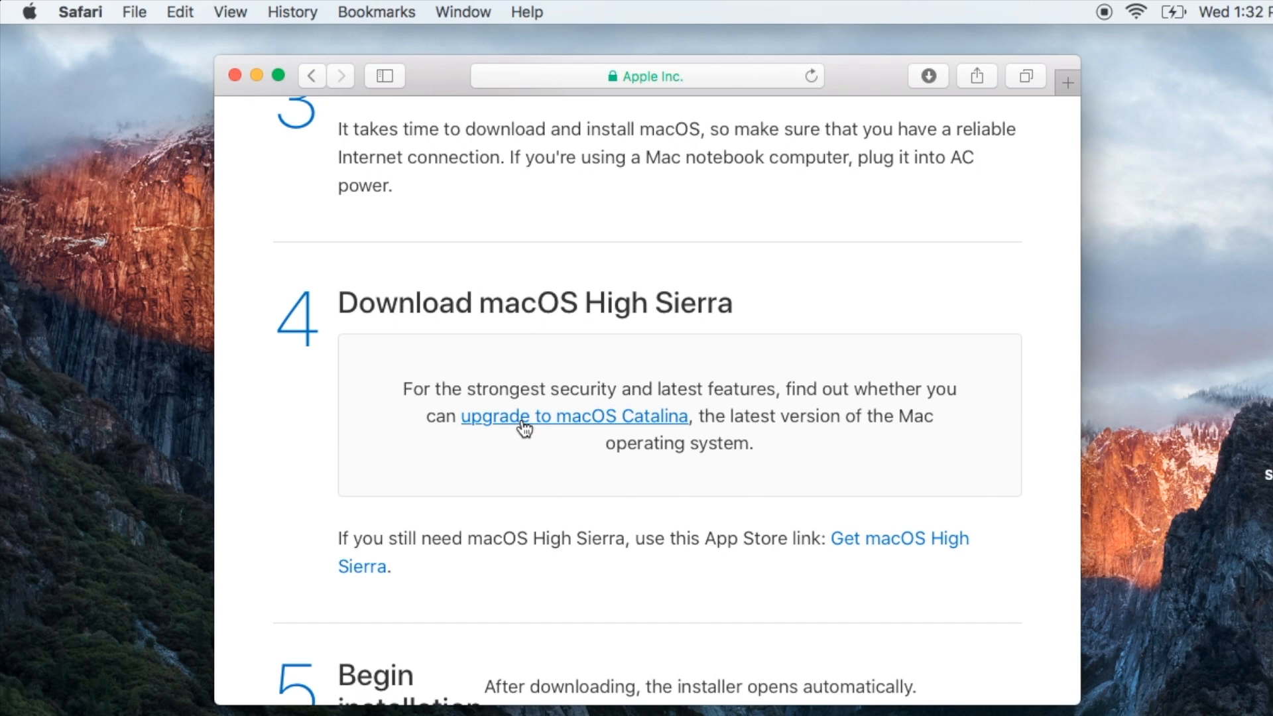
Step: Follow the macOS Catalina link from step 4 and scroll into that article
left_click(574, 415)
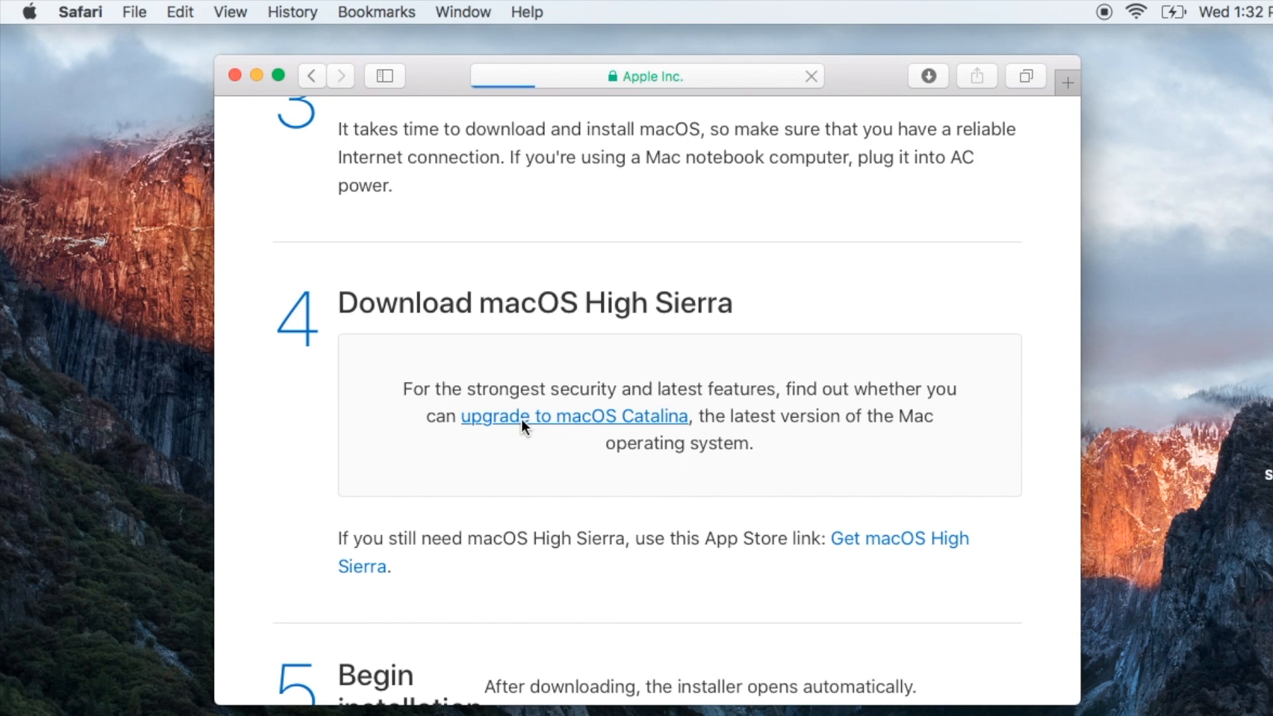
left_click(574, 415)
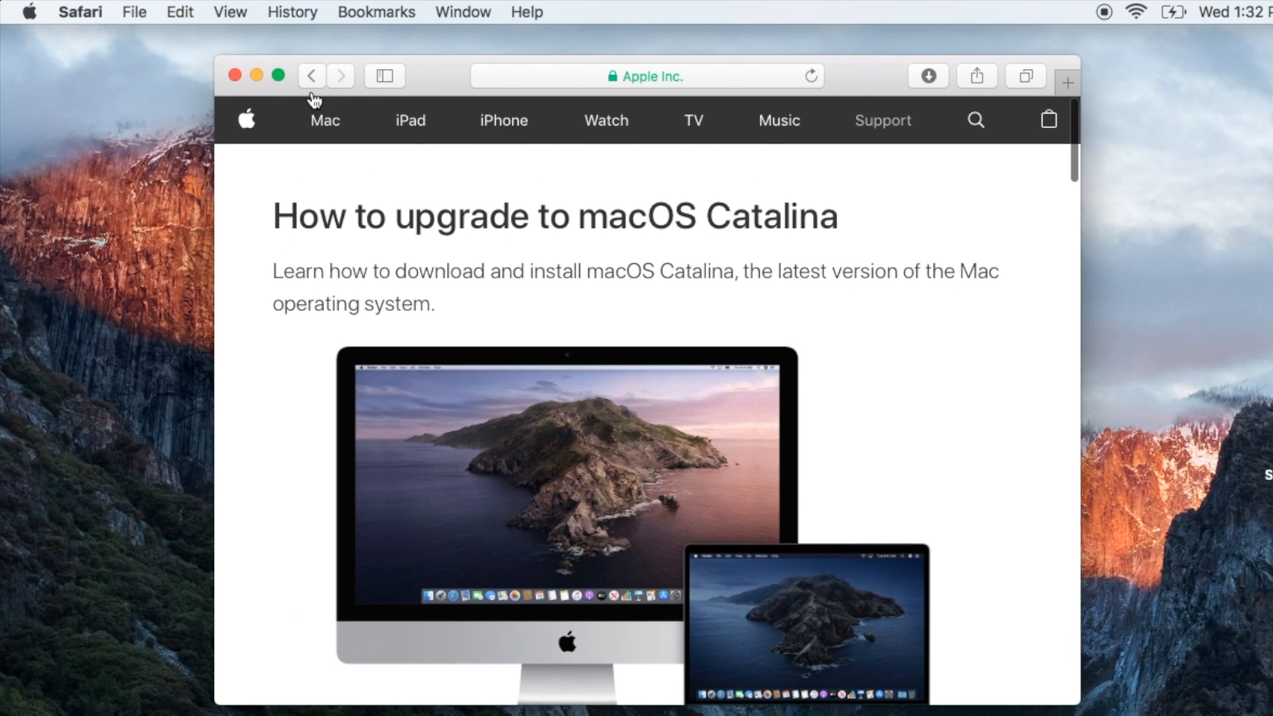
scroll("down", 3)
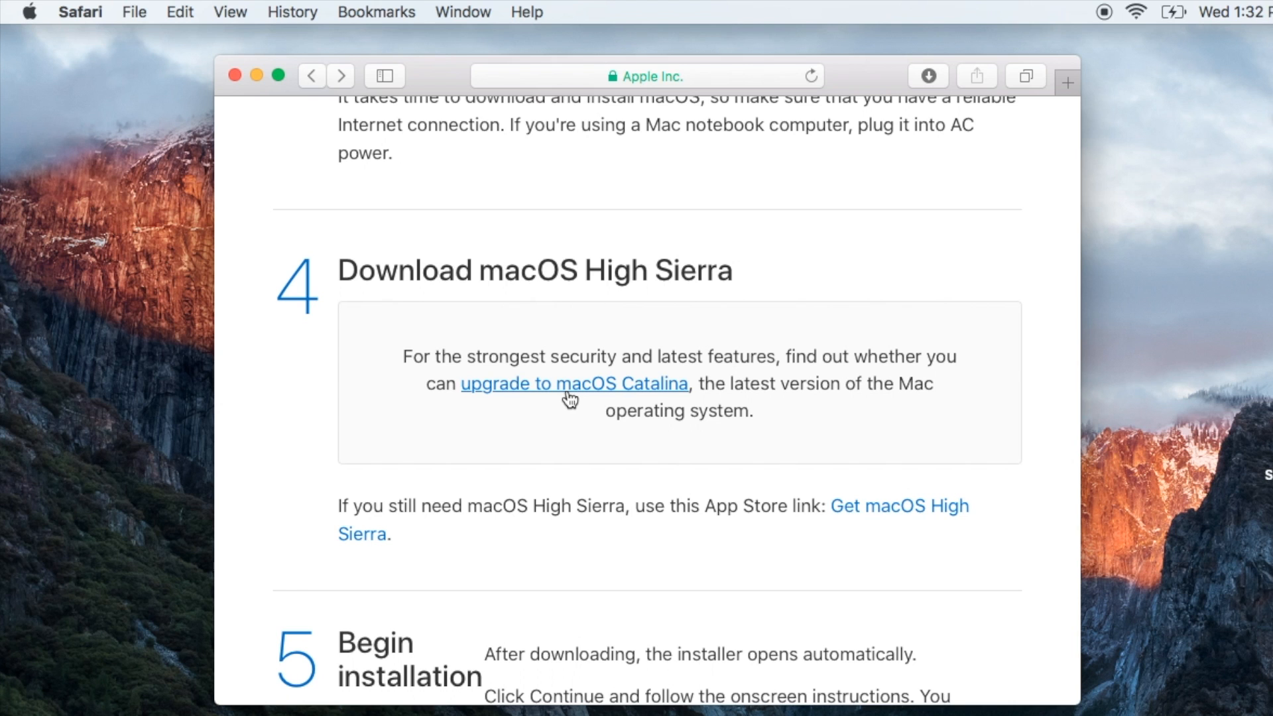
Step: Open the 'upgrade to macOS Catalina' article and scroll down to step 4
left_click(575, 384)
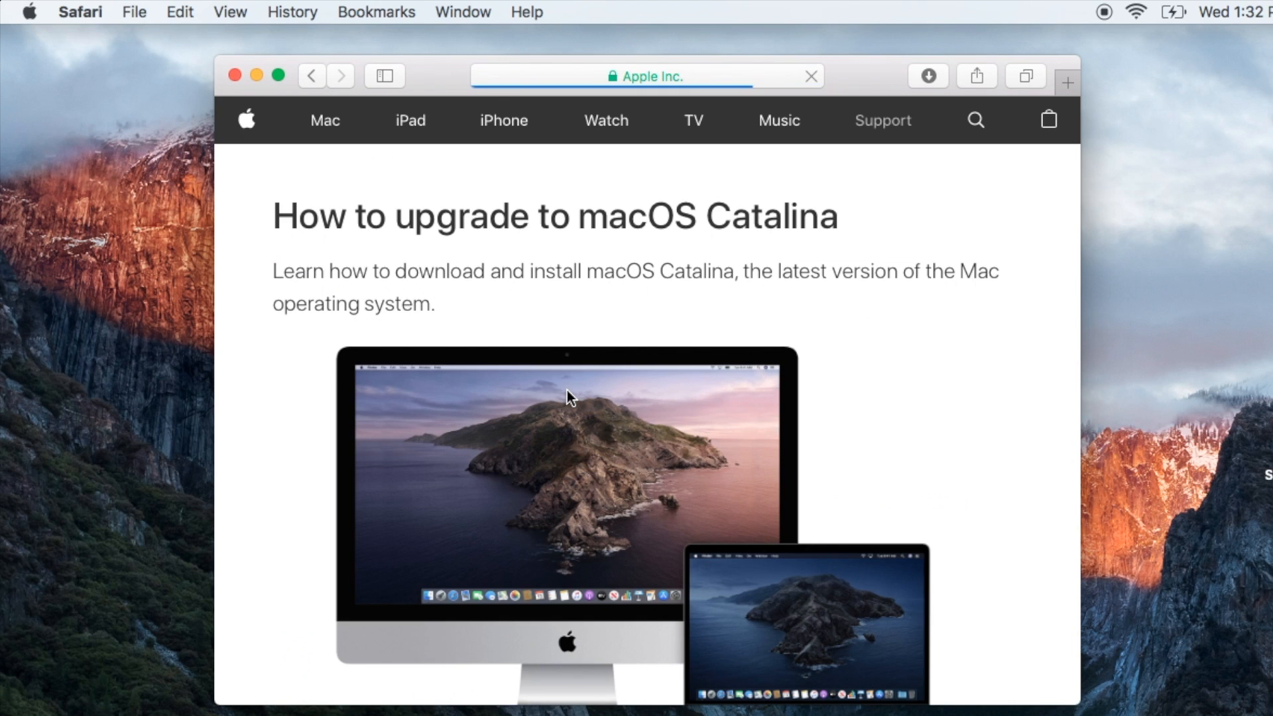
scroll("down", 3)
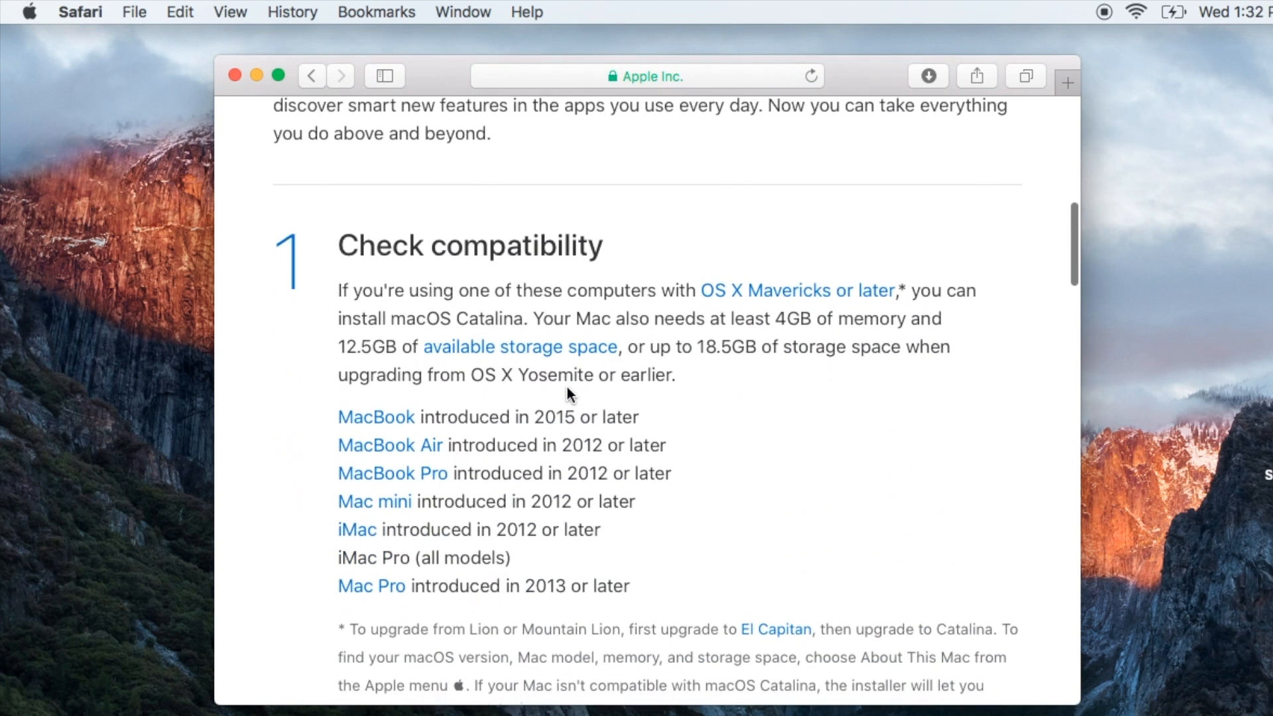
scroll("down", 3)
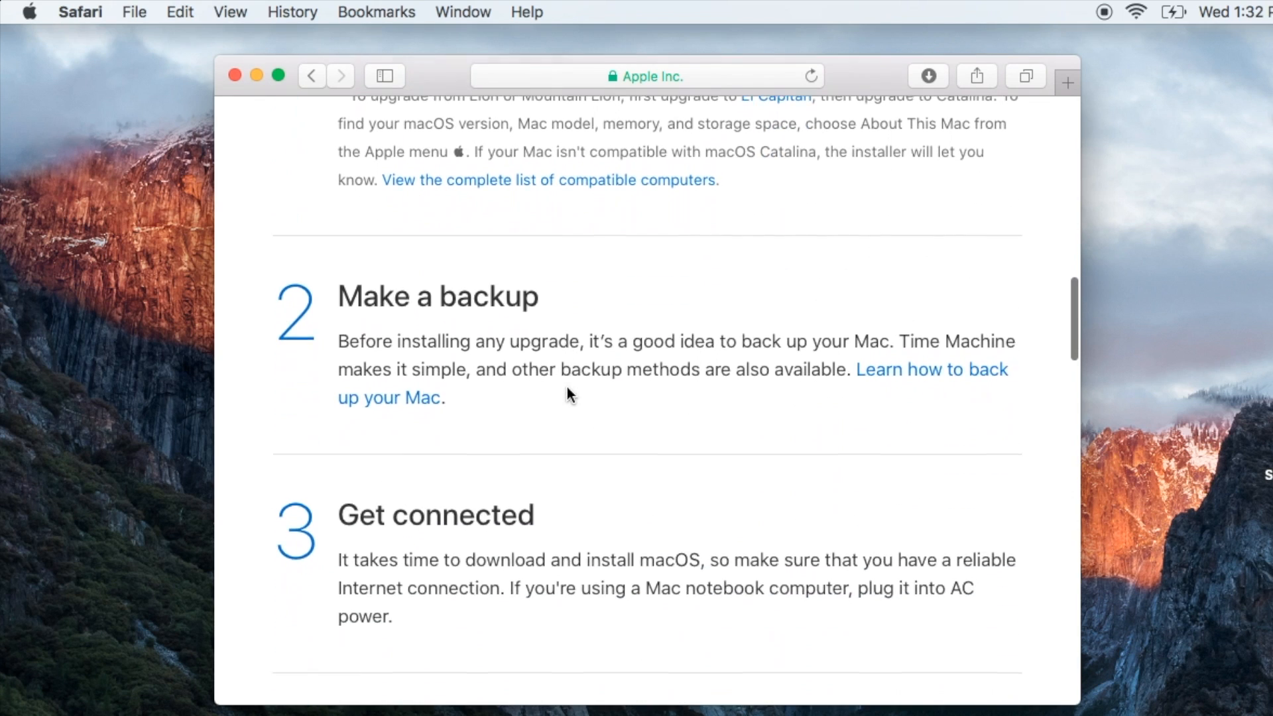
scroll("down", 3)
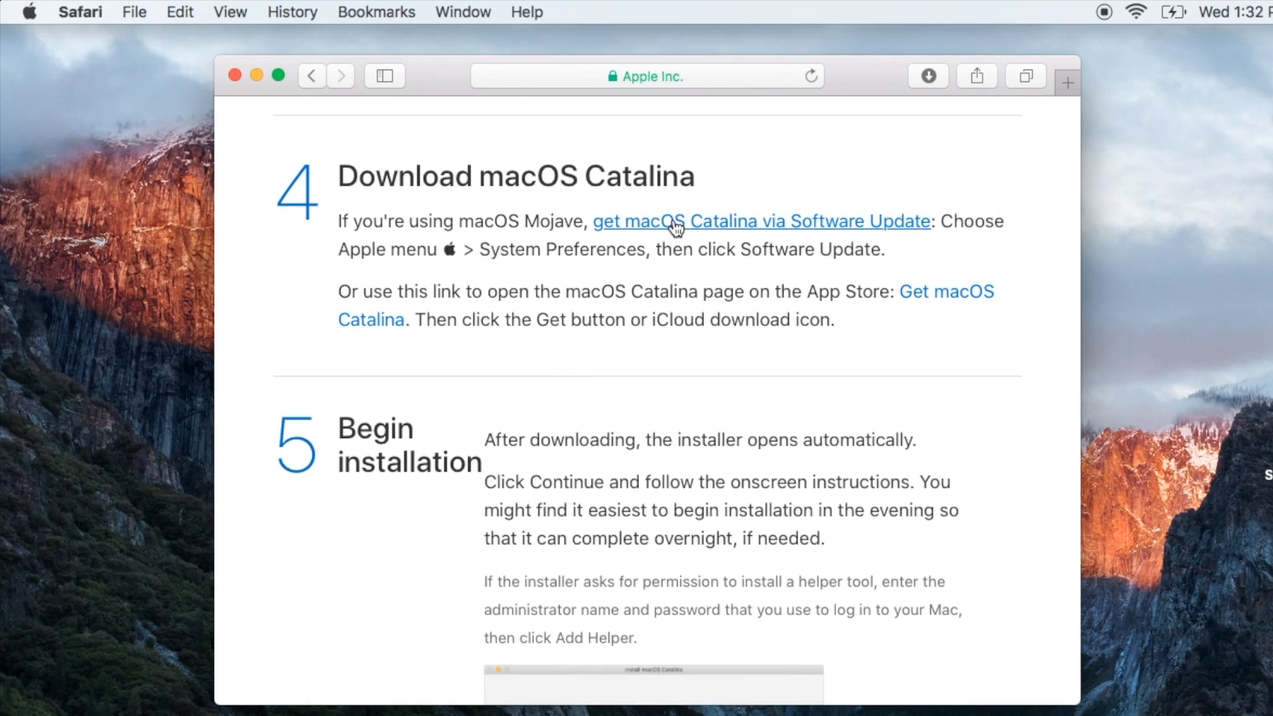
Step: Open 'get macOS Catalina via Software Update' and scroll to updates for earlier macOS versions
left_click(761, 222)
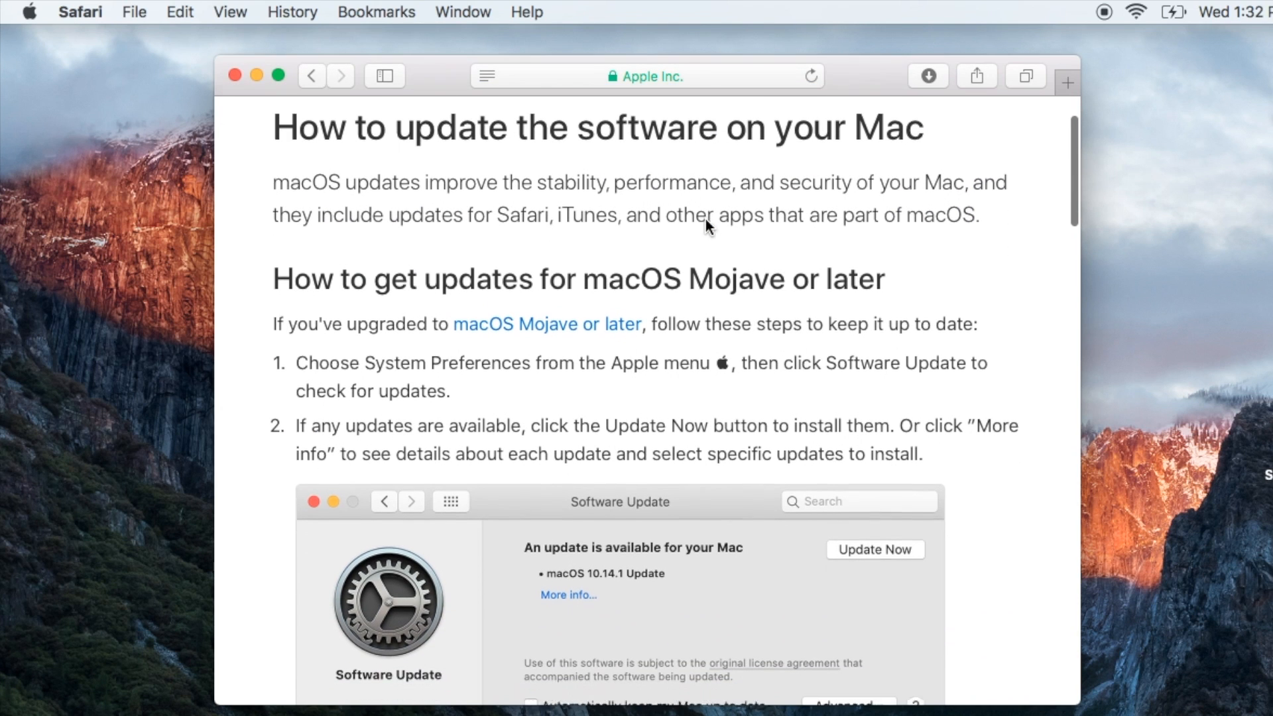
scroll("down", 3)
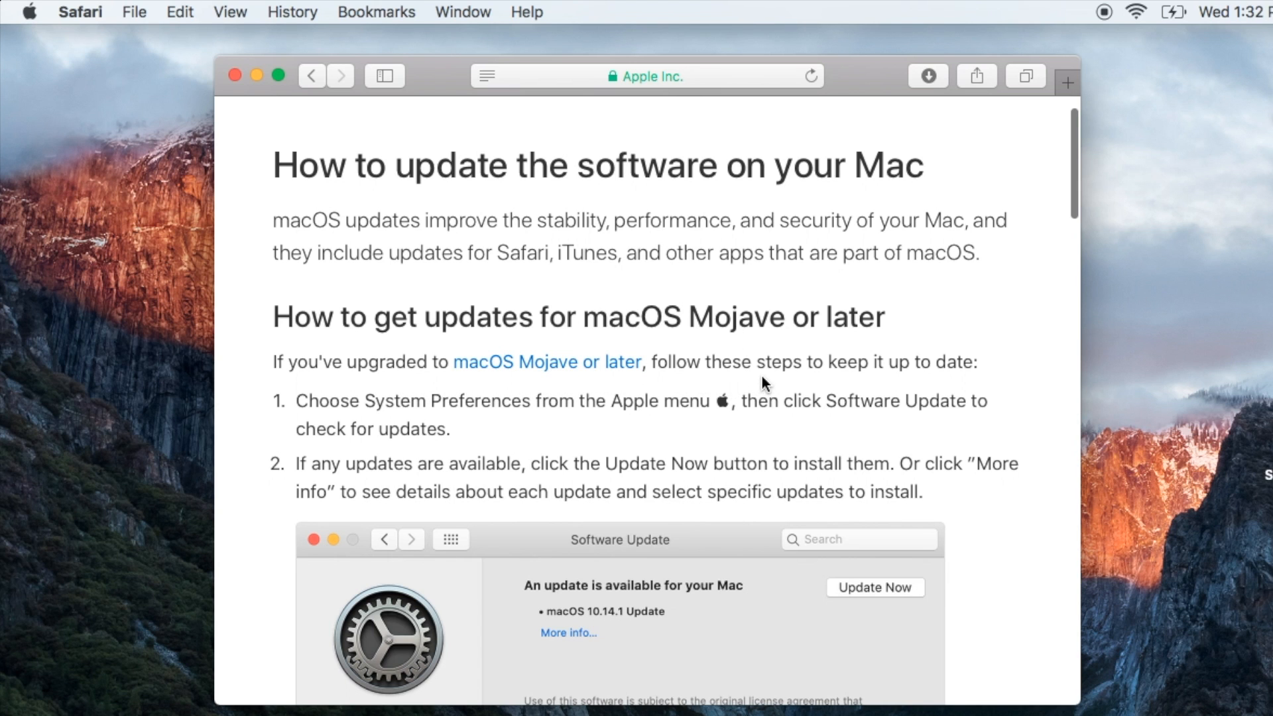
scroll("down", 3)
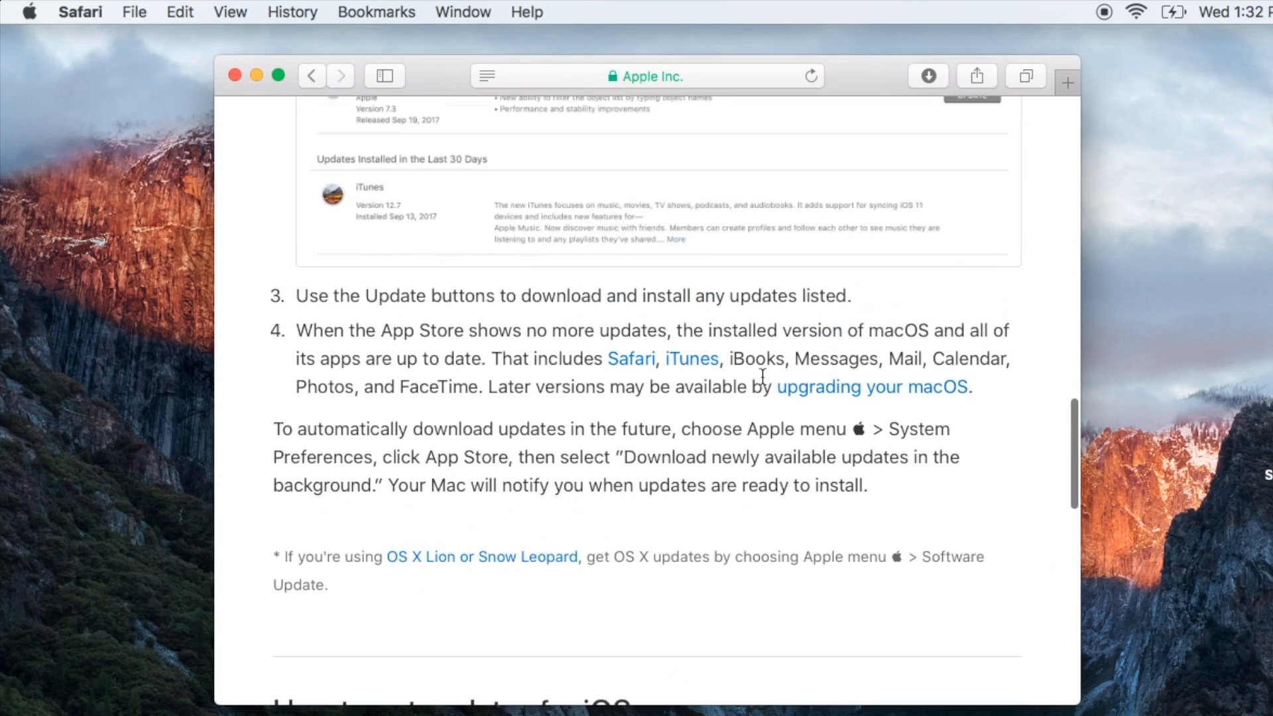
scroll("down", 3)
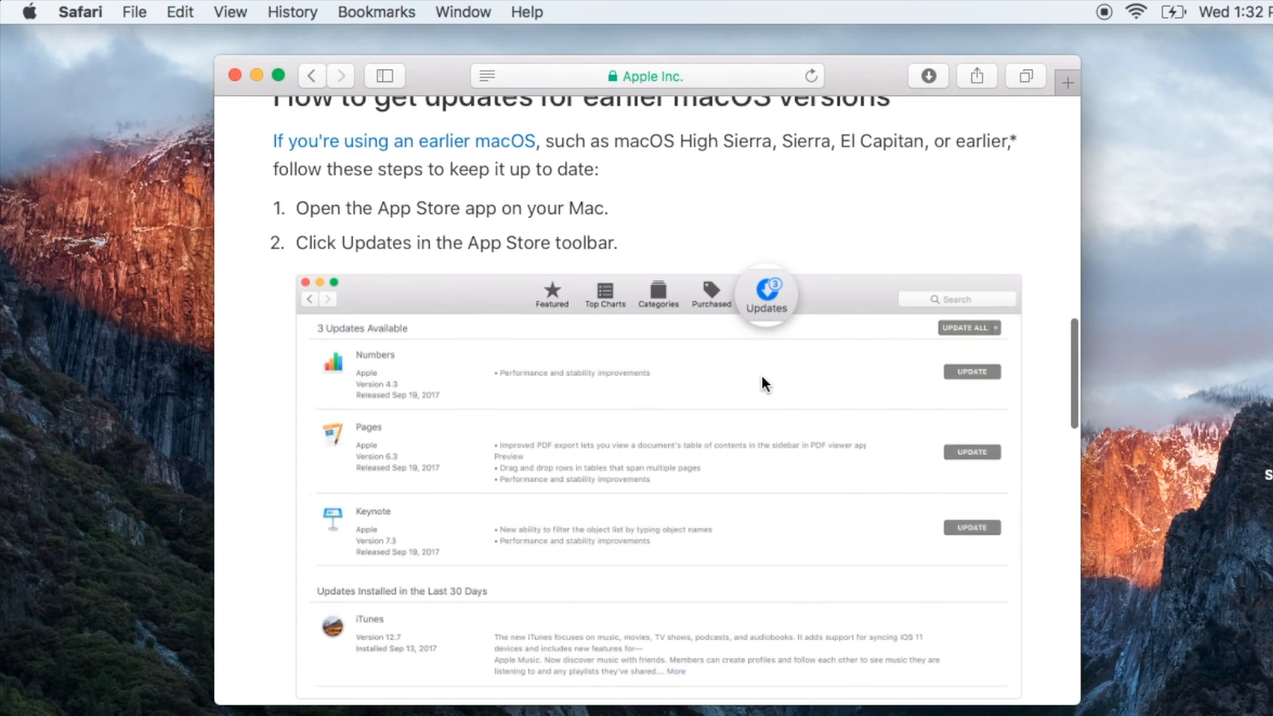
scroll("up", 3)
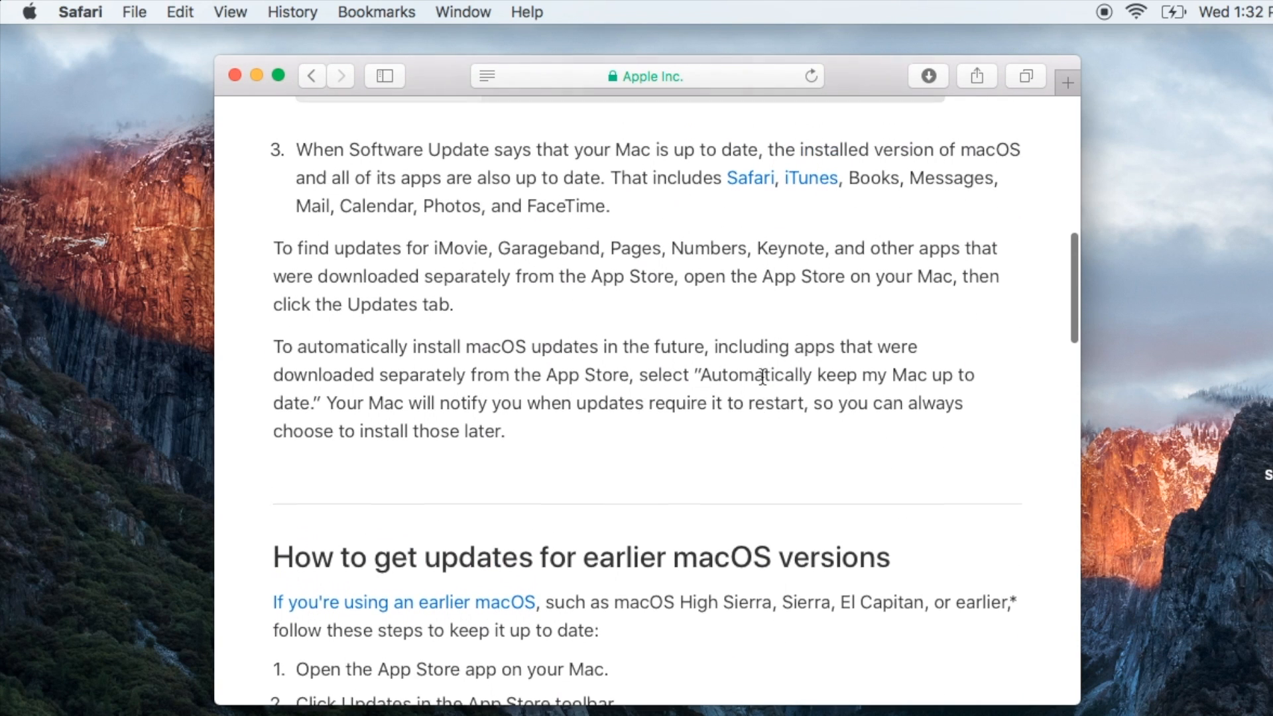